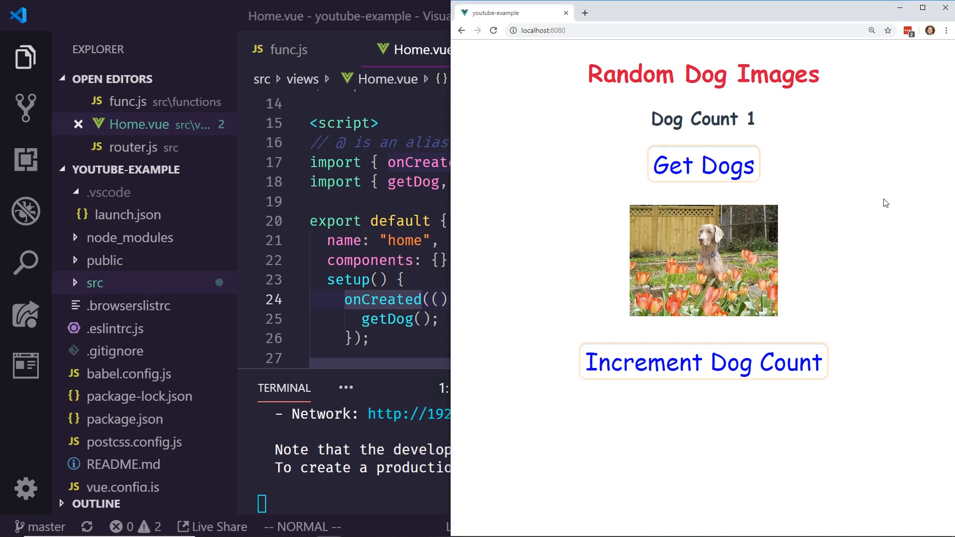
pyautogui.moveTo(847, 184)
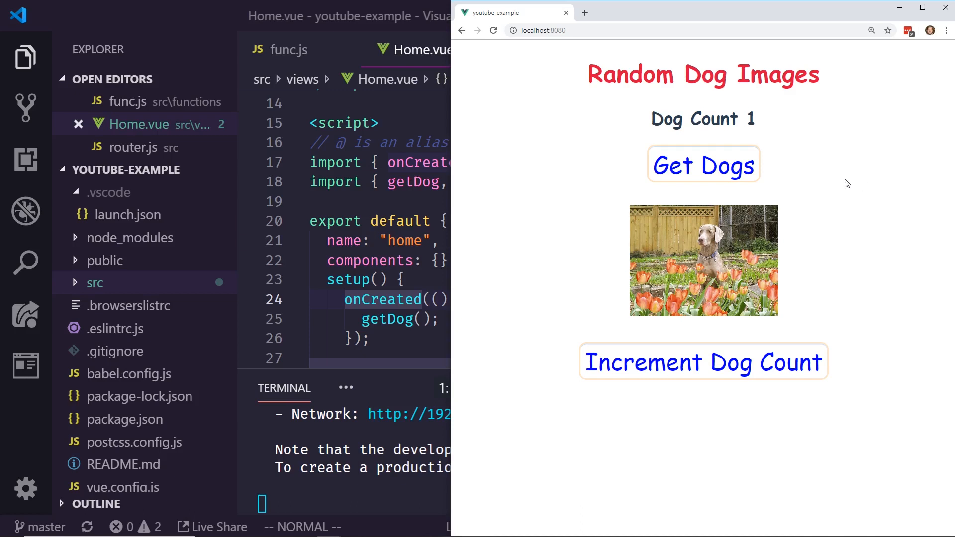
pyautogui.moveTo(487, 223)
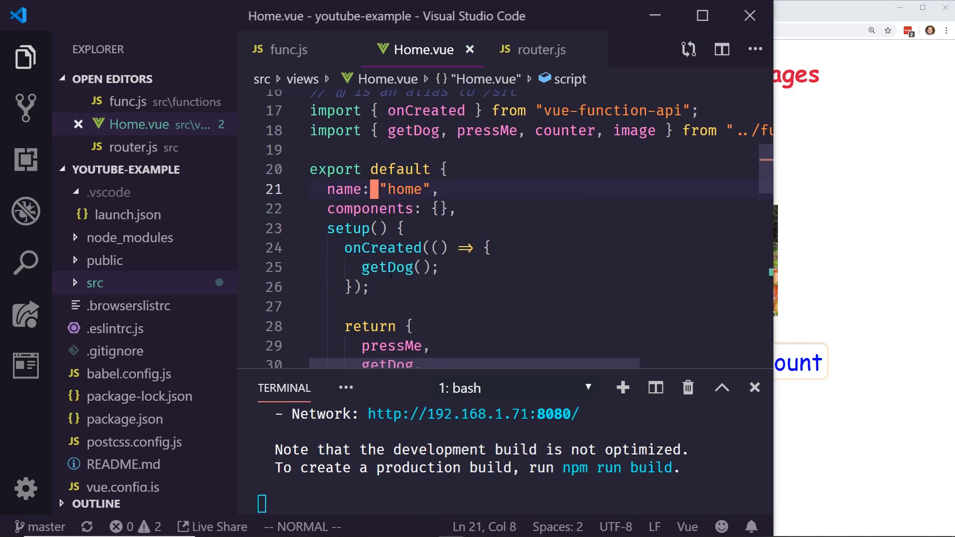
pyautogui.scroll(-3)
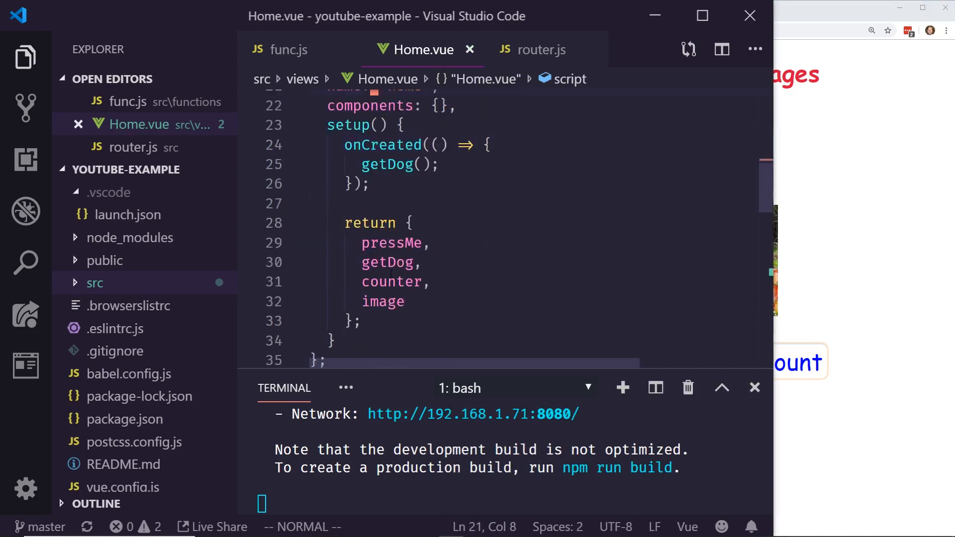
pyautogui.scroll(3)
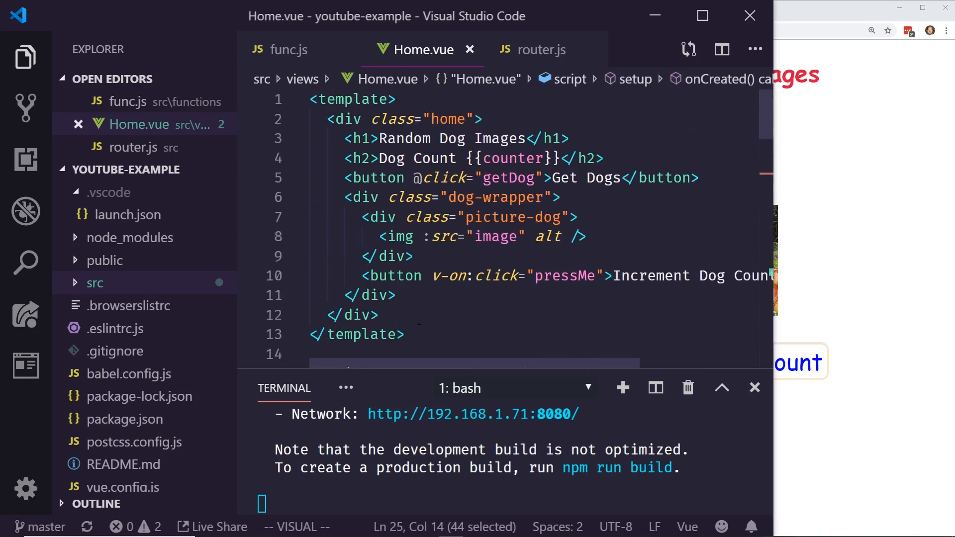
pyautogui.press('Escape')
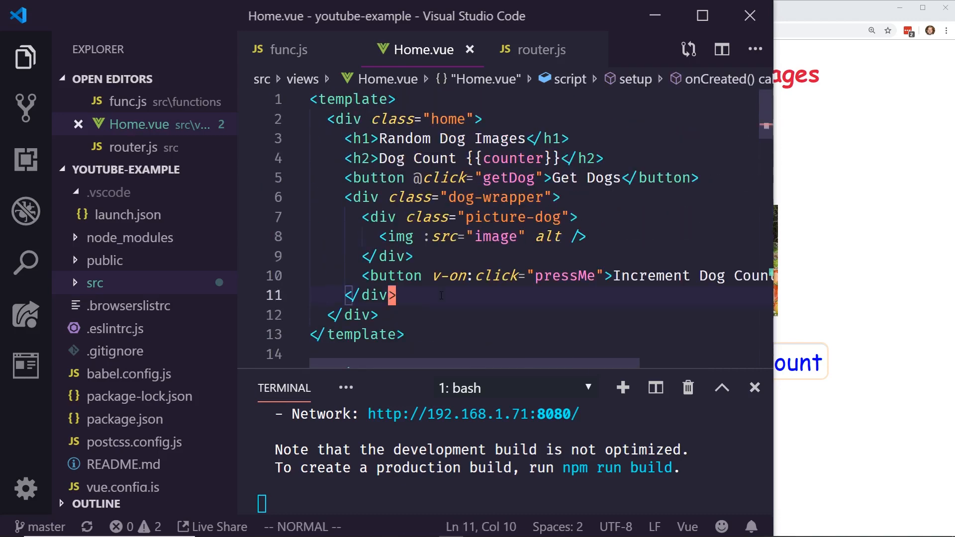
pyautogui.click(430, 334)
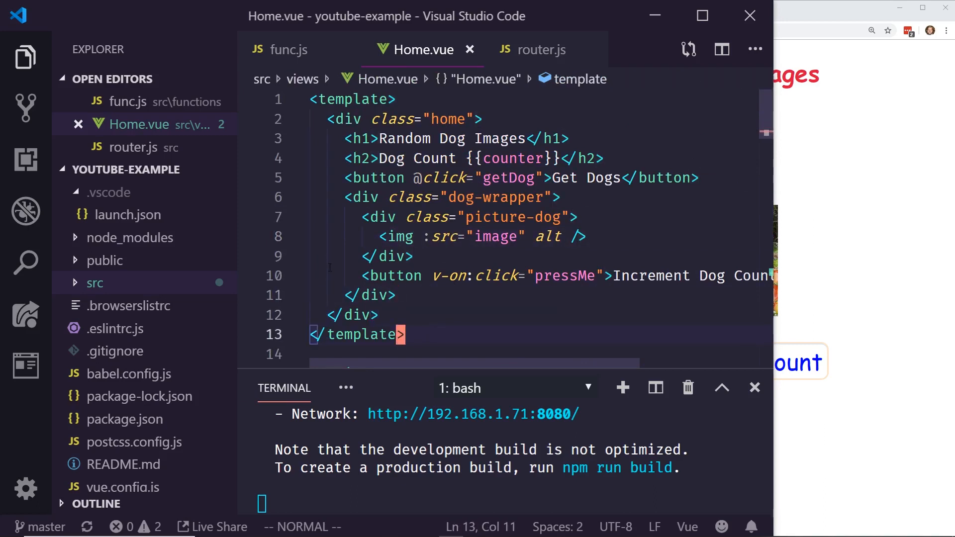
pyautogui.moveTo(95, 283)
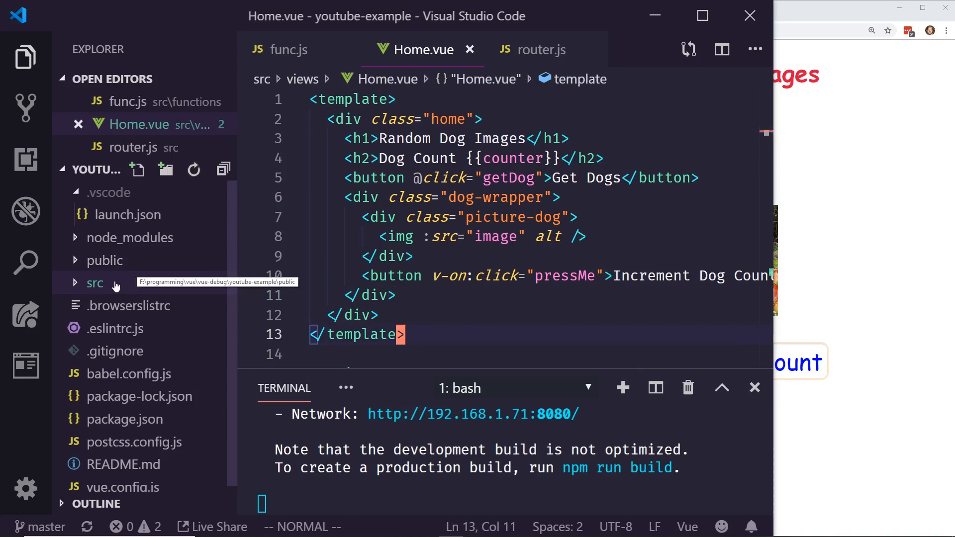
# - Review package.json's build script and glance at the src folder contents
pyautogui.click(126, 419)
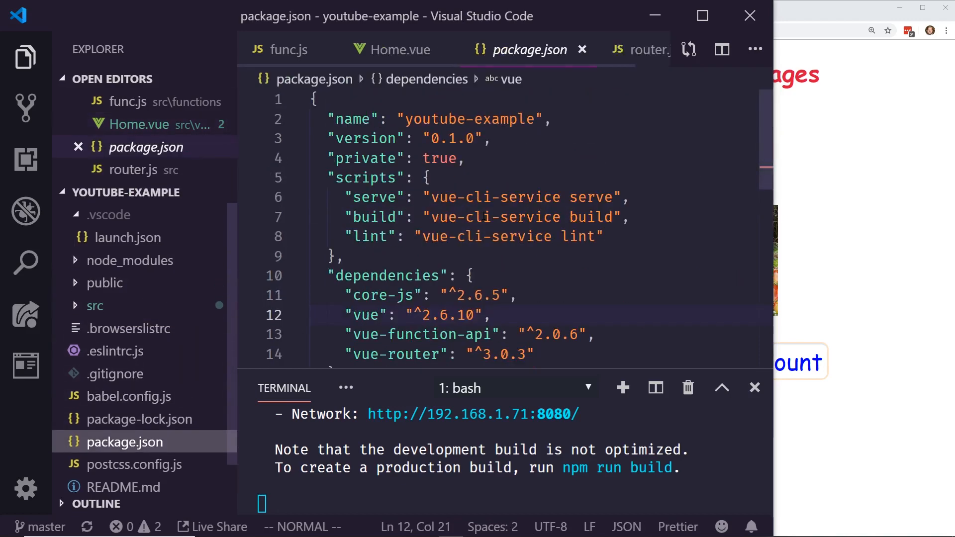
pyautogui.doubleClick(517, 218)
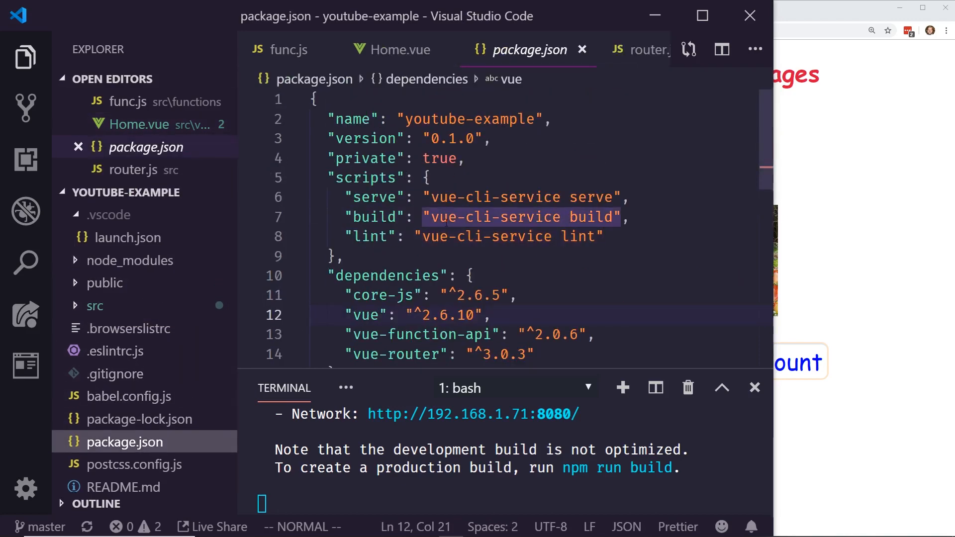
pyautogui.moveTo(113, 351)
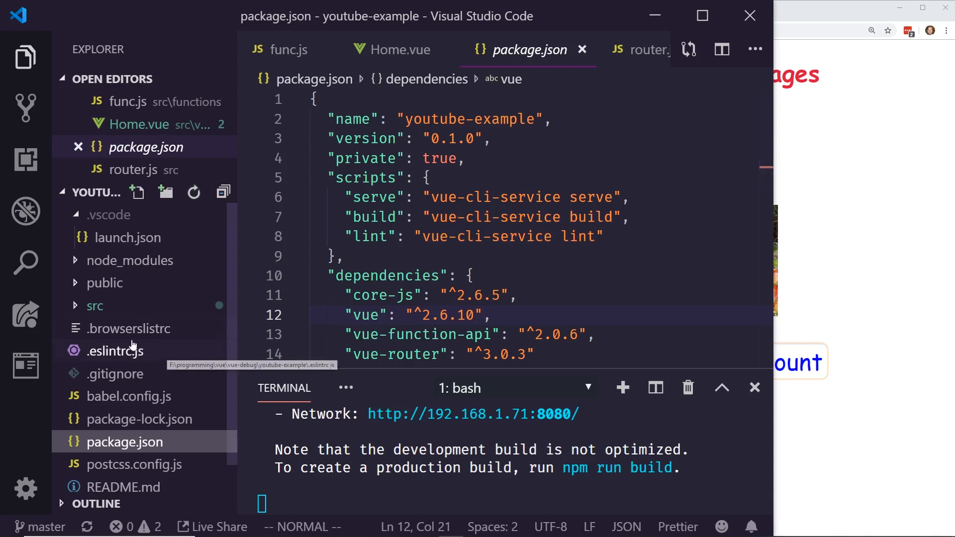
pyautogui.click(94, 305)
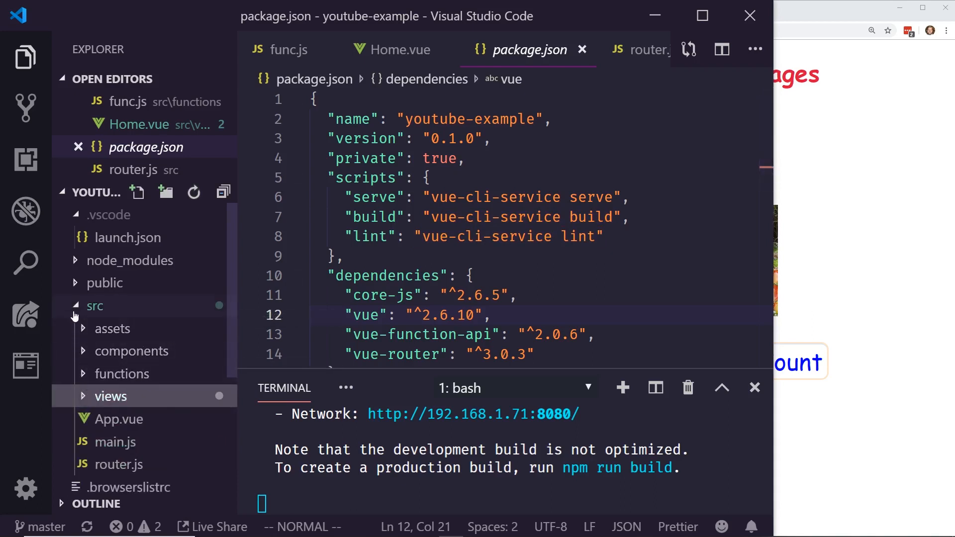
pyautogui.click(95, 305)
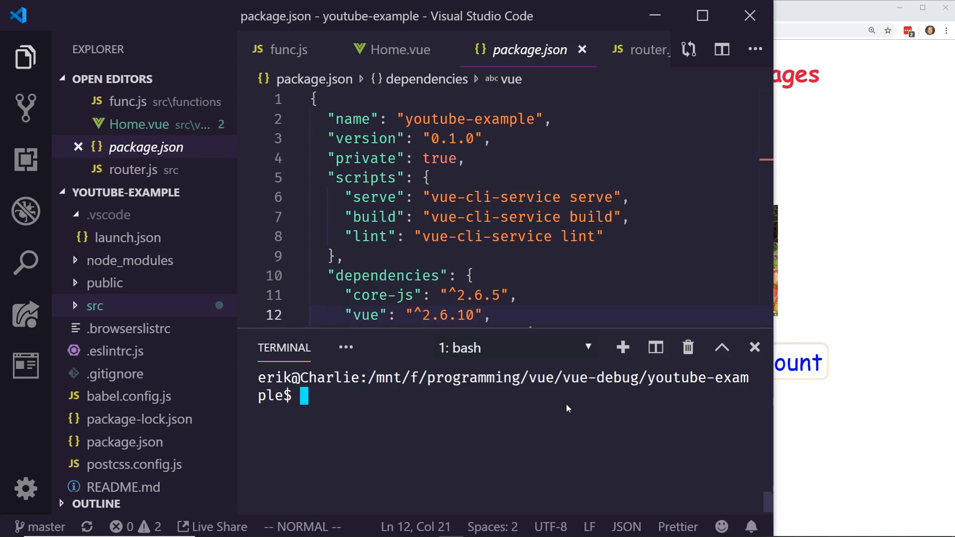
# - Run vue ui in the terminal to start the Vue CLI graphical interface
pyautogui.write('vue ui')
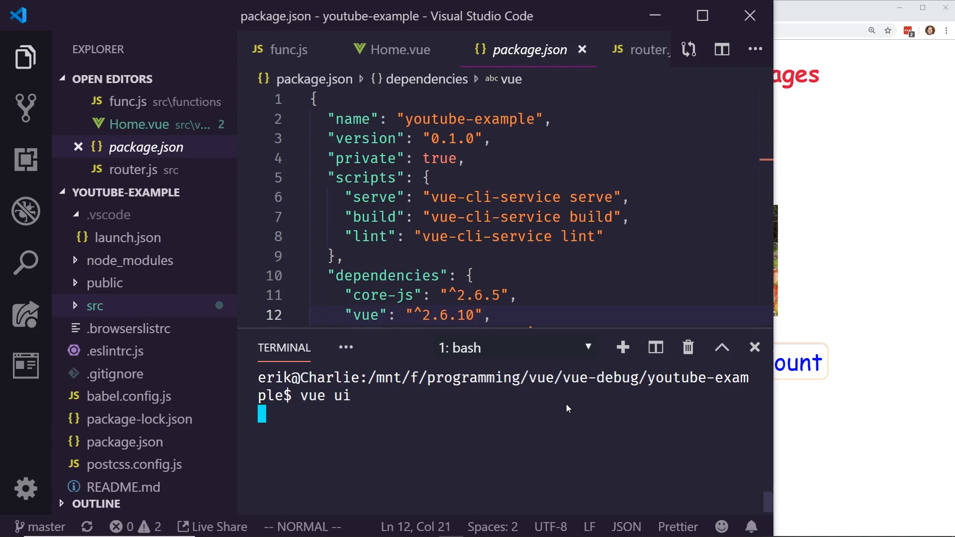
pyautogui.moveTo(655, 359)
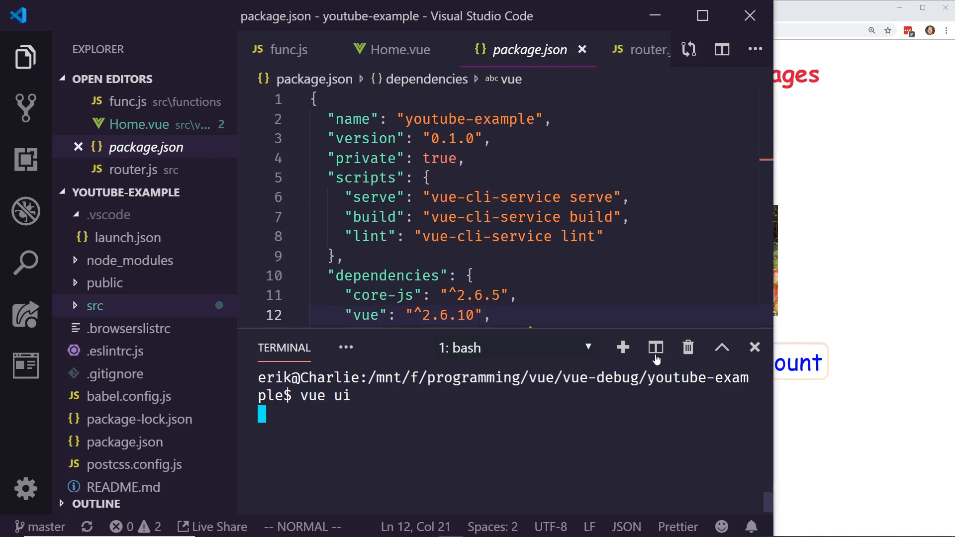
pyautogui.moveTo(805, 298)
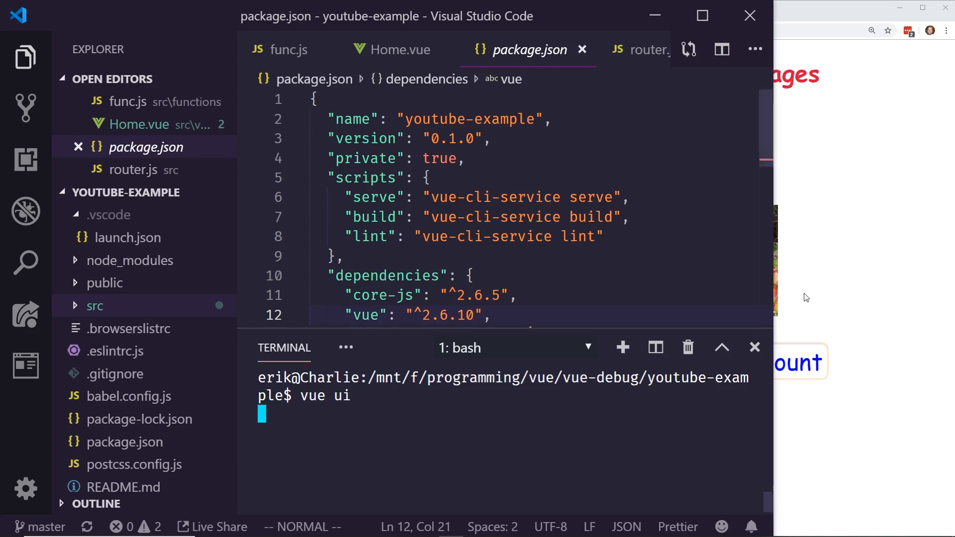
pyautogui.press('Return')
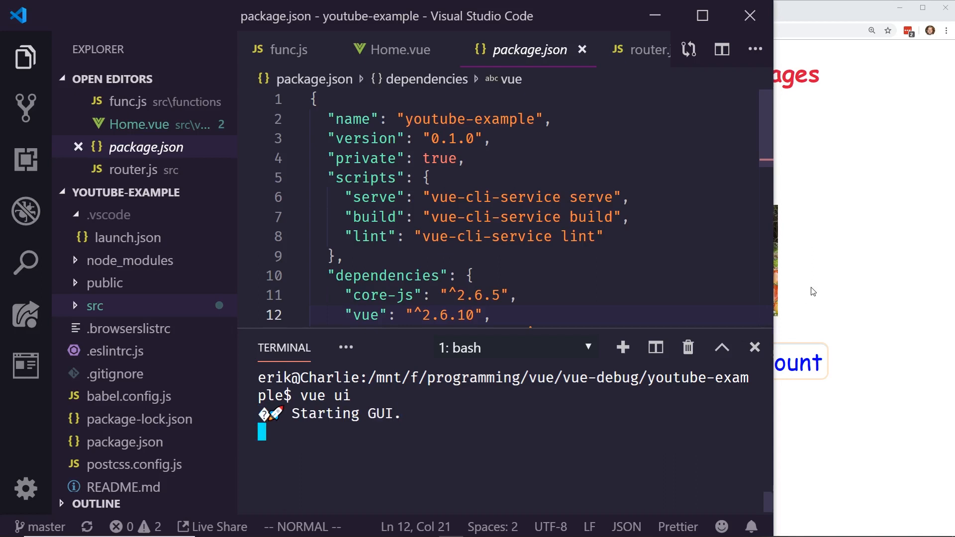
pyautogui.moveTo(407, 425)
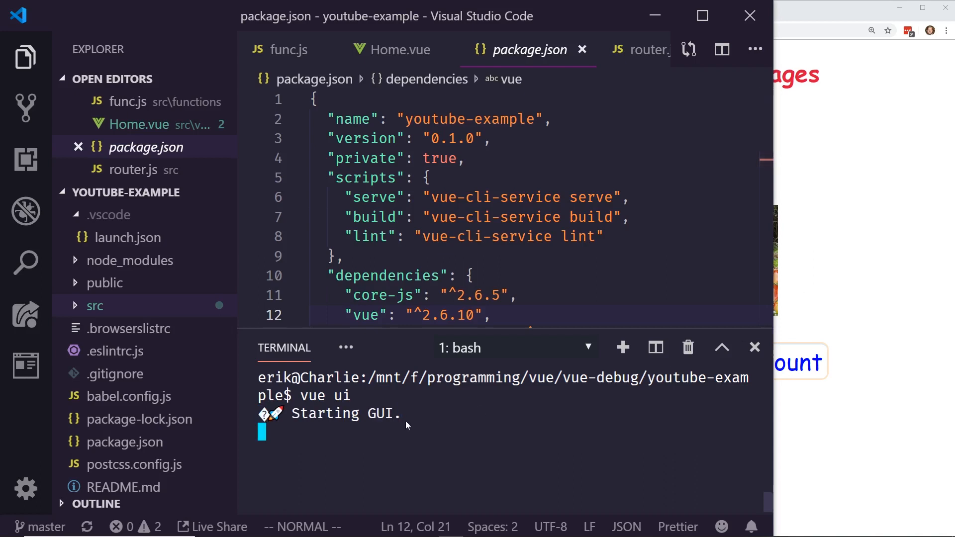
pyautogui.moveTo(782, 326)
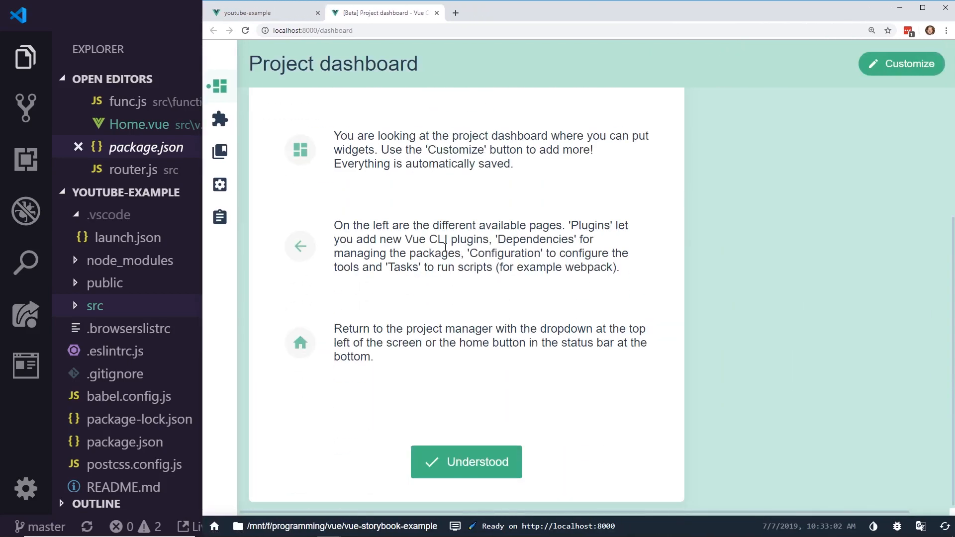
pyautogui.click(465, 462)
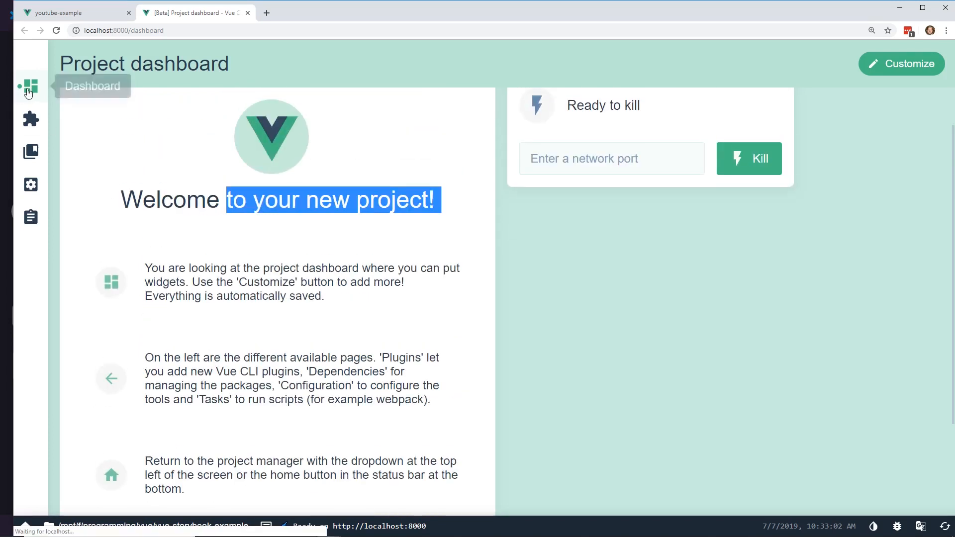
pyautogui.moveTo(31, 218)
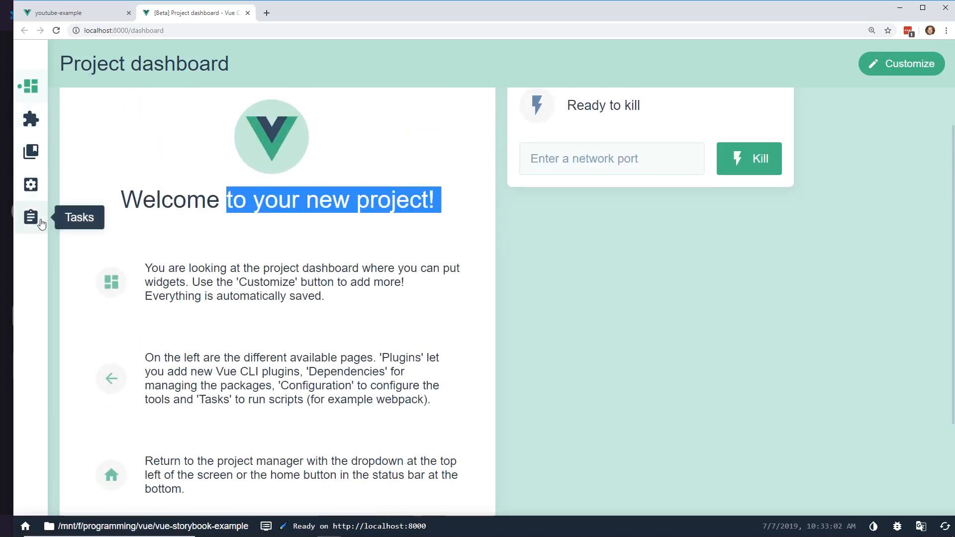
pyautogui.moveTo(26, 525)
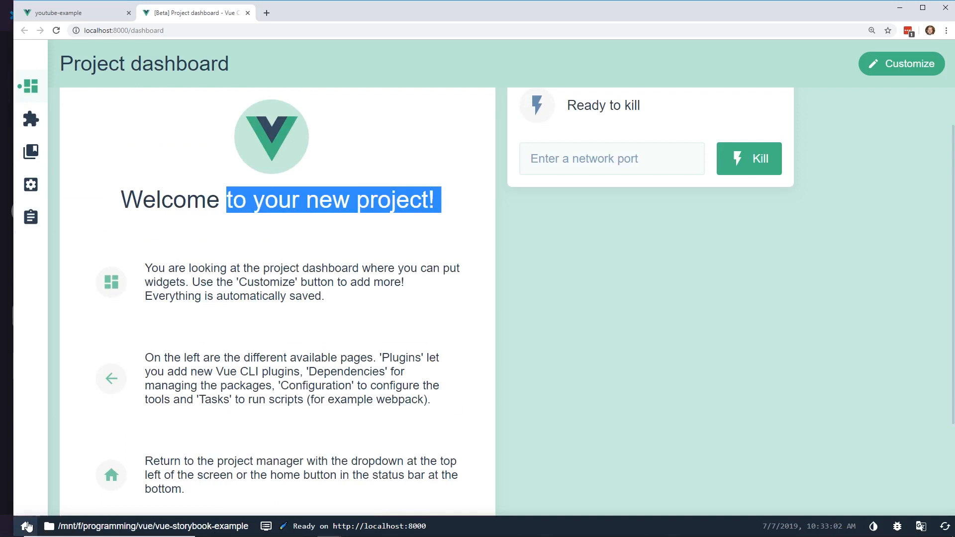
# - From the projects list, import the vue-debug/youtube-example folder as a project
pyautogui.click(26, 525)
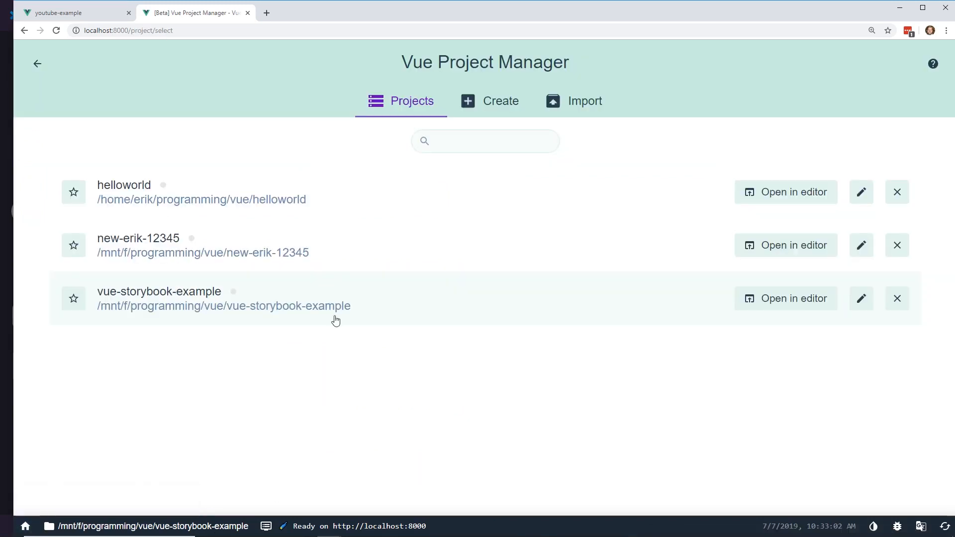
pyautogui.moveTo(261, 240)
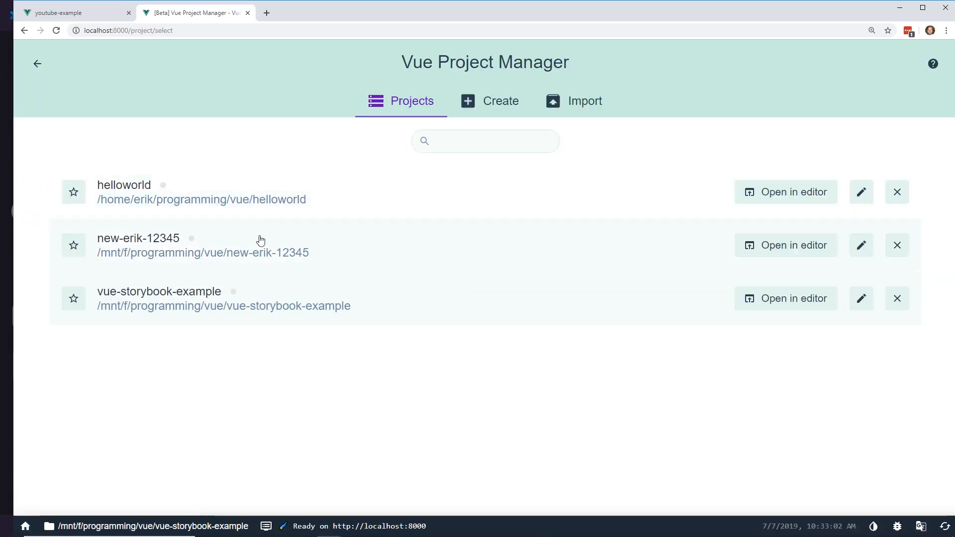
pyautogui.click(573, 100)
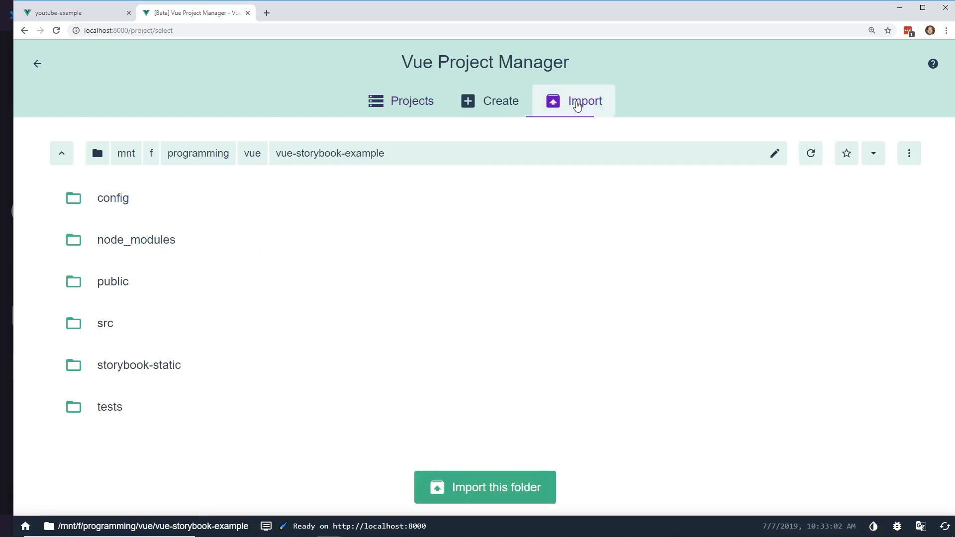
pyautogui.moveTo(238, 164)
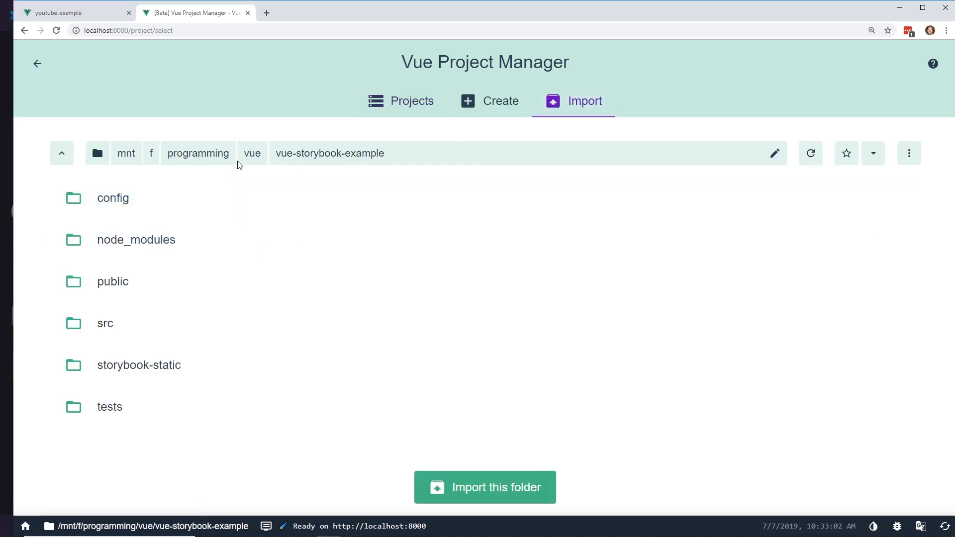
pyautogui.moveTo(18, 287)
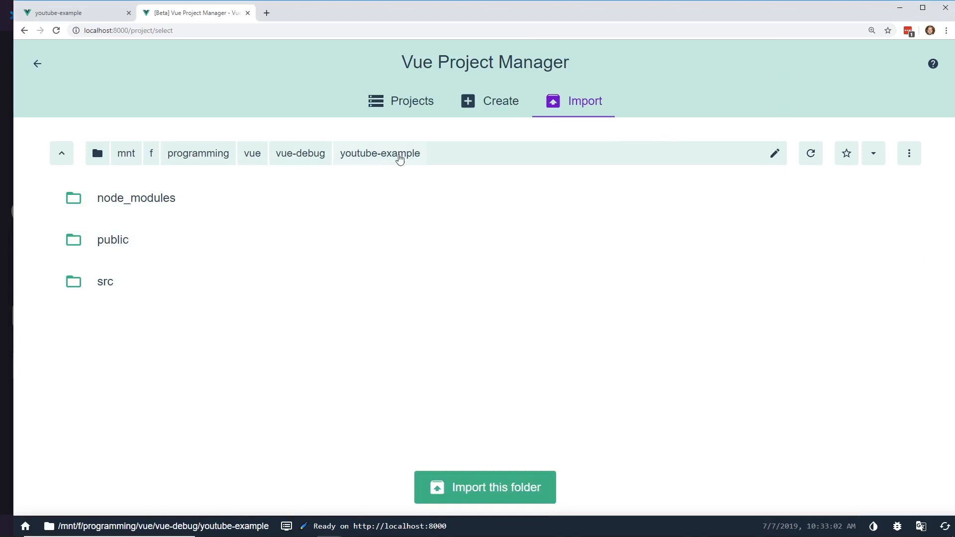
pyautogui.click(484, 488)
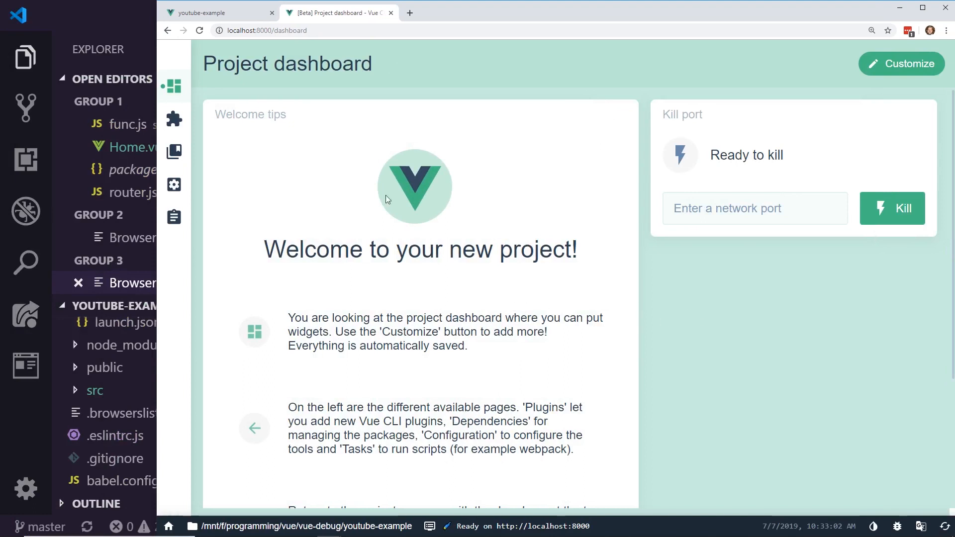
pyautogui.moveTo(186, 408)
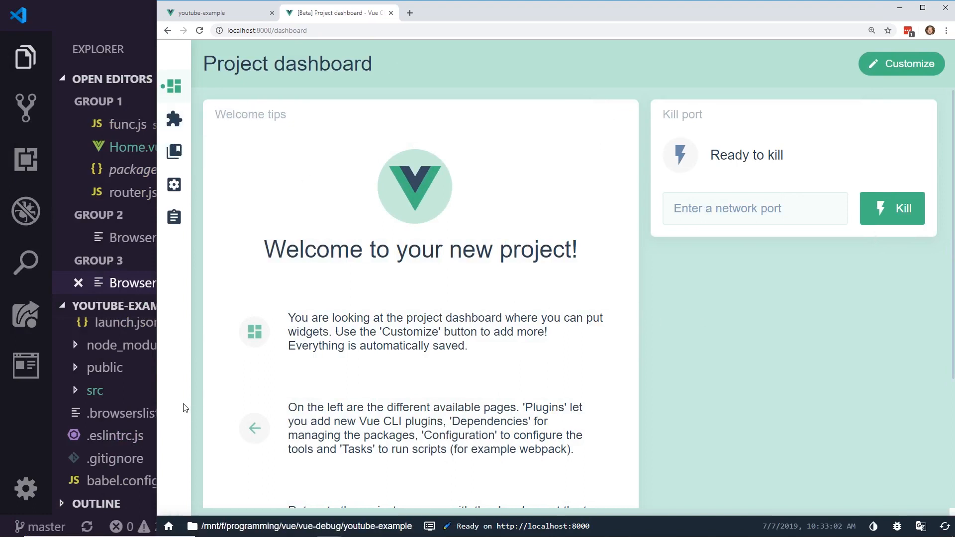
pyautogui.moveTo(174, 119)
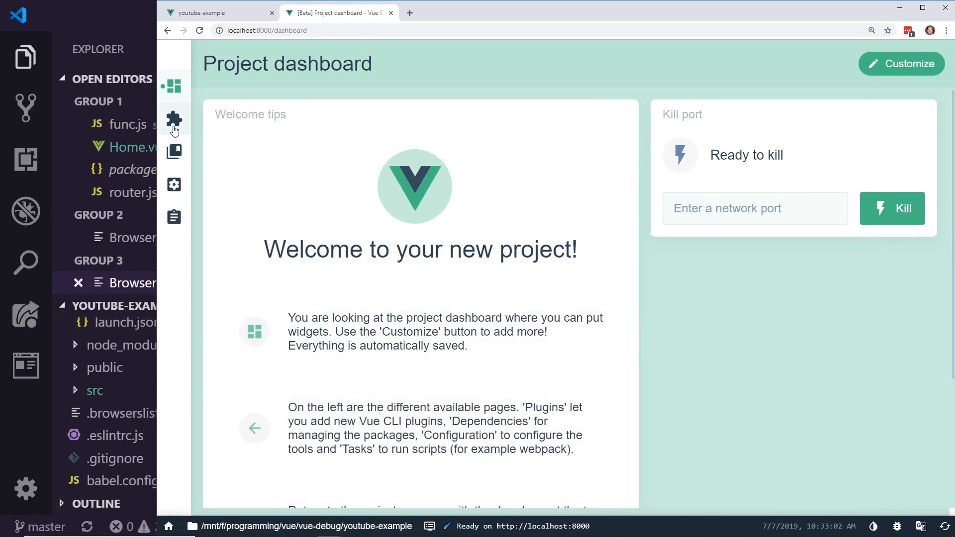
# - Show the Project plugins page listing cli-service, babel and eslint
pyautogui.click(173, 119)
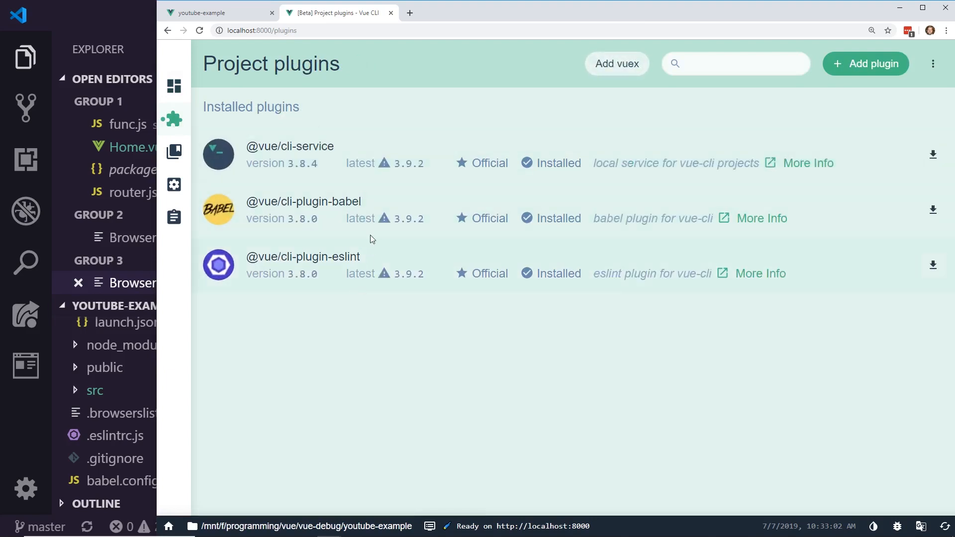
pyautogui.click(735, 64)
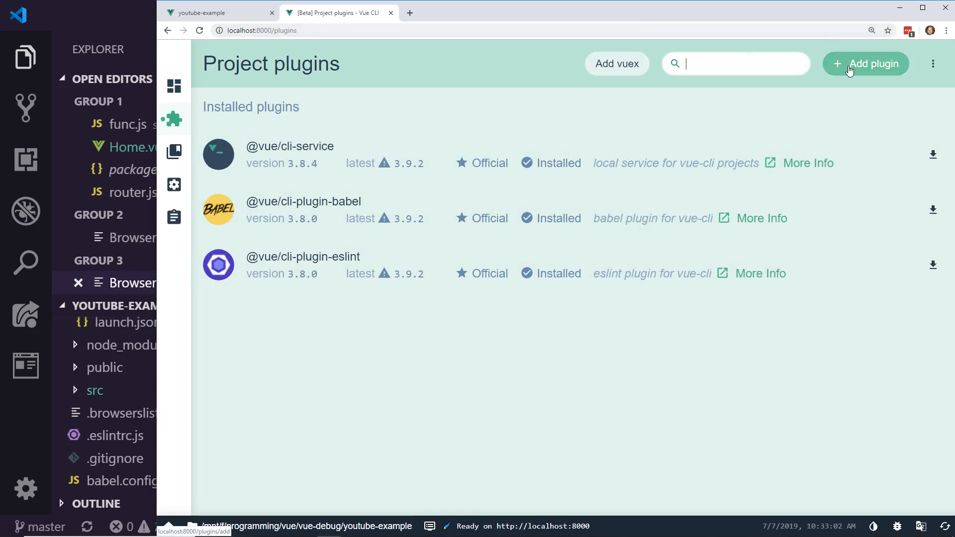
pyautogui.click(864, 63)
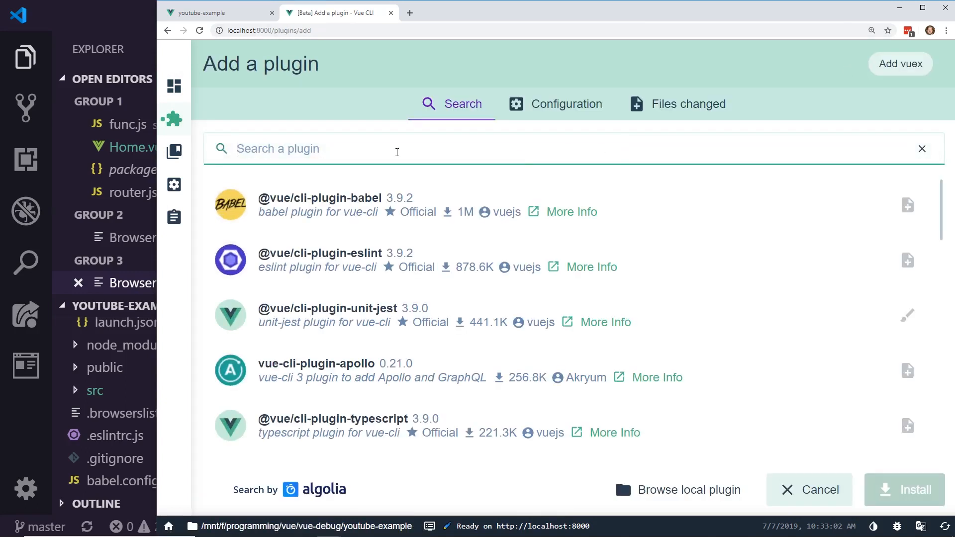
pyautogui.write('unit')
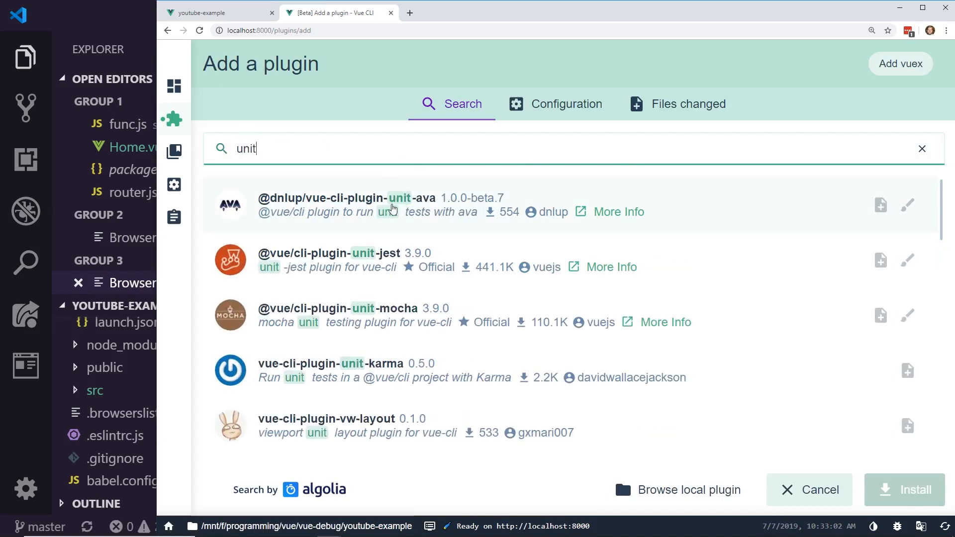
pyautogui.moveTo(355, 272)
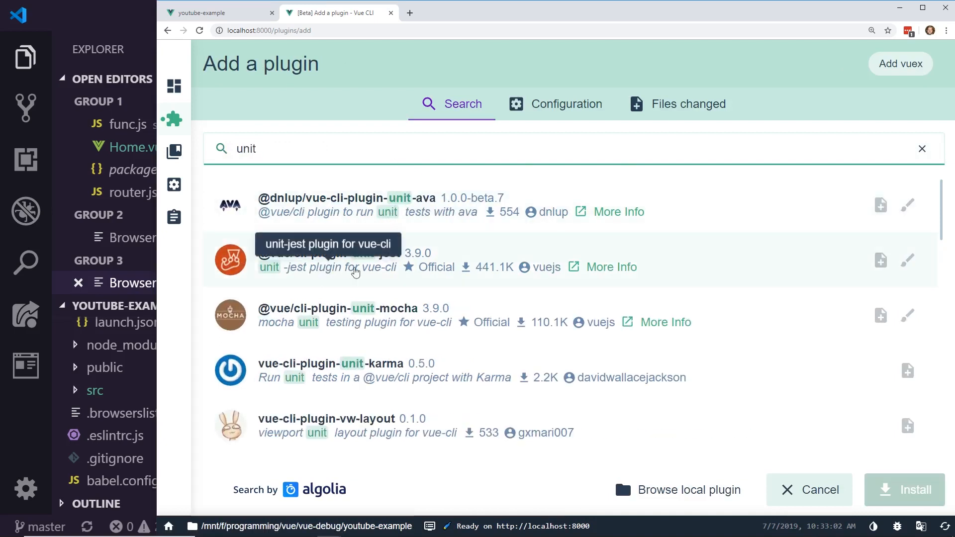
pyautogui.moveTo(355, 304)
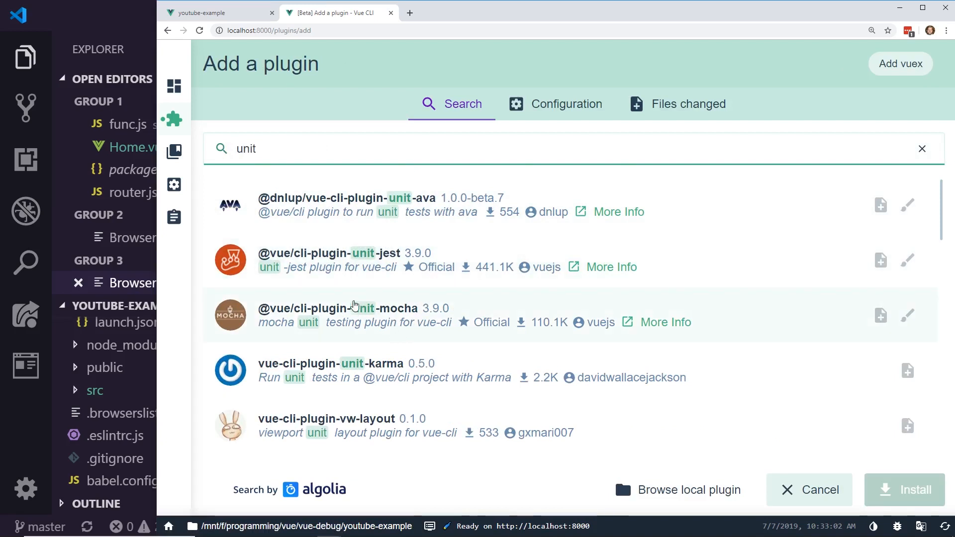
pyautogui.moveTo(390, 268)
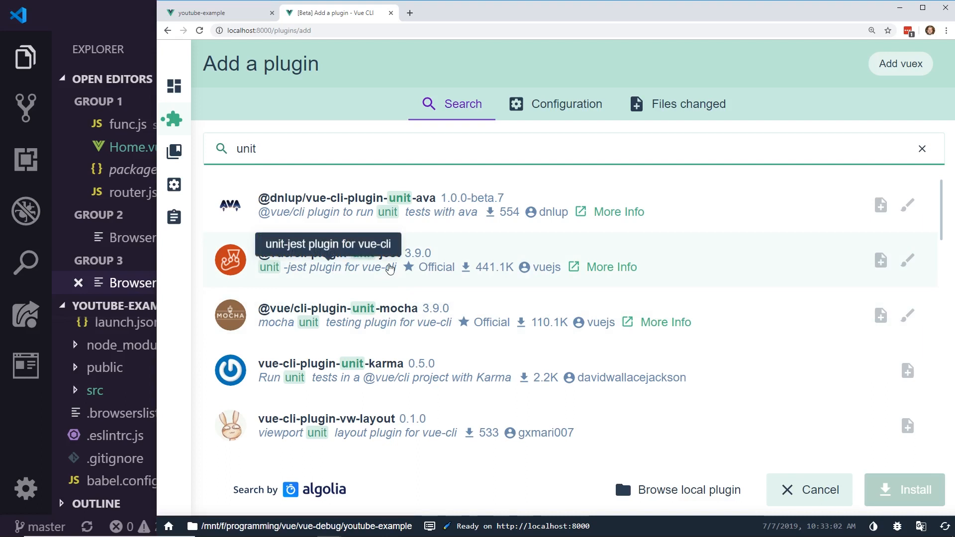
pyautogui.moveTo(397, 320)
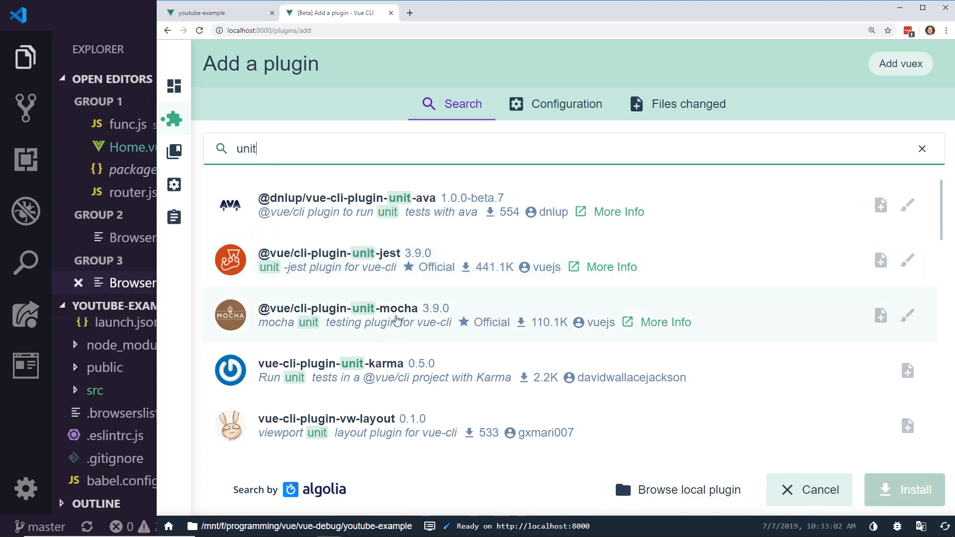
pyautogui.click(335, 315)
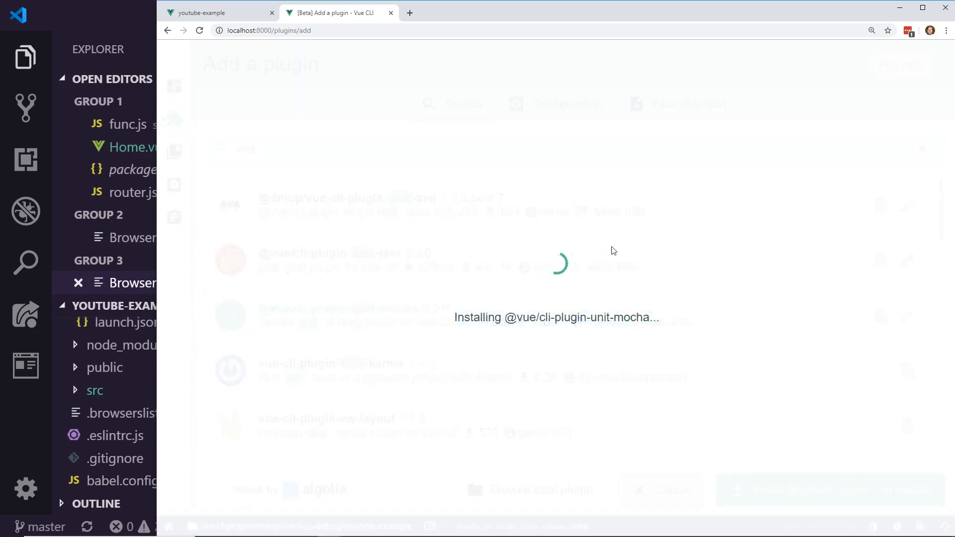
pyautogui.moveTo(585, 275)
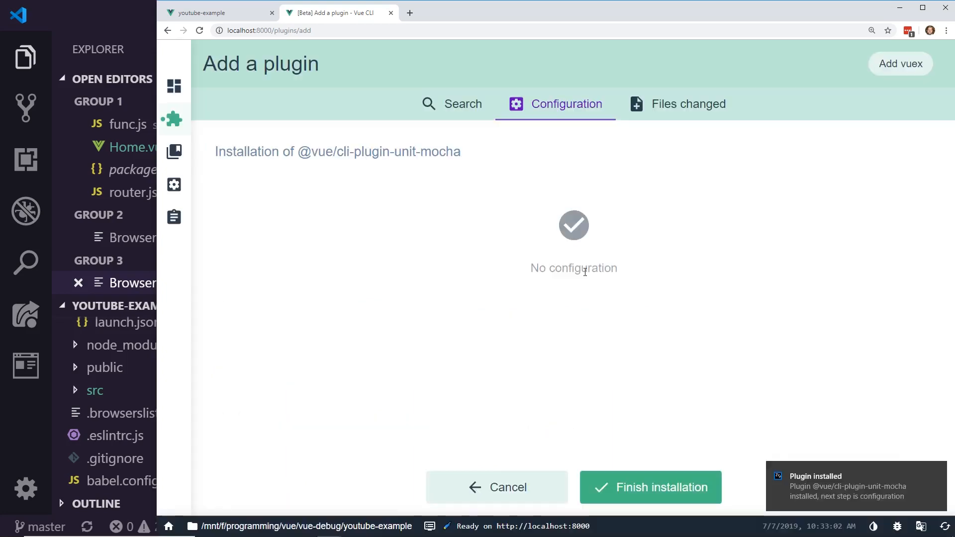
pyautogui.moveTo(664, 312)
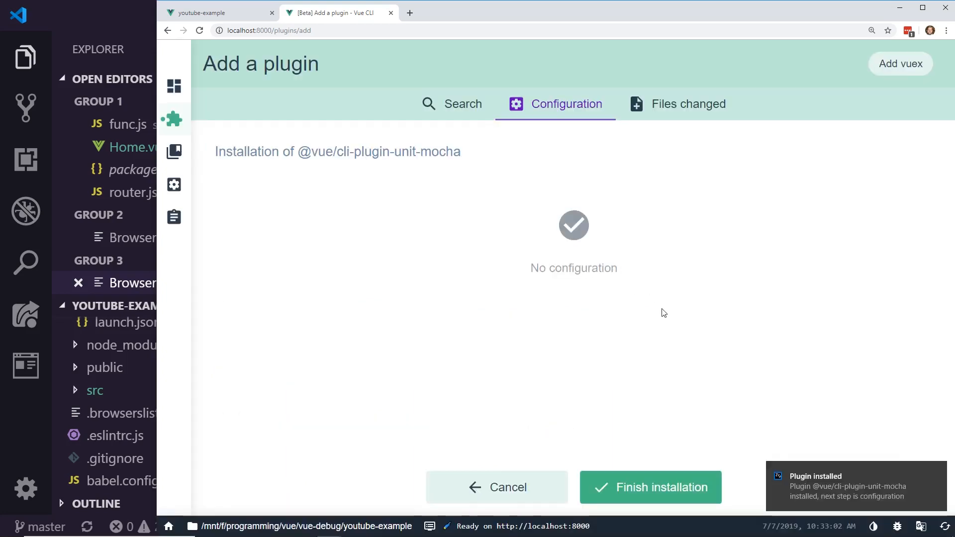
pyautogui.moveTo(625, 484)
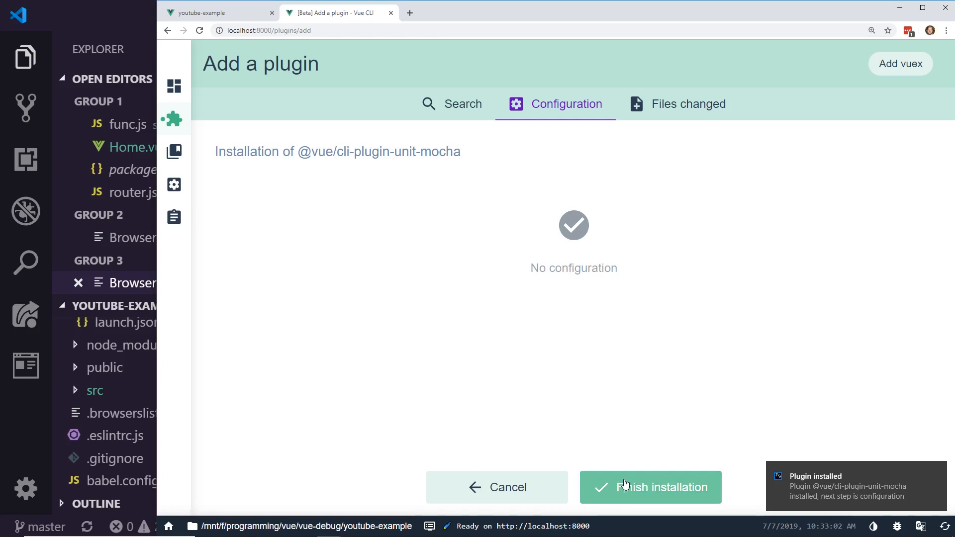
# - Finish the unit-mocha installation with no configuration needed
pyautogui.click(650, 486)
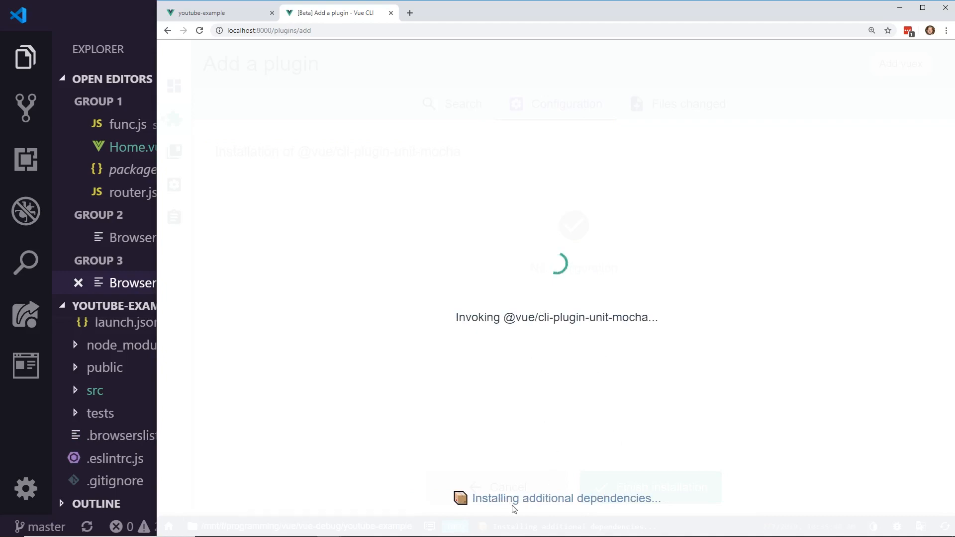
pyautogui.moveTo(585, 203)
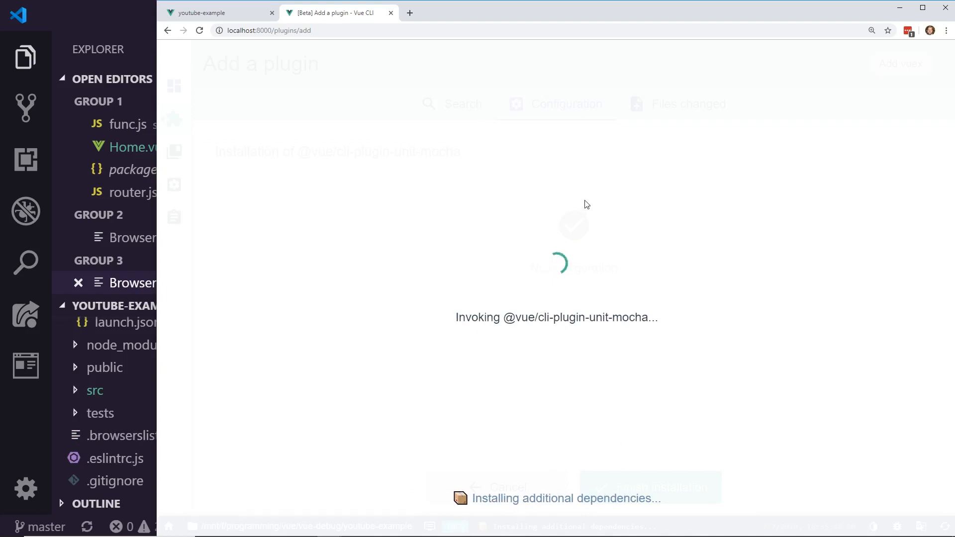
pyautogui.moveTo(563, 177)
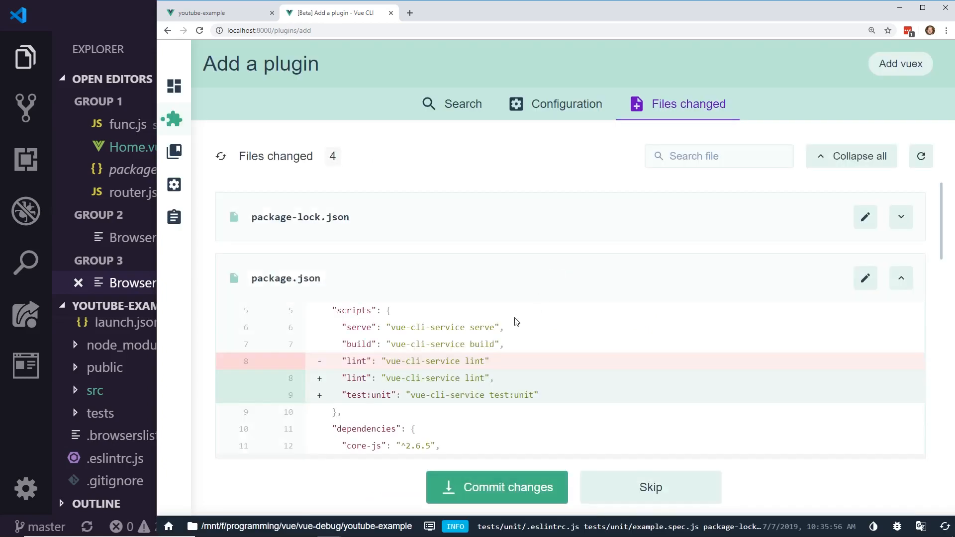
pyautogui.moveTo(359, 307)
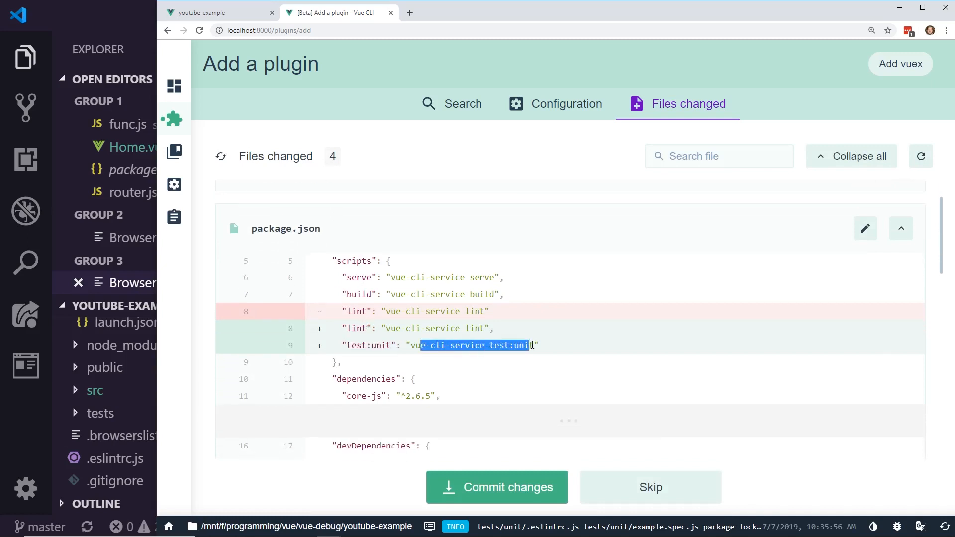
# - Scroll through the diff of package.json, .eslintrc.js and example.spec.js
pyautogui.scroll(-3)
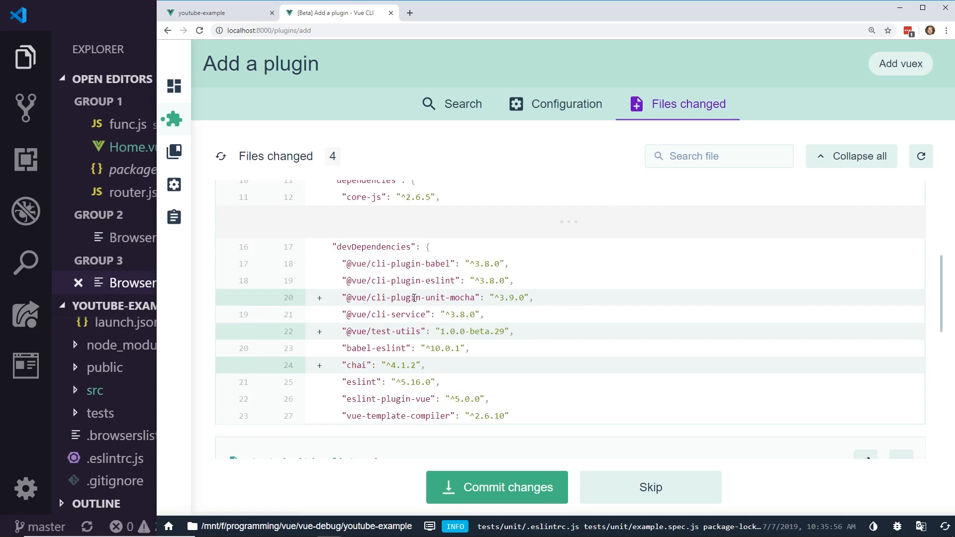
pyautogui.scroll(-3)
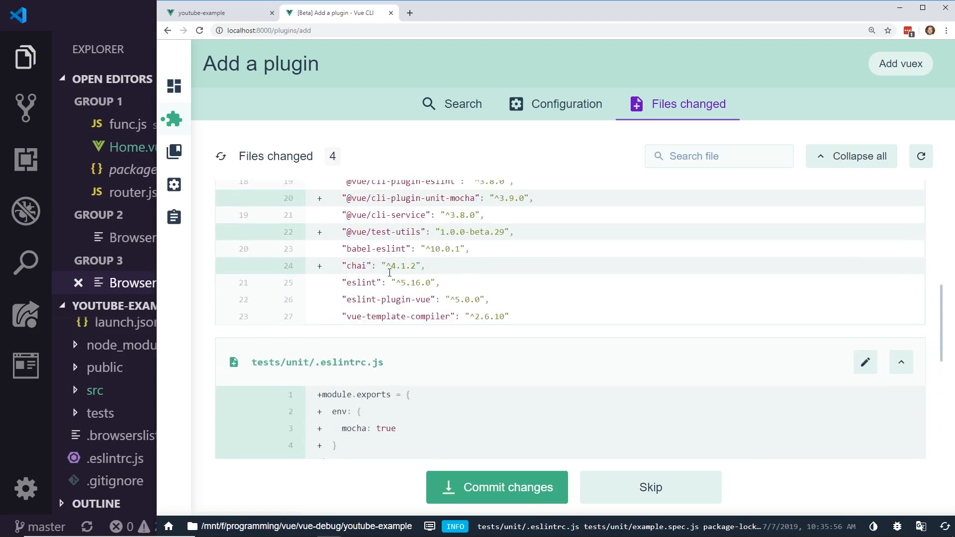
pyautogui.scroll(-3)
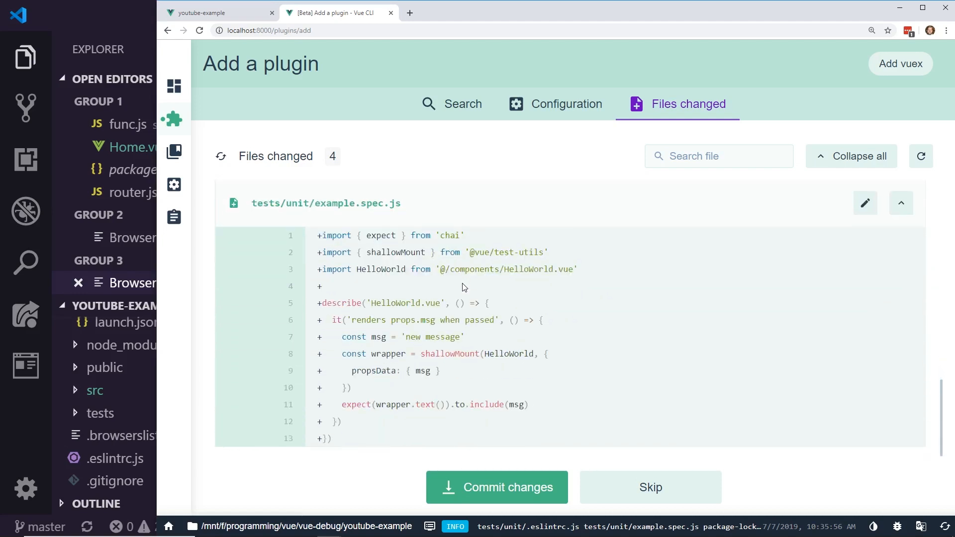
pyautogui.moveTo(502, 319)
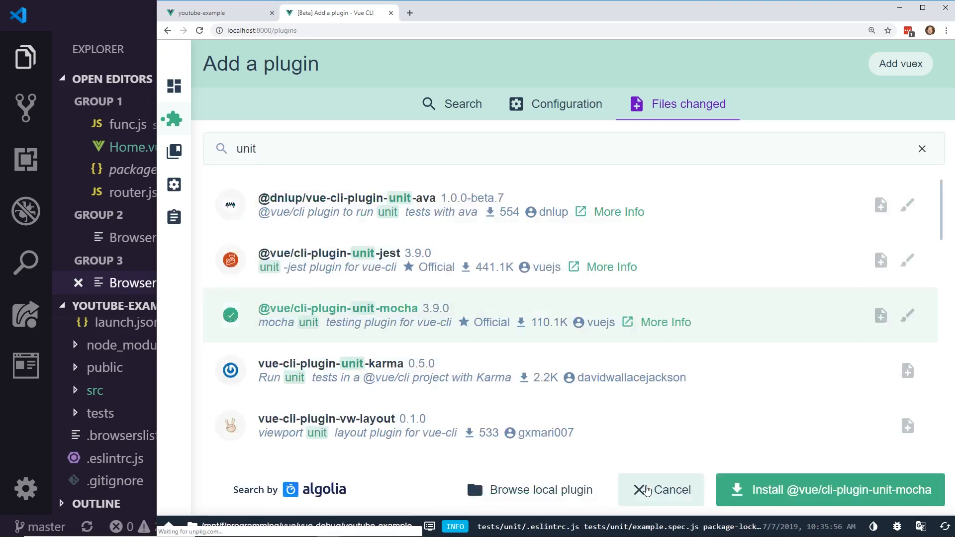
pyautogui.click(829, 489)
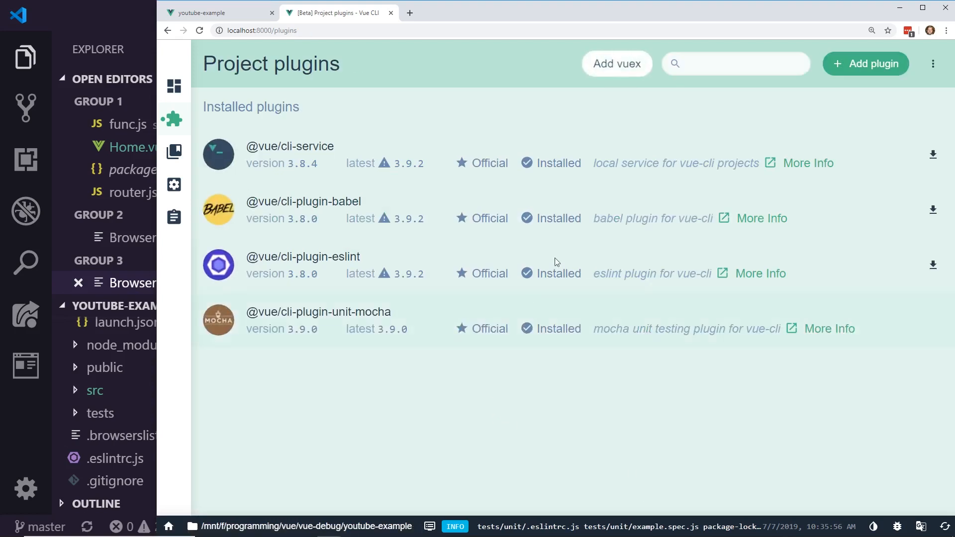
pyautogui.click(731, 64)
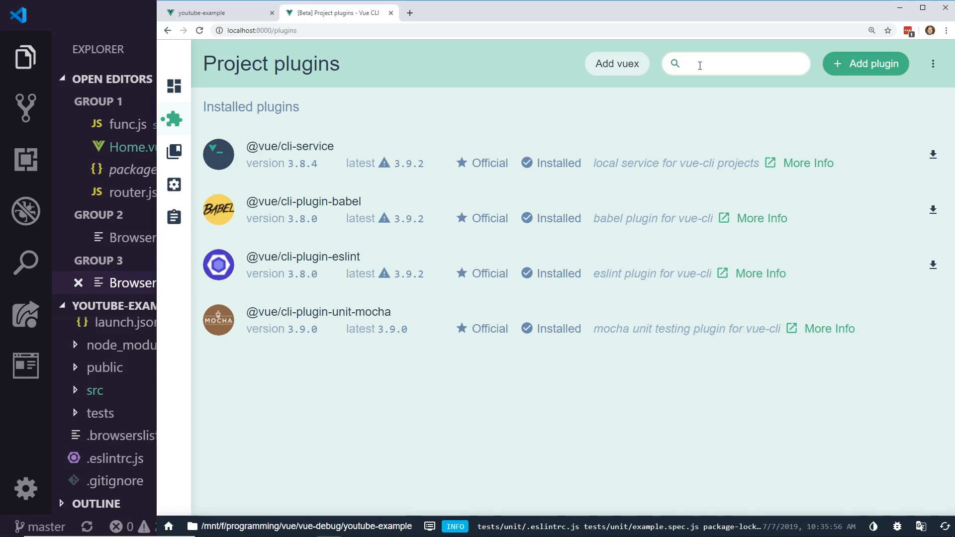
pyautogui.click(864, 64)
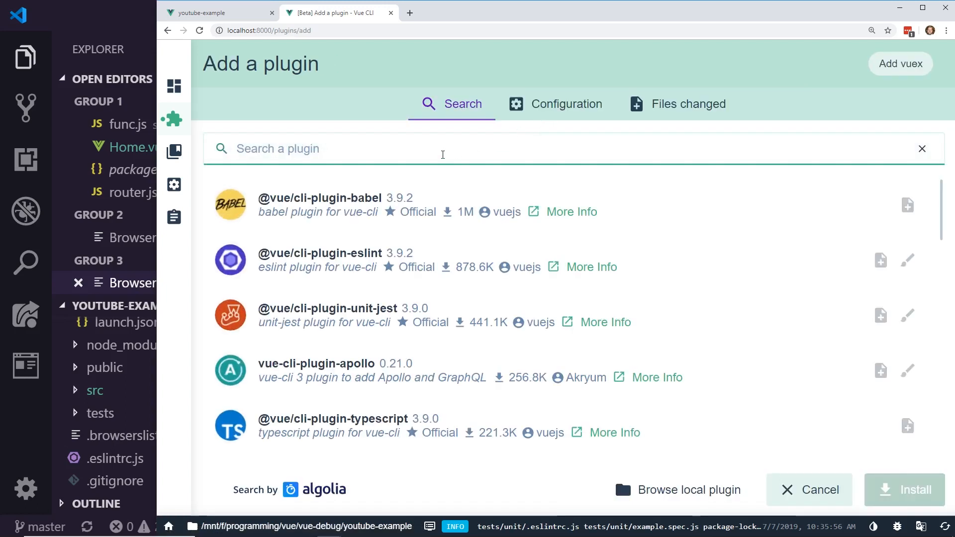
pyautogui.write('cypress')
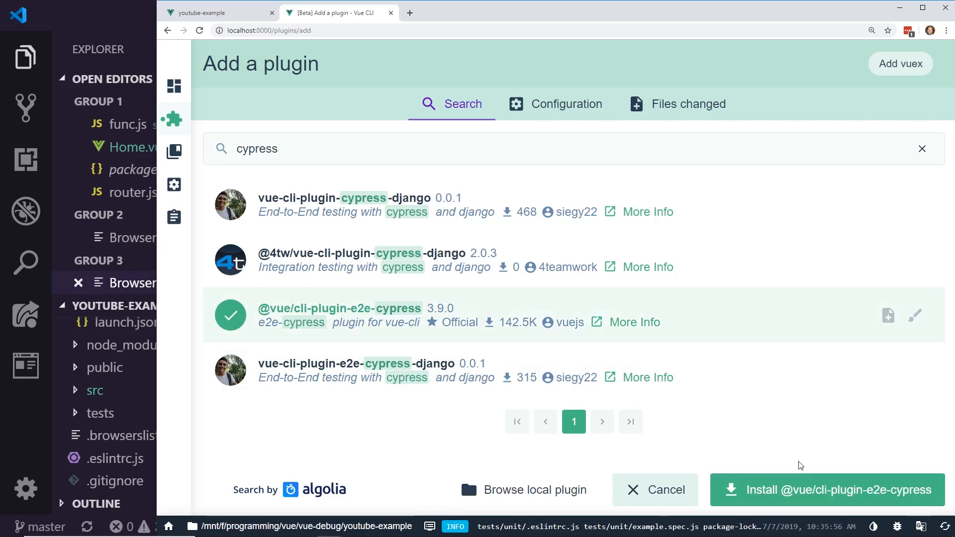
pyautogui.click(825, 490)
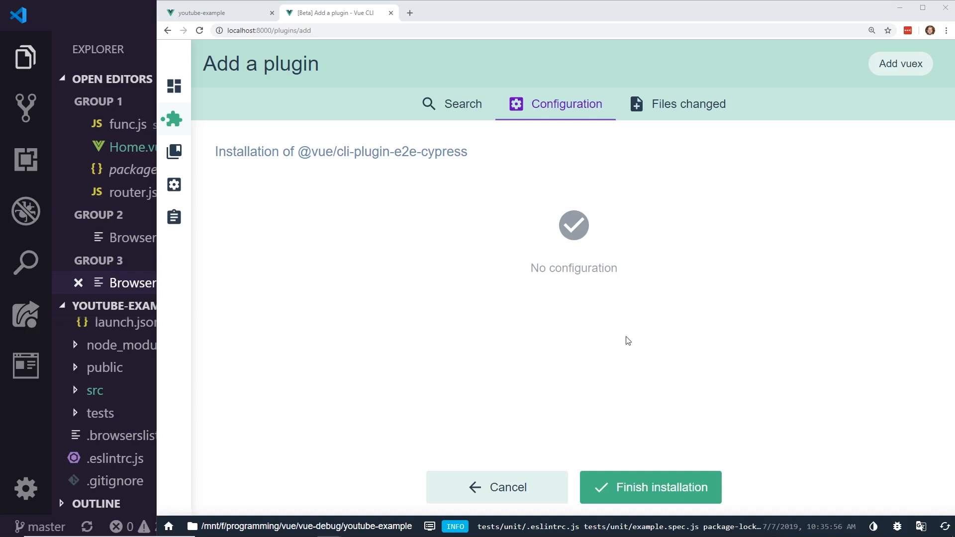
pyautogui.moveTo(681, 491)
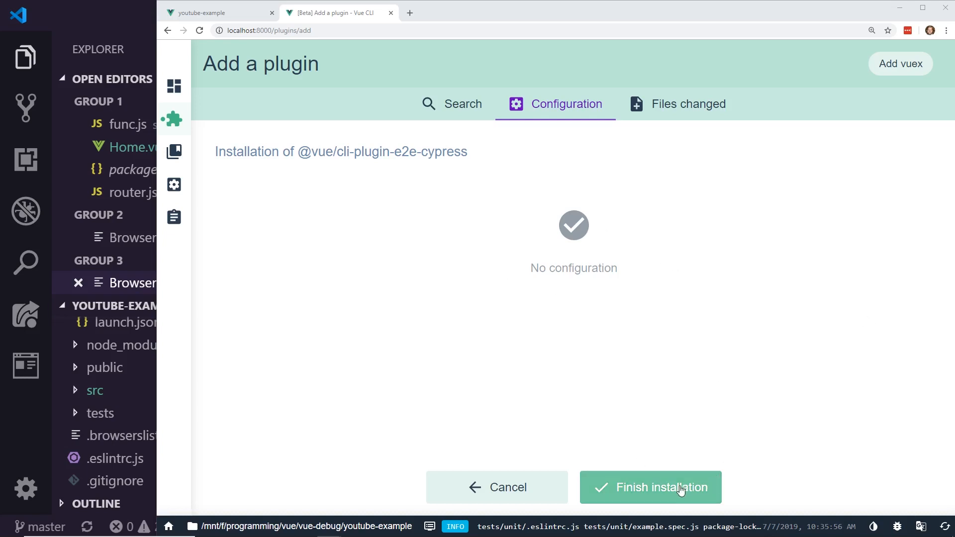
# - Finish the e2e-cypress installation with no configuration needed
pyautogui.click(649, 487)
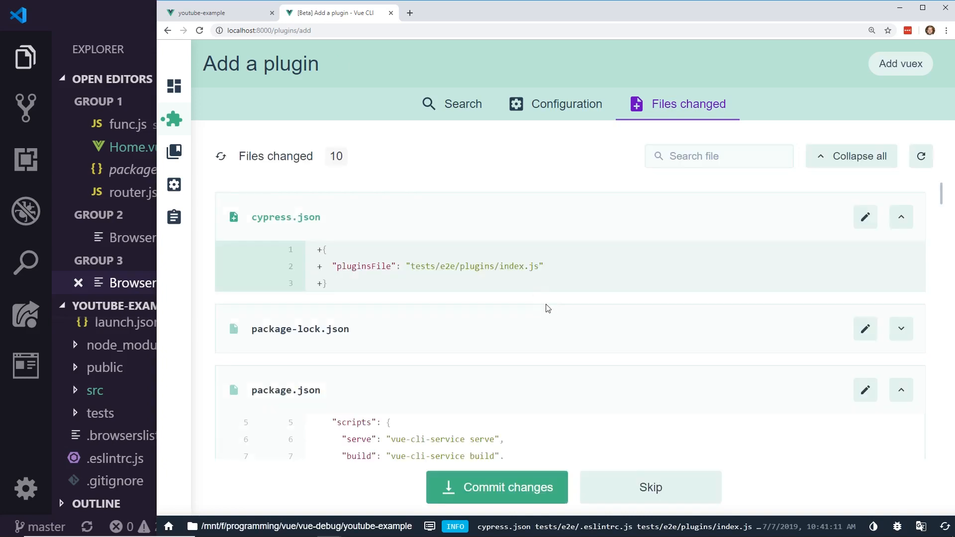
# - Scroll through the ten changed files, including cypress.json, and skip committing them
pyautogui.scroll(-3)
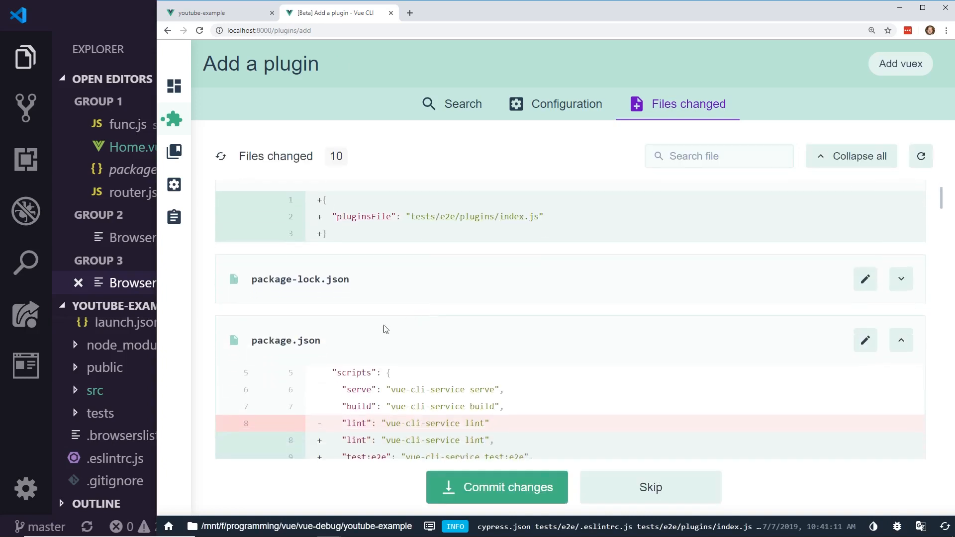
pyautogui.scroll(-3)
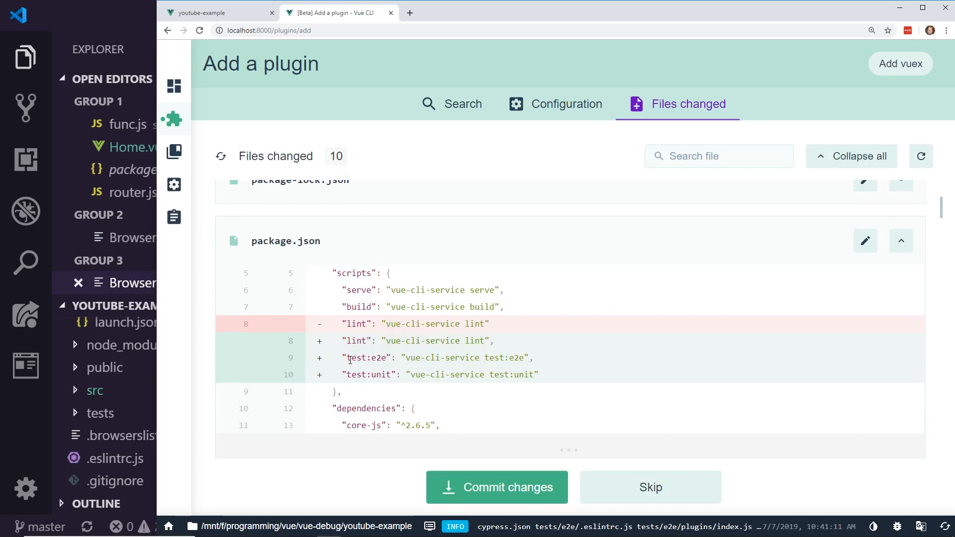
pyautogui.scroll(-3)
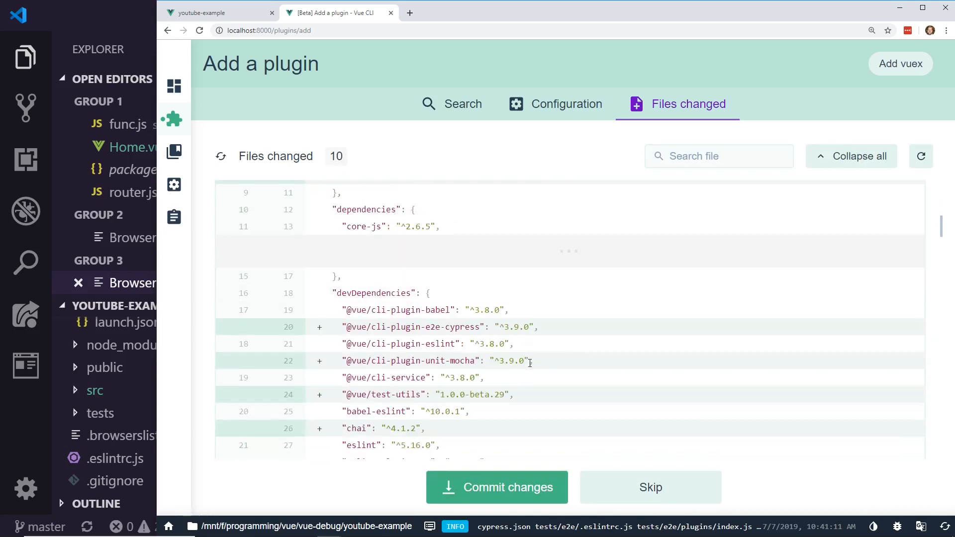
pyautogui.scroll(-3)
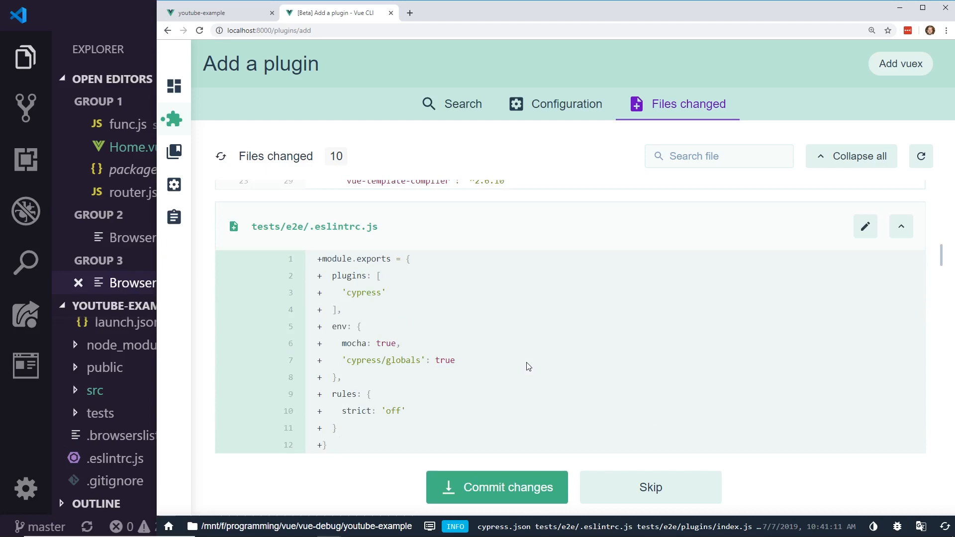
pyautogui.scroll(-3)
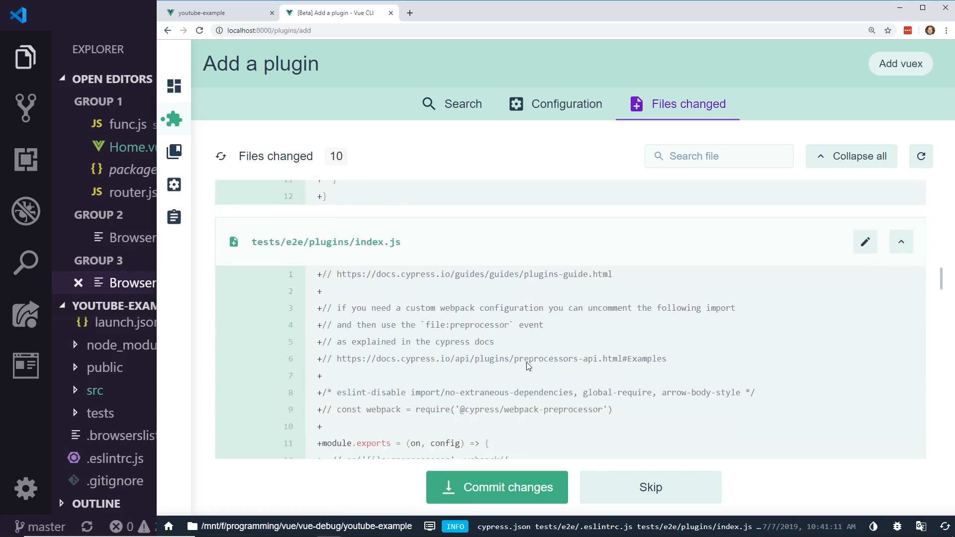
pyautogui.scroll(-3)
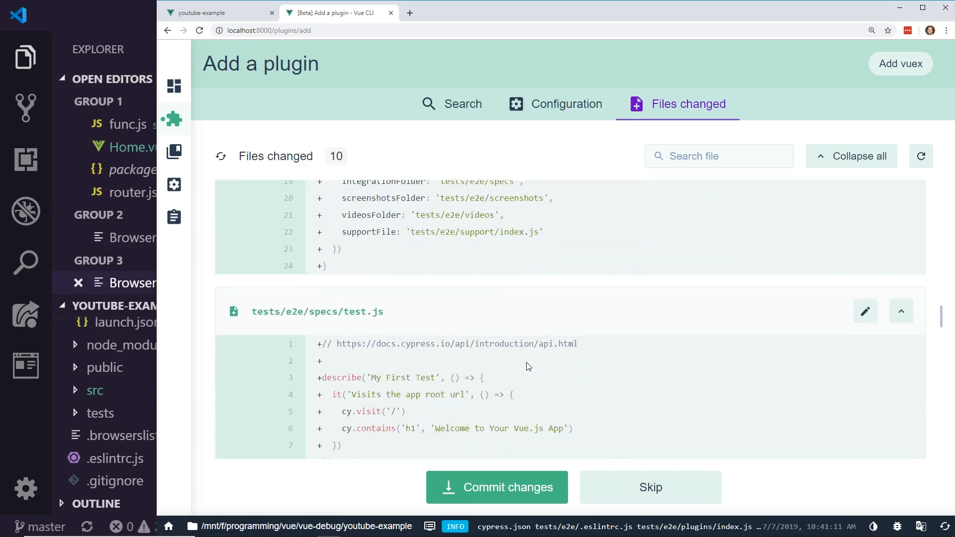
pyautogui.scroll(-3)
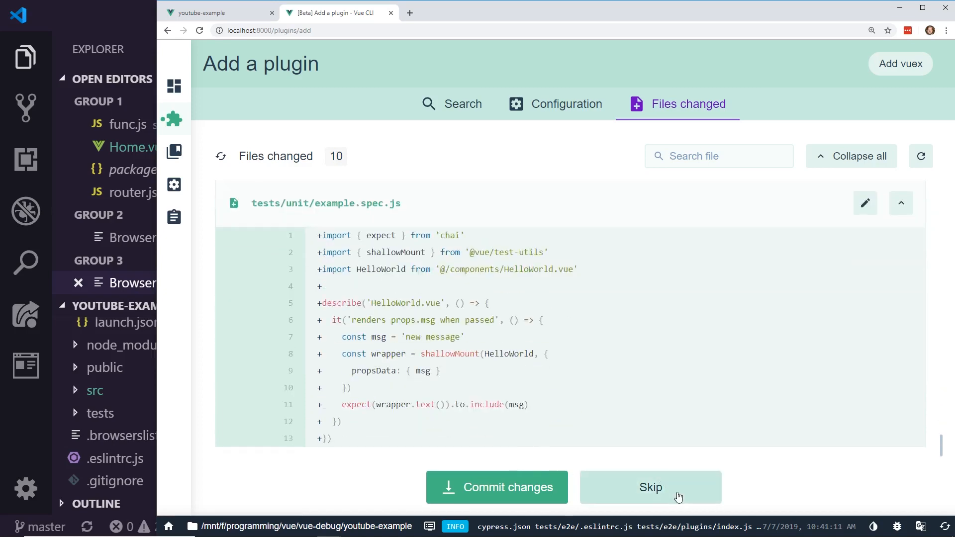
pyautogui.click(649, 486)
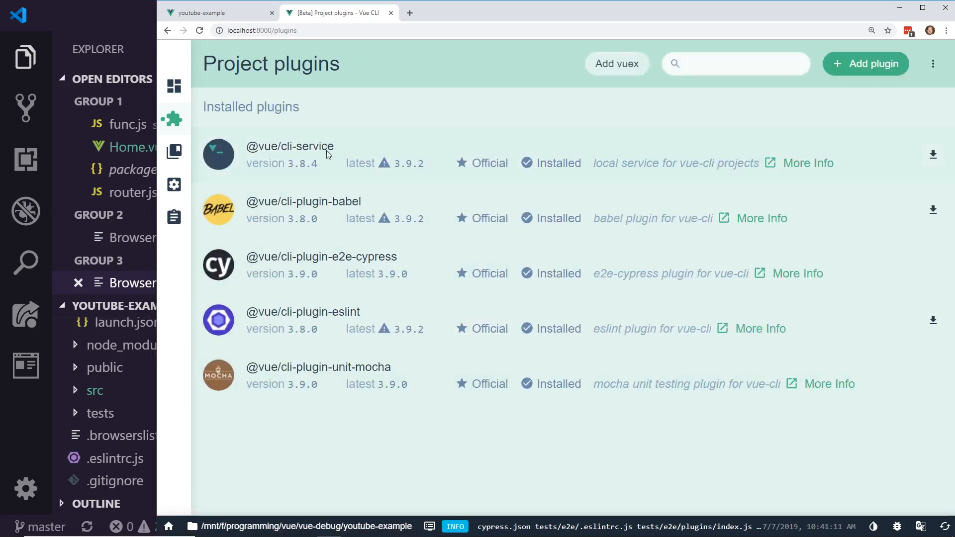
pyautogui.moveTo(332, 161)
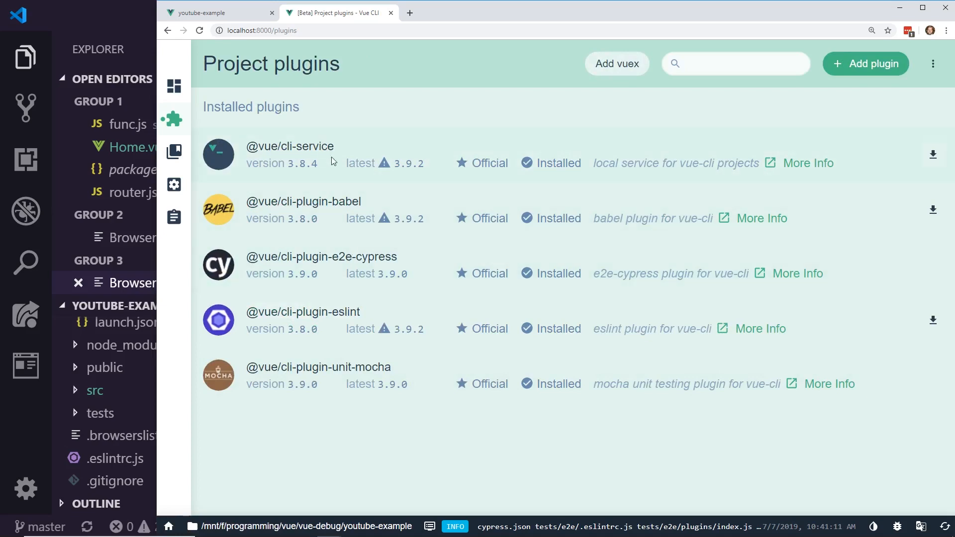
pyautogui.moveTo(53, 432)
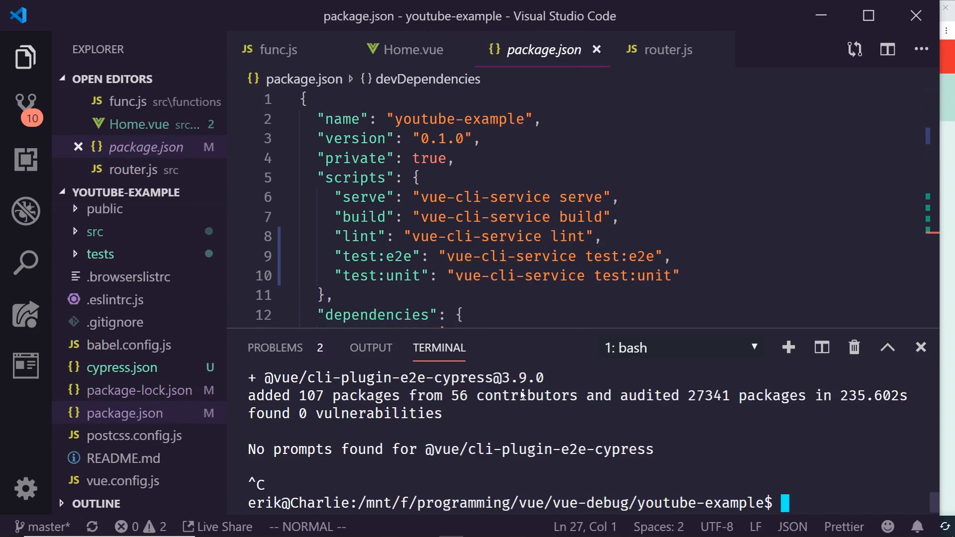
# - Hide the sidebar and run npm run test:unit, which fails on the missing HelloWorld.vue import
pyautogui.click(325, 295)
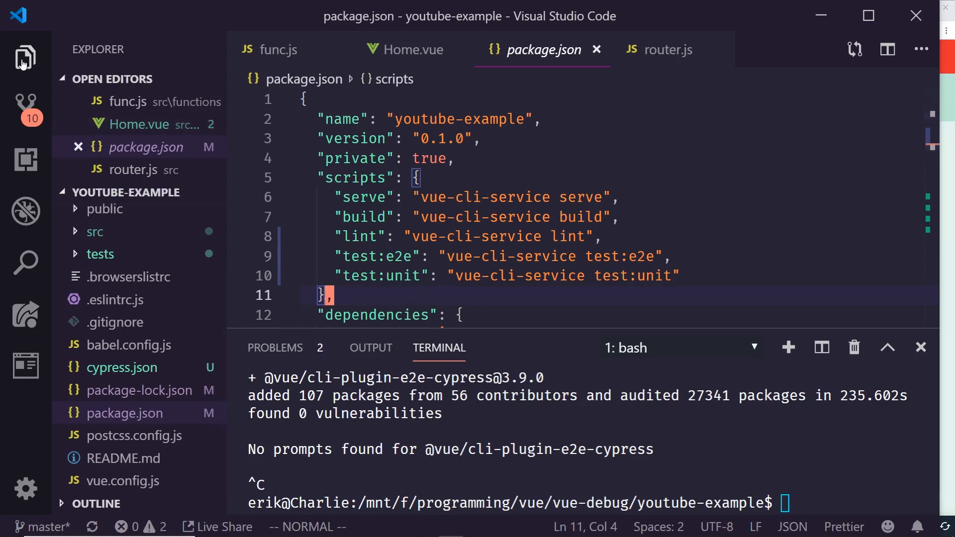
pyautogui.click(25, 57)
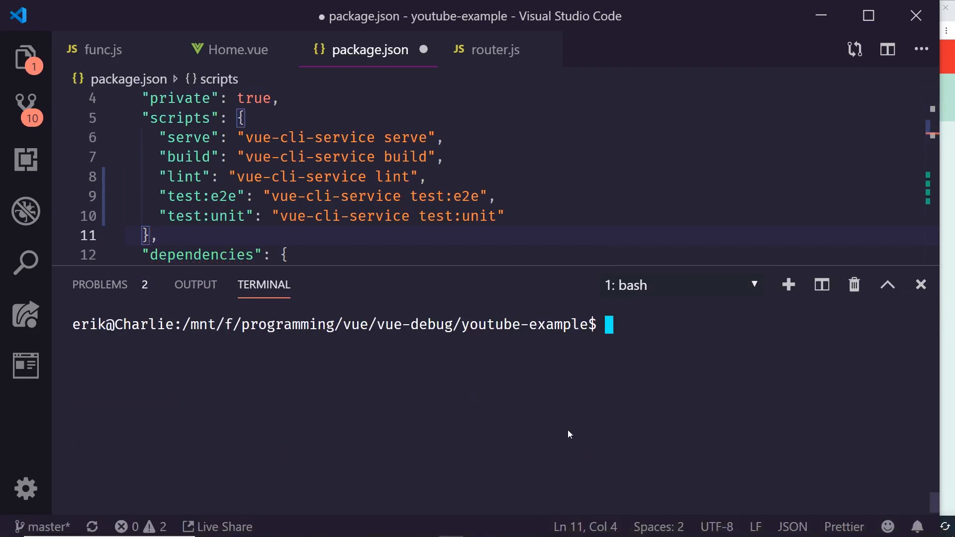
pyautogui.write('npm run test')
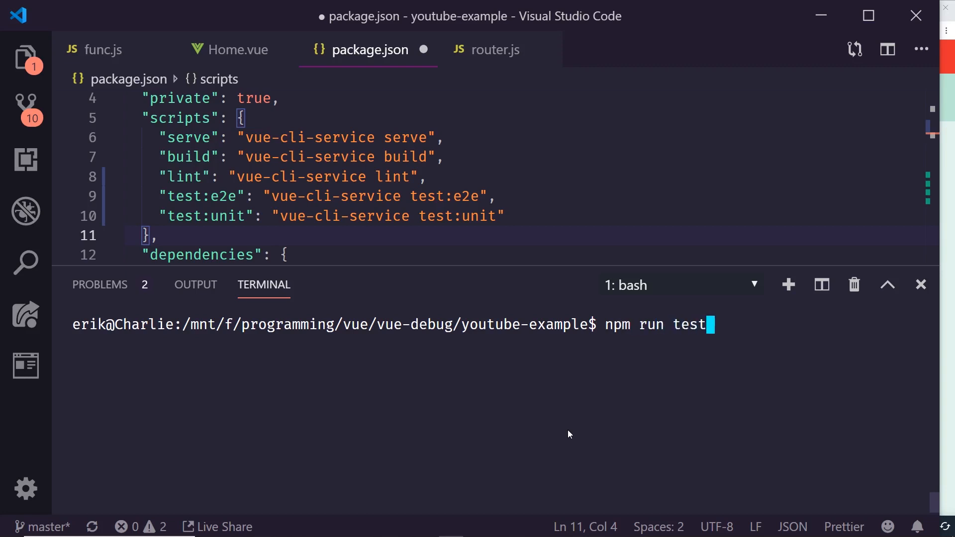
pyautogui.write(':unit')
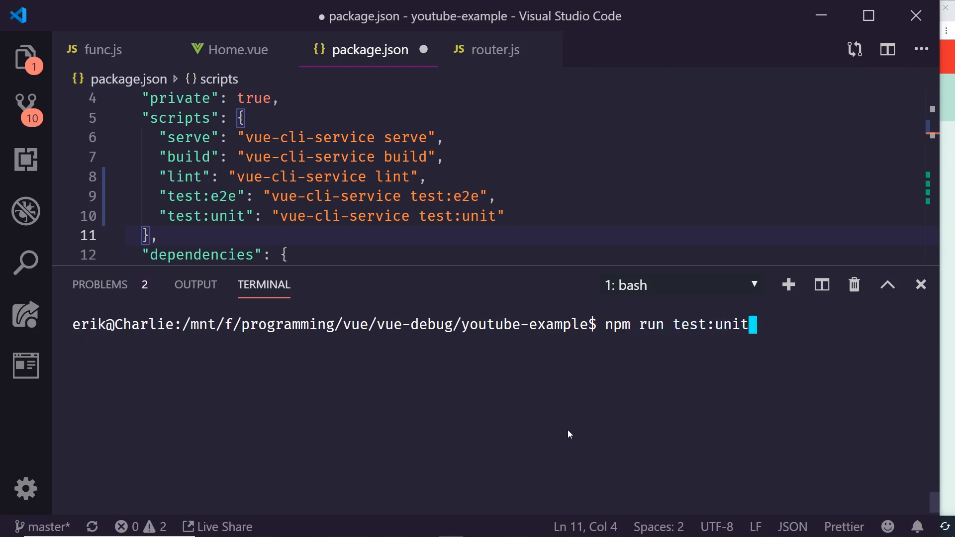
pyautogui.press('Return')
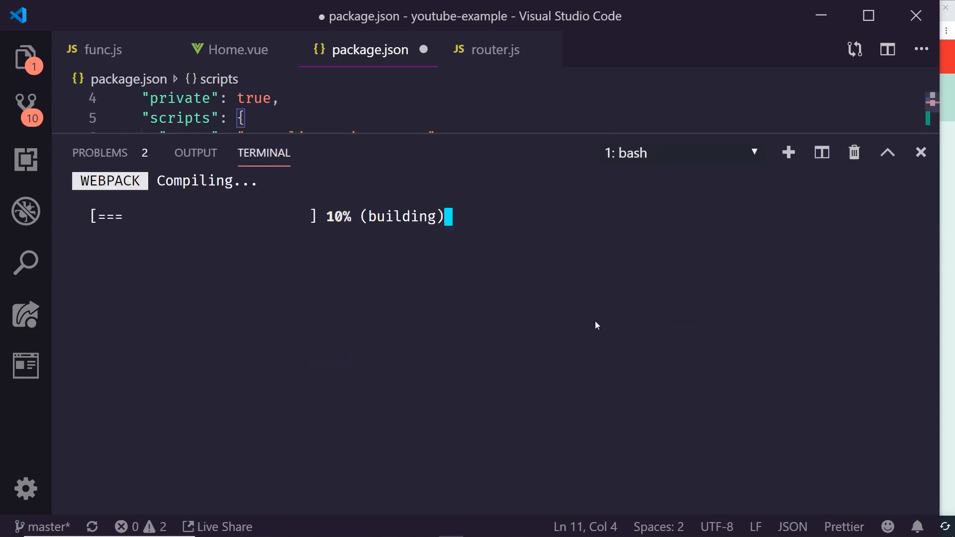
pyautogui.moveTo(280, 218)
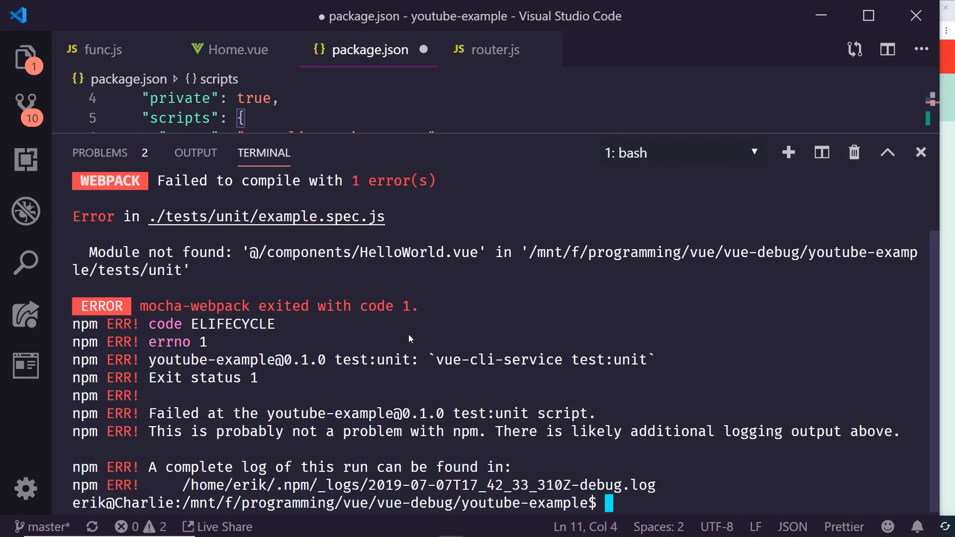
pyautogui.moveTo(487, 253)
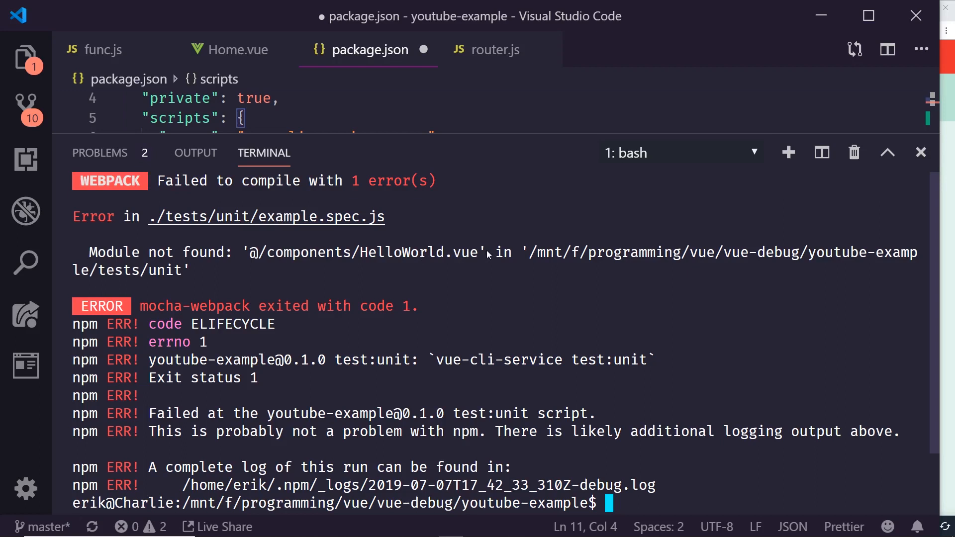
pyautogui.moveTo(471, 134)
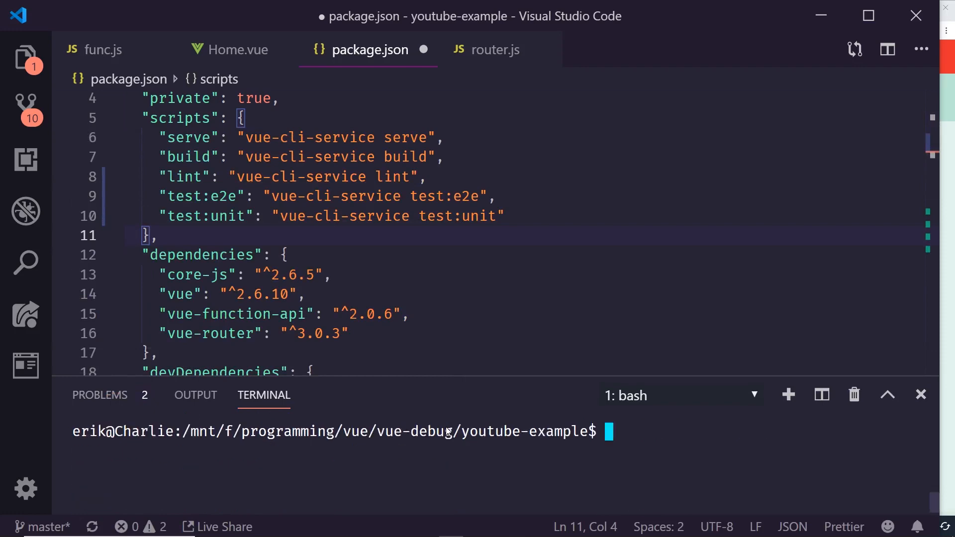
pyautogui.moveTo(24, 58)
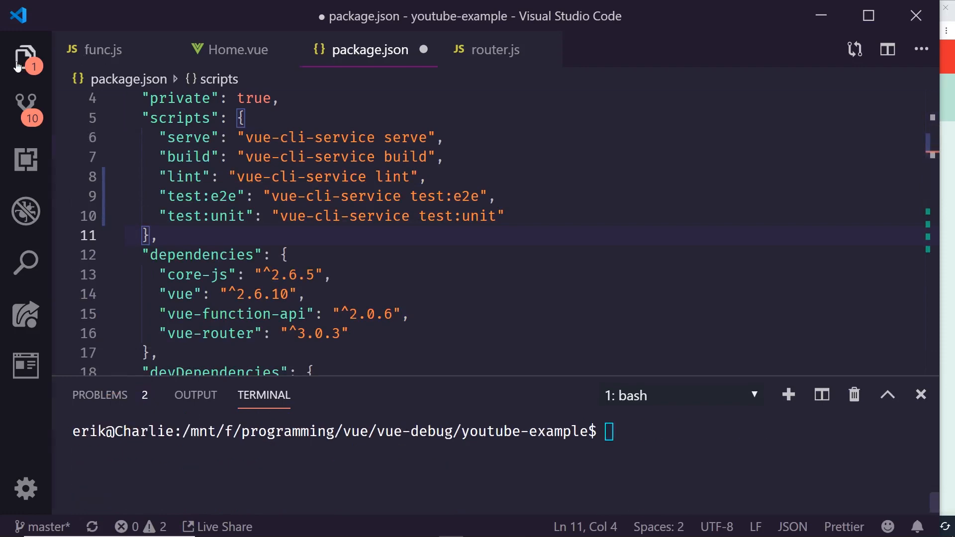
# - Rename example.spec.js to home.spec.js under tests/unit and yank the h1 text from src/views/Home.vue
pyautogui.click(26, 58)
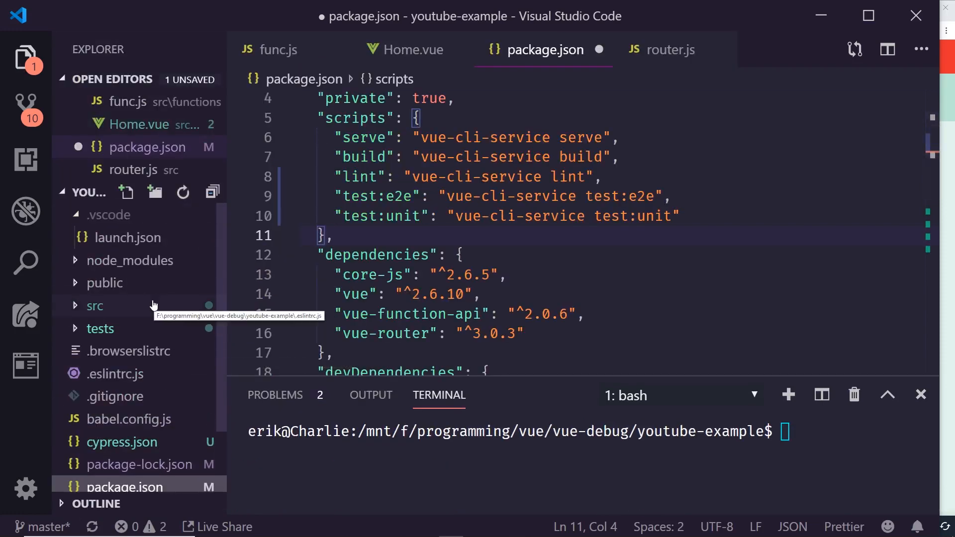
pyautogui.click(99, 328)
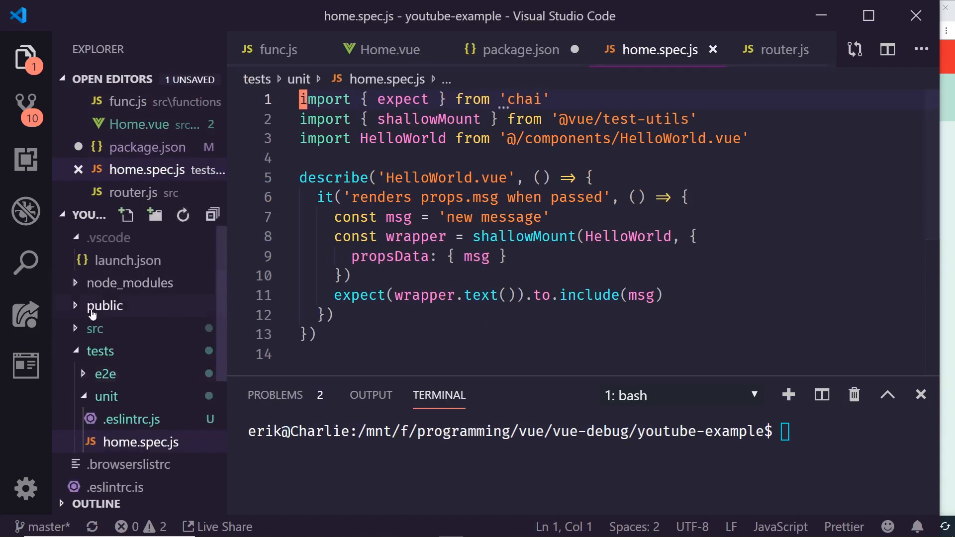
pyautogui.click(96, 329)
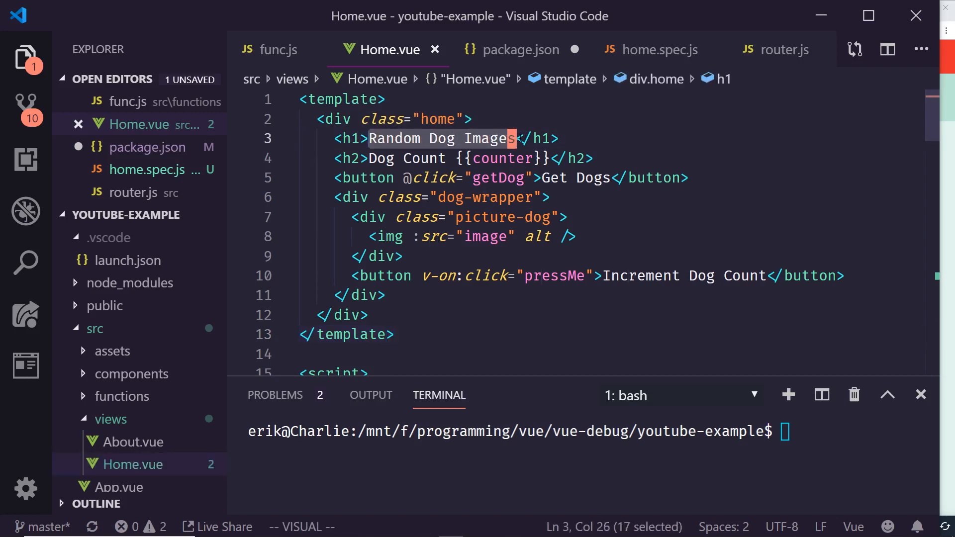
pyautogui.press('Escape')
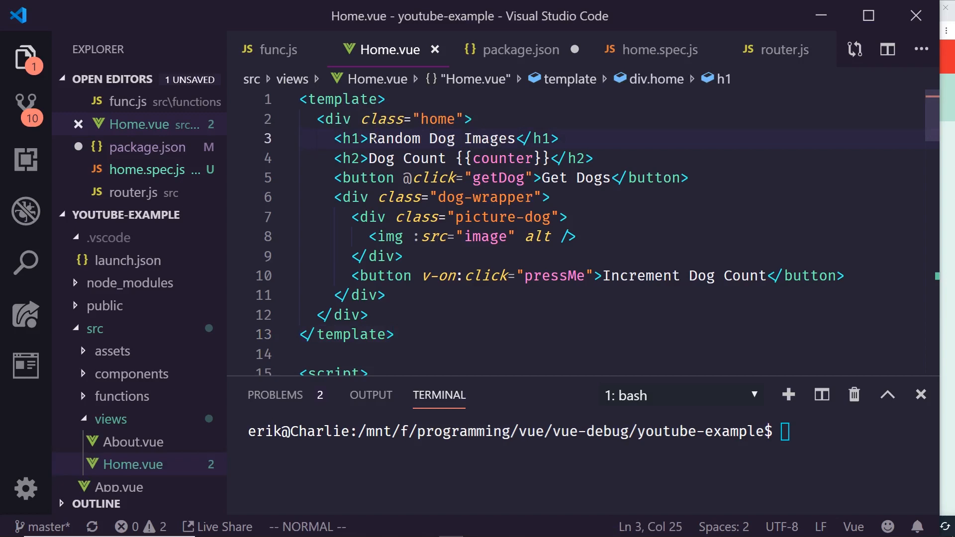
pyautogui.scroll(-3)
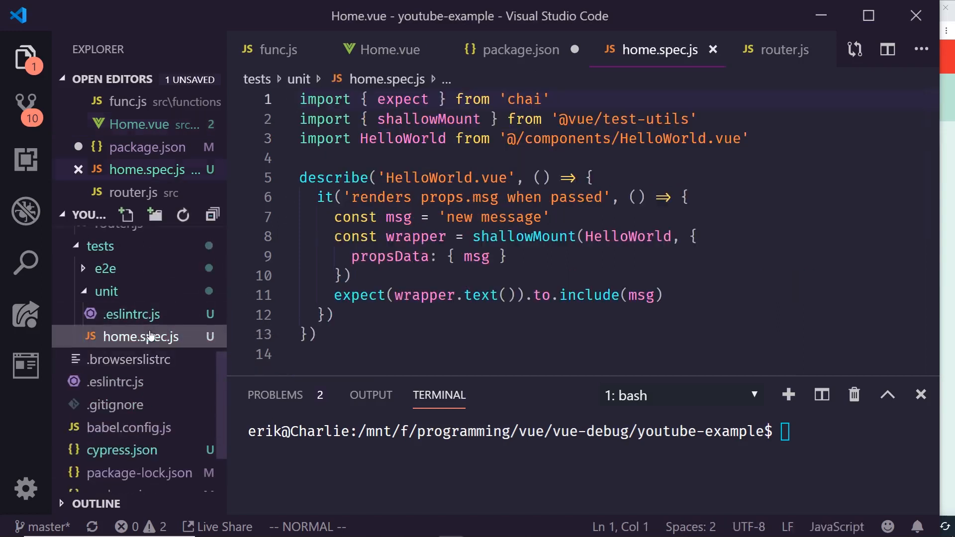
# - Copy the 'Random Dog Images' heading text from Home.vue for the assertion
pyautogui.click(487, 197)
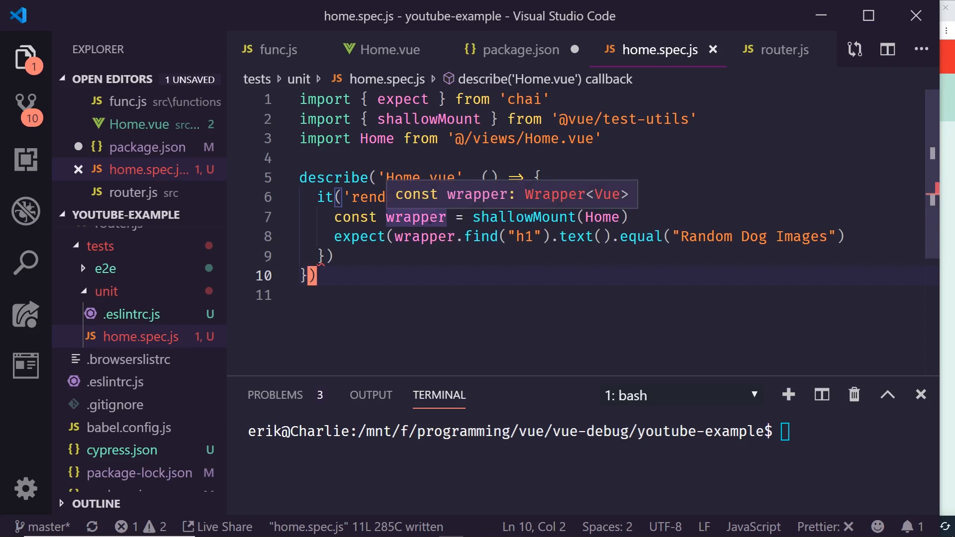
pyautogui.click(434, 217)
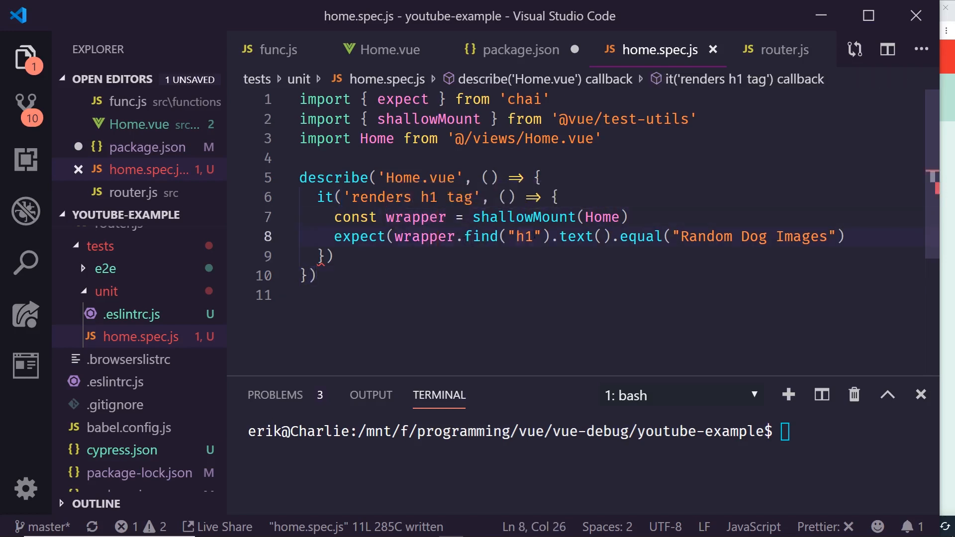
pyautogui.moveTo(389, 55)
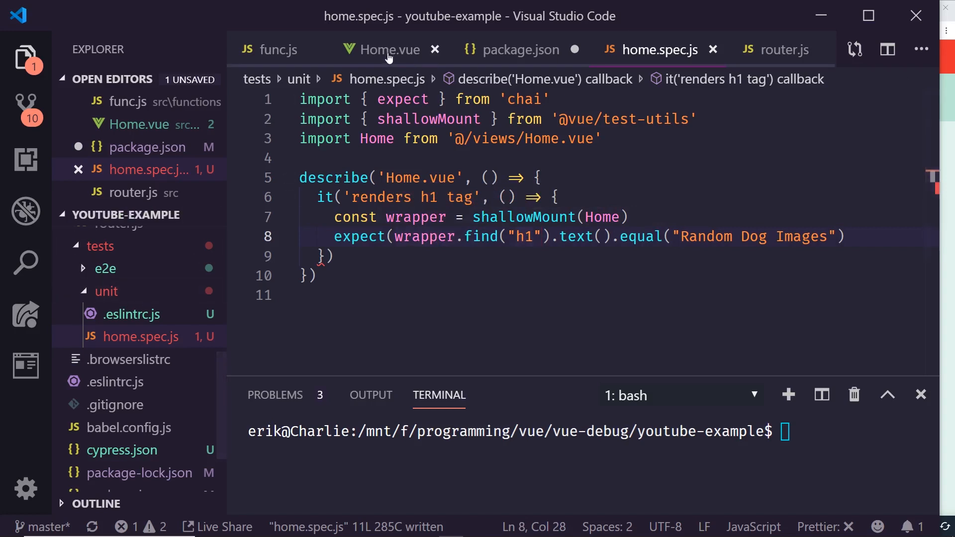
pyautogui.click(387, 49)
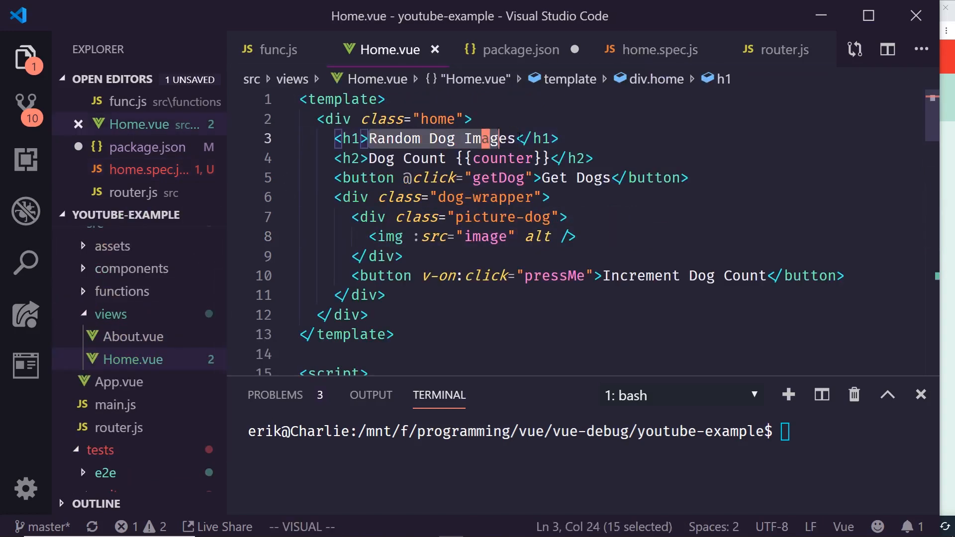
pyautogui.press('shift+Right')
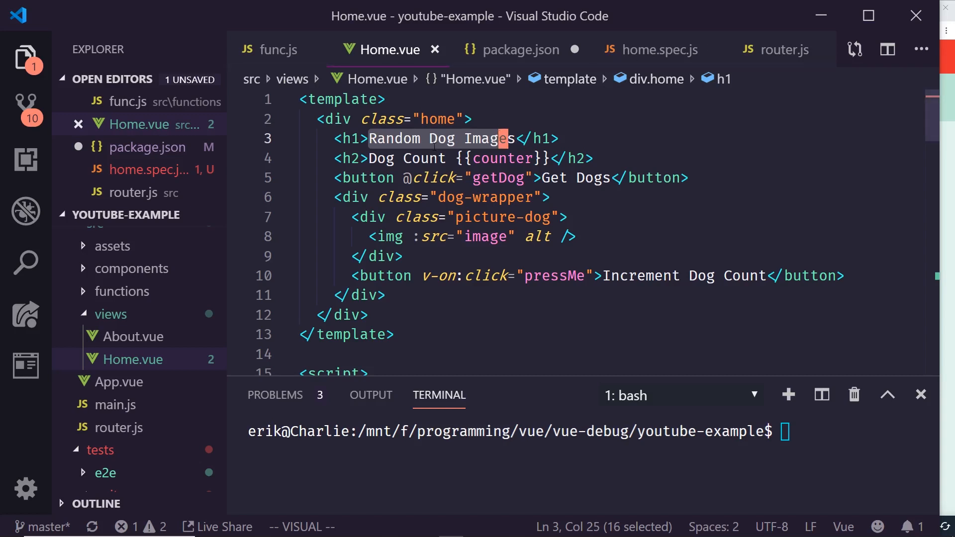
pyautogui.press('Escape')
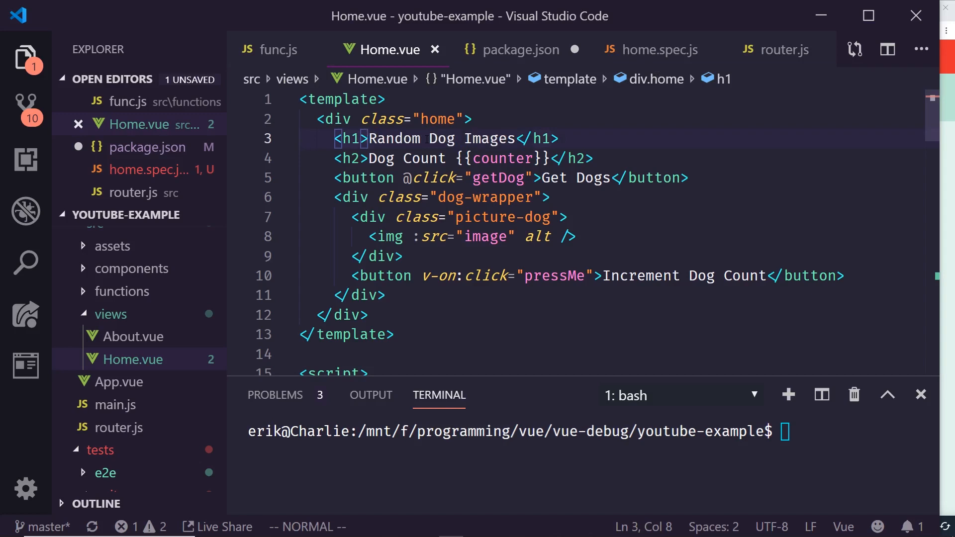
# - Write expect(wrapper.find('h1').text()).equal('Random Dog Images') in home.spec.js and save it
pyautogui.click(655, 50)
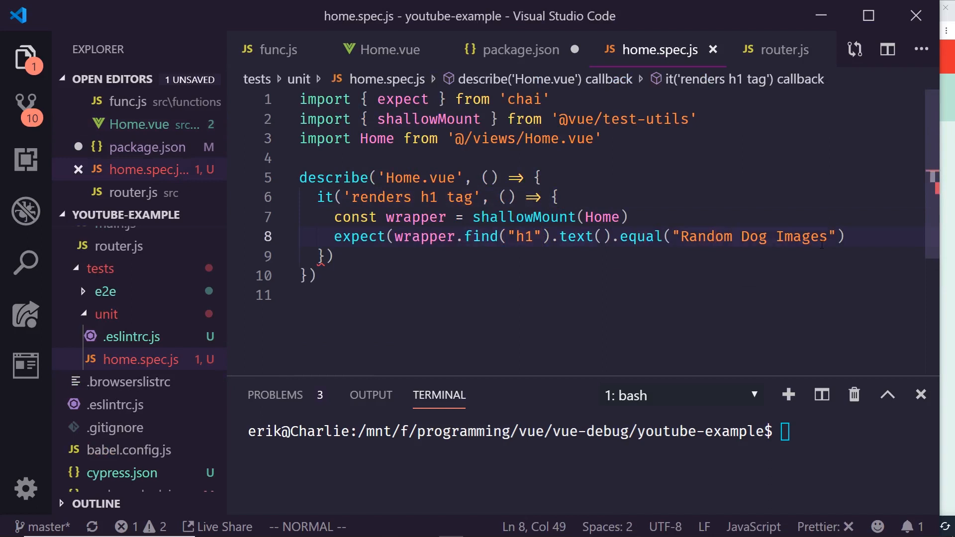
pyautogui.press('ctrl+s')
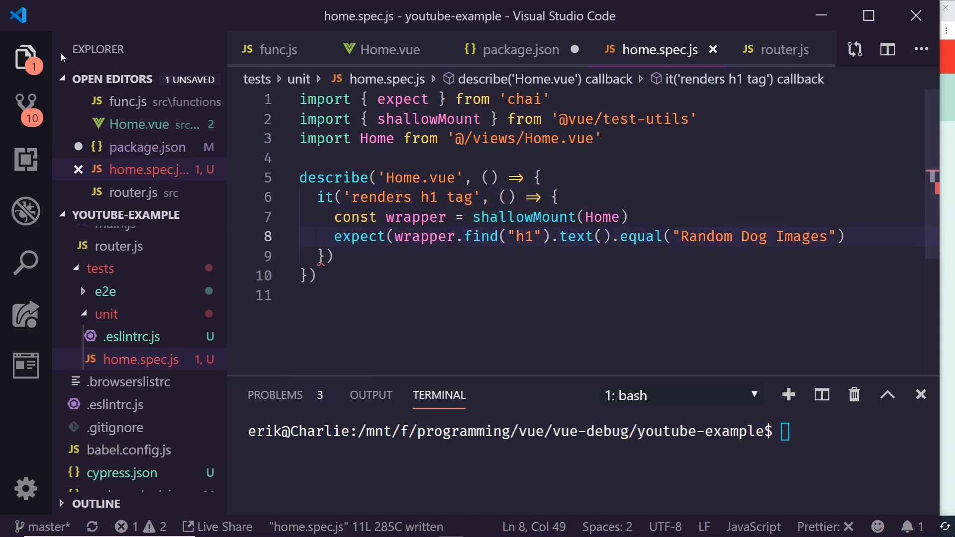
# - Run npm run test:unit, add the missing ')' on line 8 of home.spec.js, and save
pyautogui.click(25, 57)
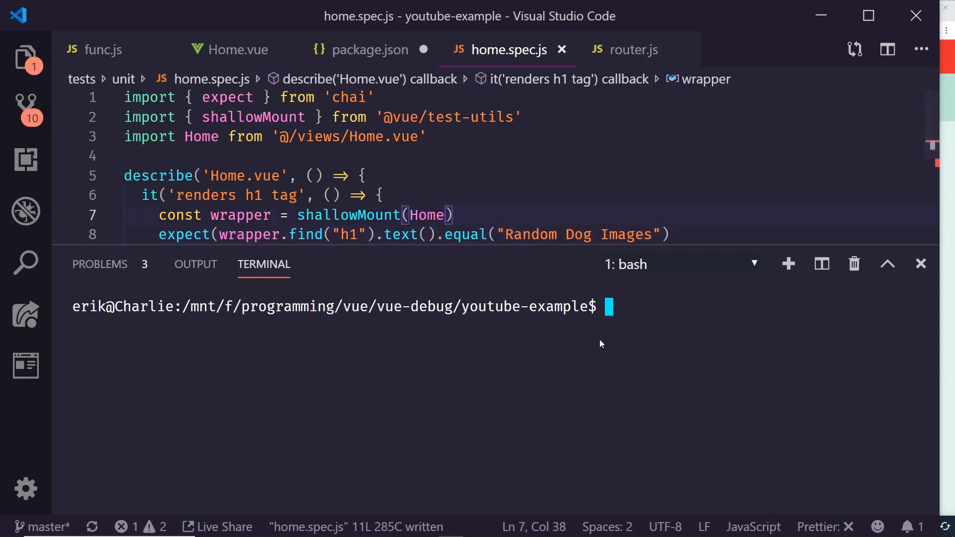
pyautogui.write('npm run test:unit')
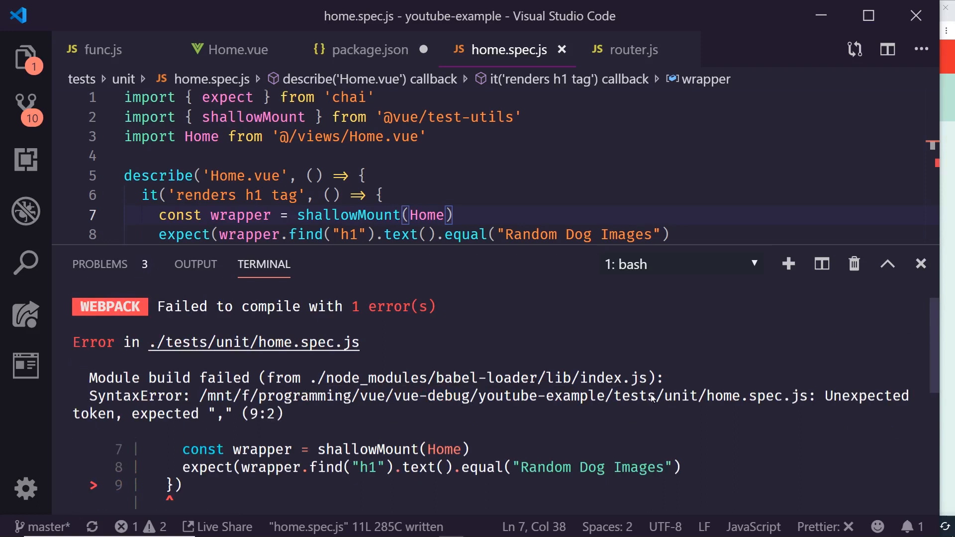
pyautogui.moveTo(449, 177)
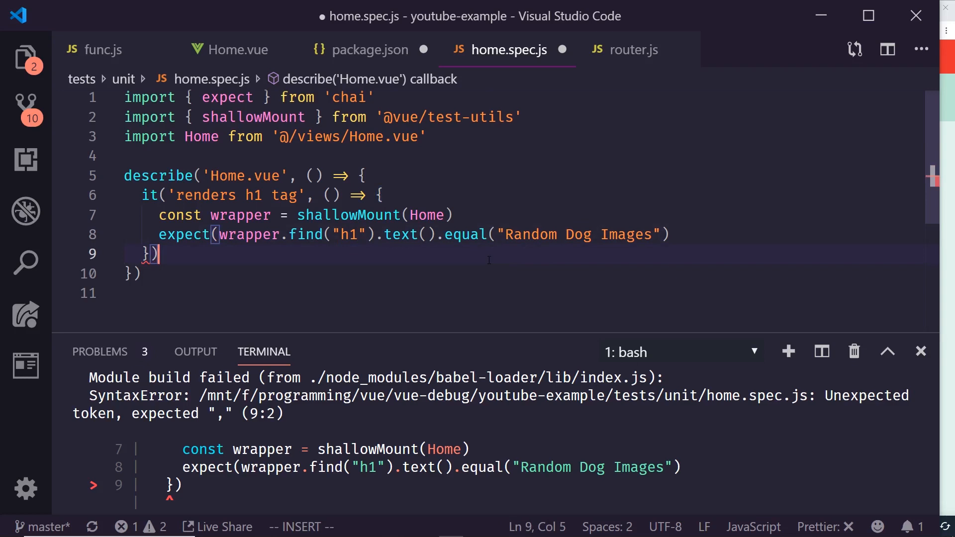
pyautogui.press('Escape')
pyautogui.write(')')
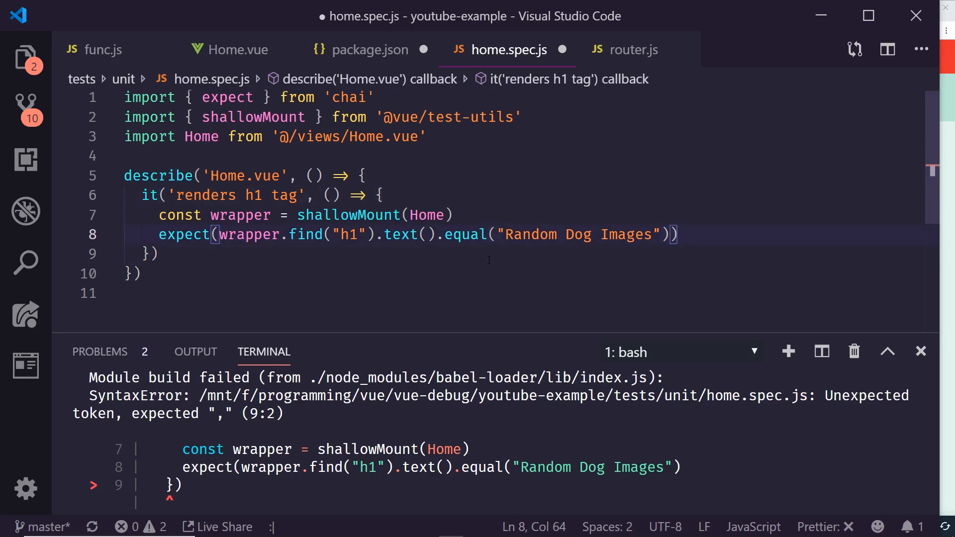
pyautogui.press('ctrl+s')
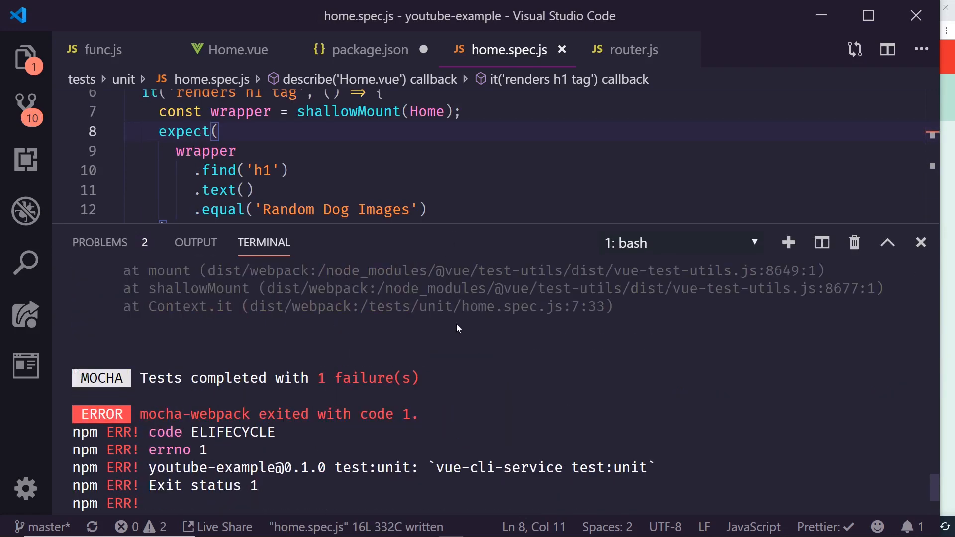
# - Read the 'fetch is not defined' ReferenceError and review Home.vue's script
pyautogui.scroll(3)
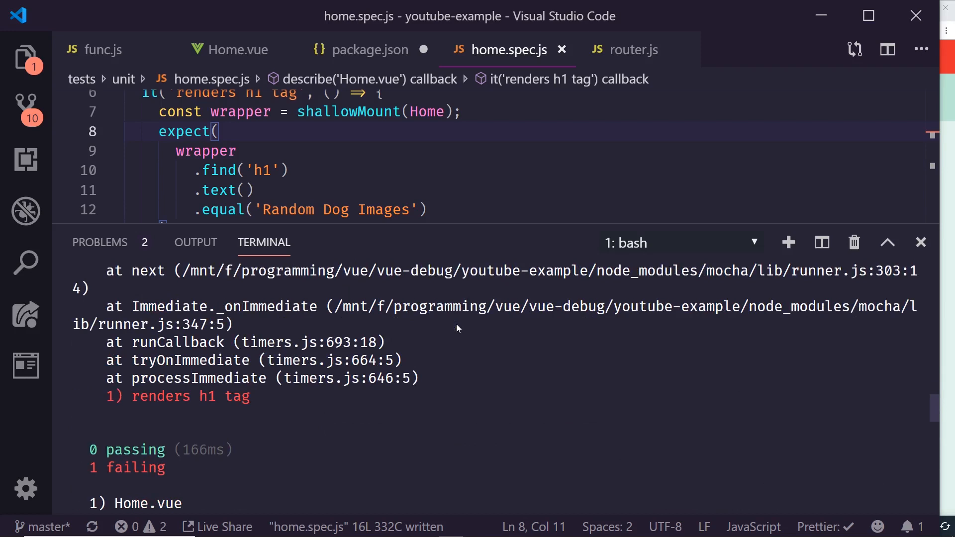
pyautogui.scroll(-3)
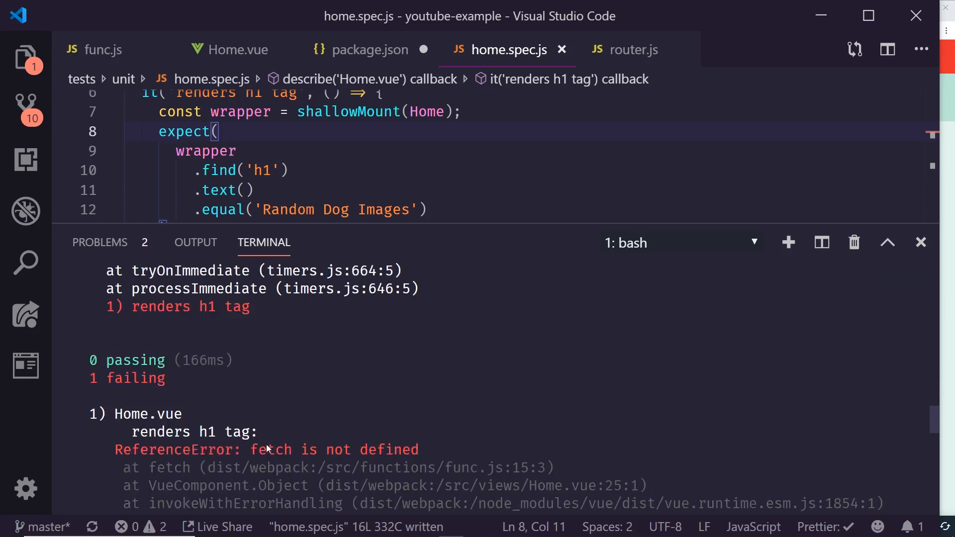
pyautogui.moveTo(418, 267)
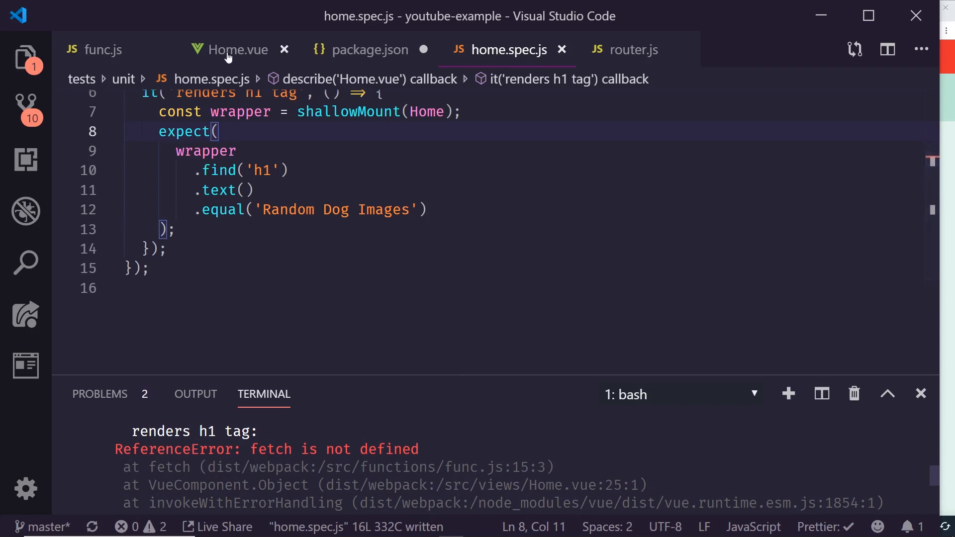
pyautogui.click(237, 50)
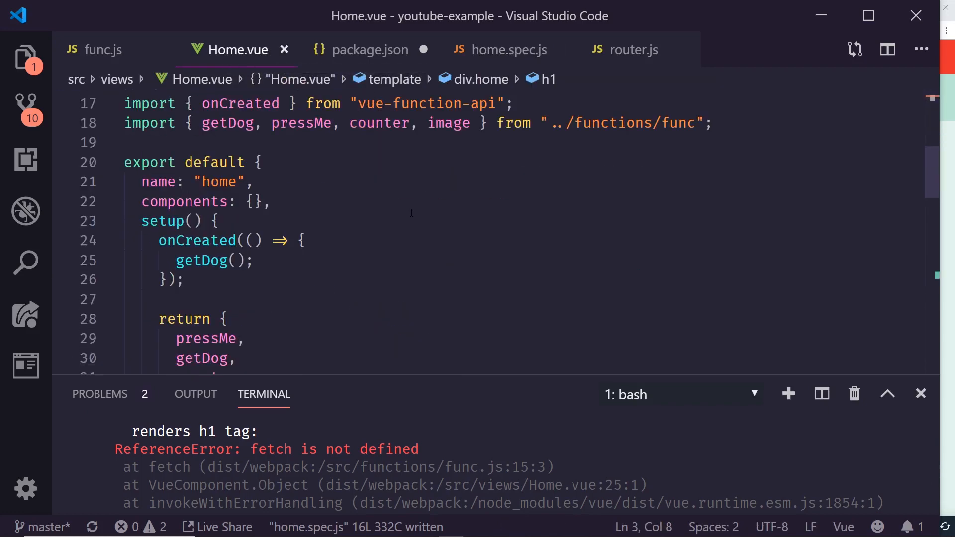
pyautogui.scroll(-3)
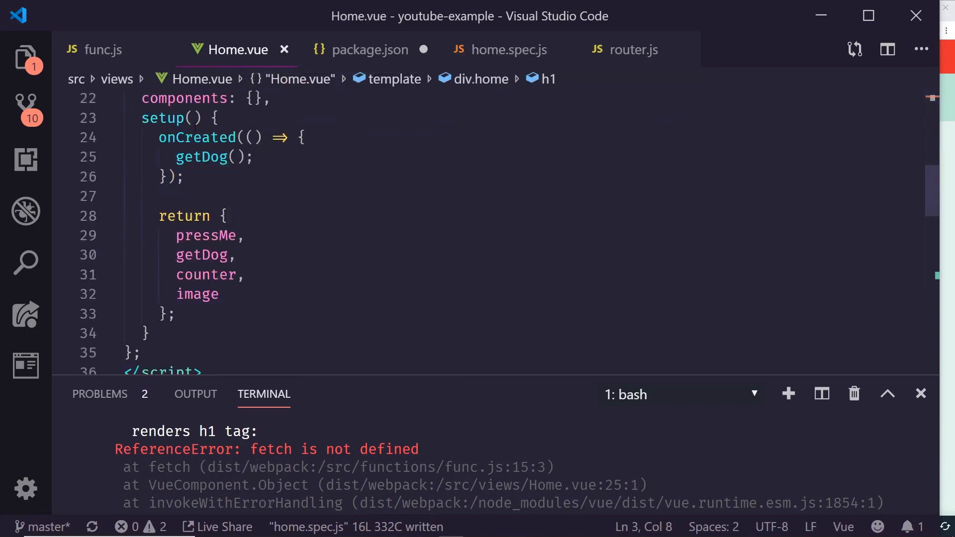
pyautogui.scroll(-3)
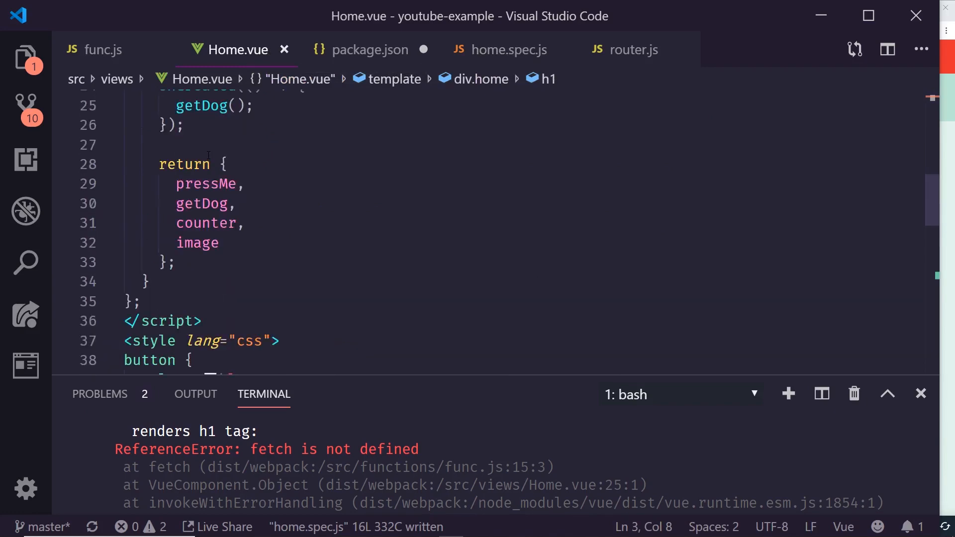
pyautogui.scroll(3)
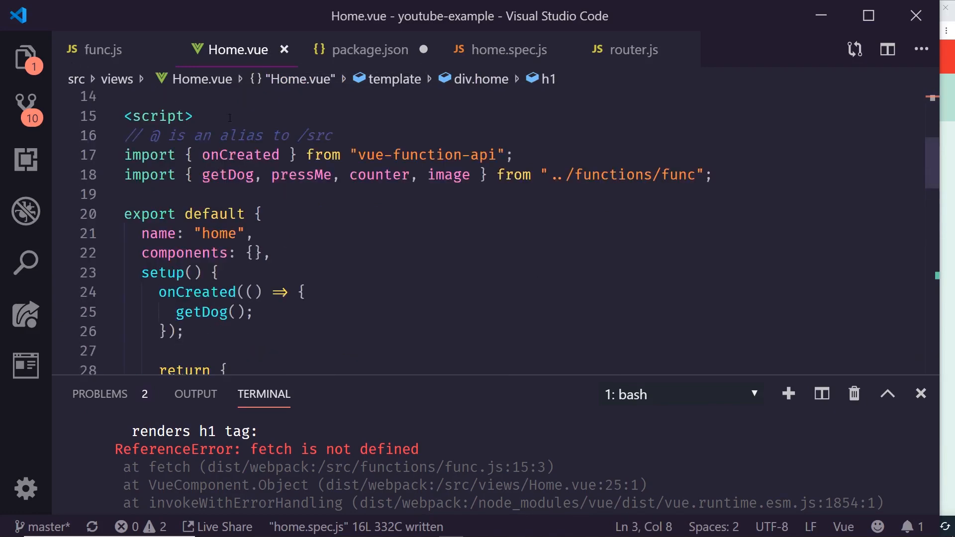
# - Locate the fetch call in func.js's getDog, then close func.js without saving
pyautogui.write('fun')
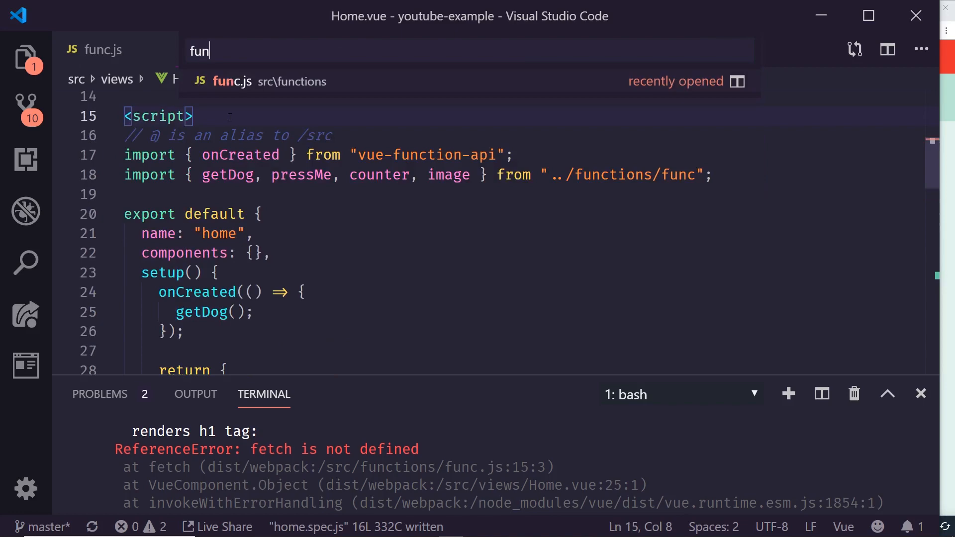
pyautogui.click(262, 81)
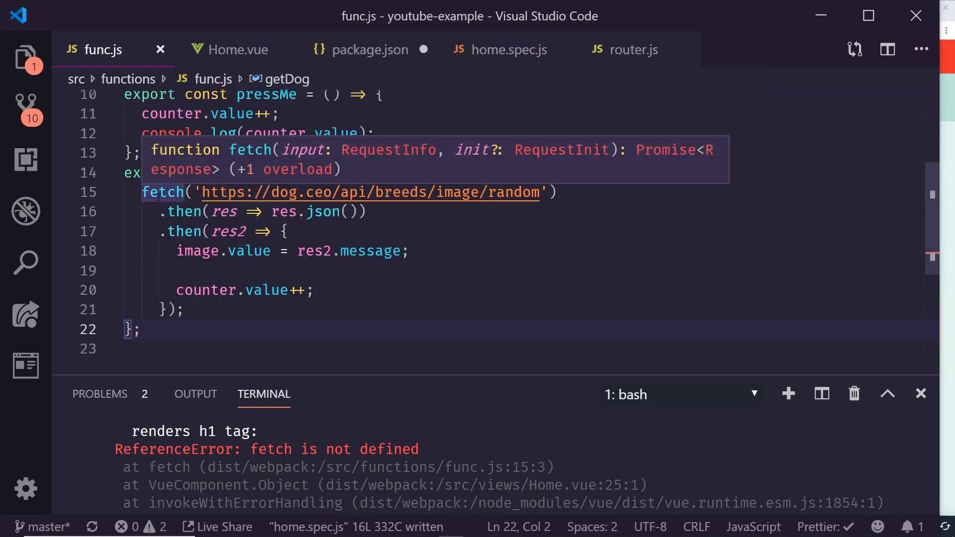
pyautogui.moveTo(335, 429)
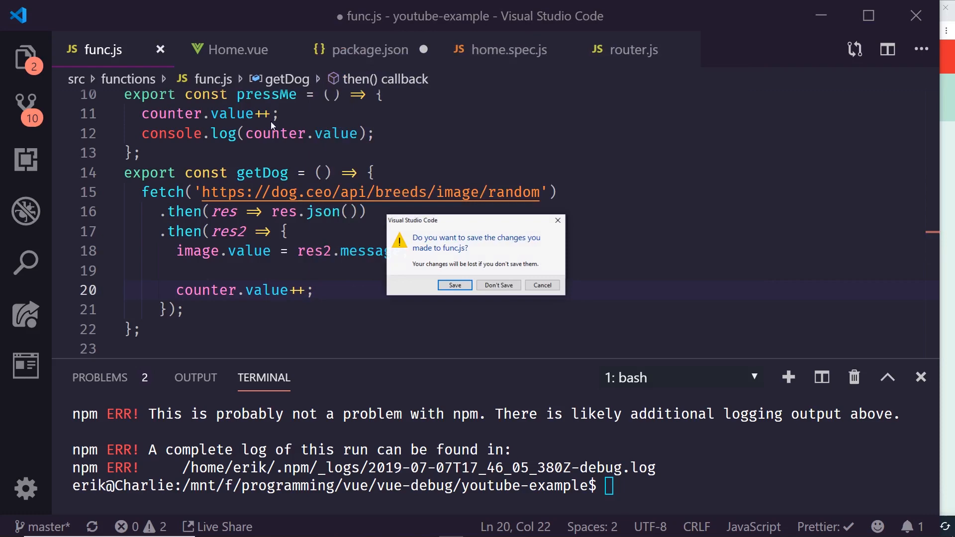
pyautogui.click(497, 286)
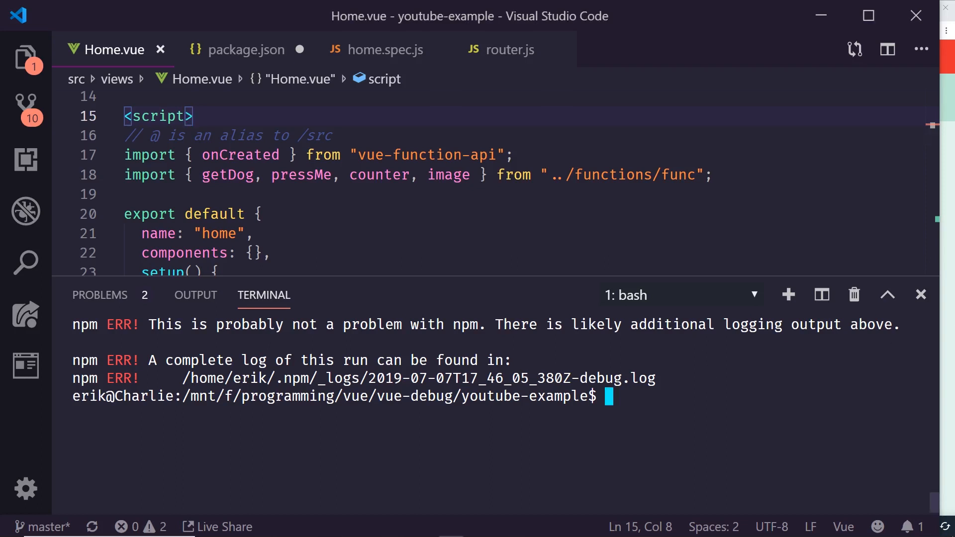
pyautogui.moveTo(749, 431)
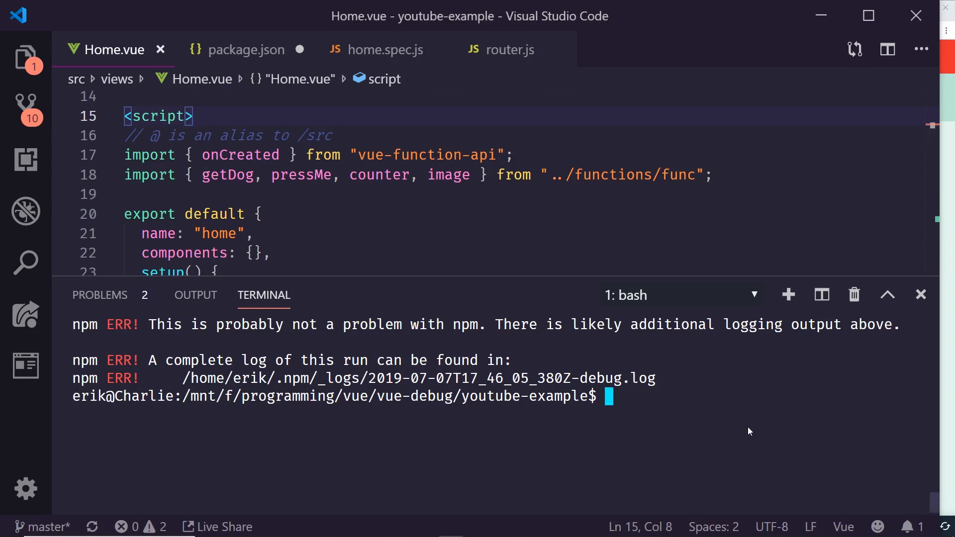
# - Install isomorphic-fetch as a dev dependency with npm i isomorphic-fetch -D
pyautogui.write('npm i')
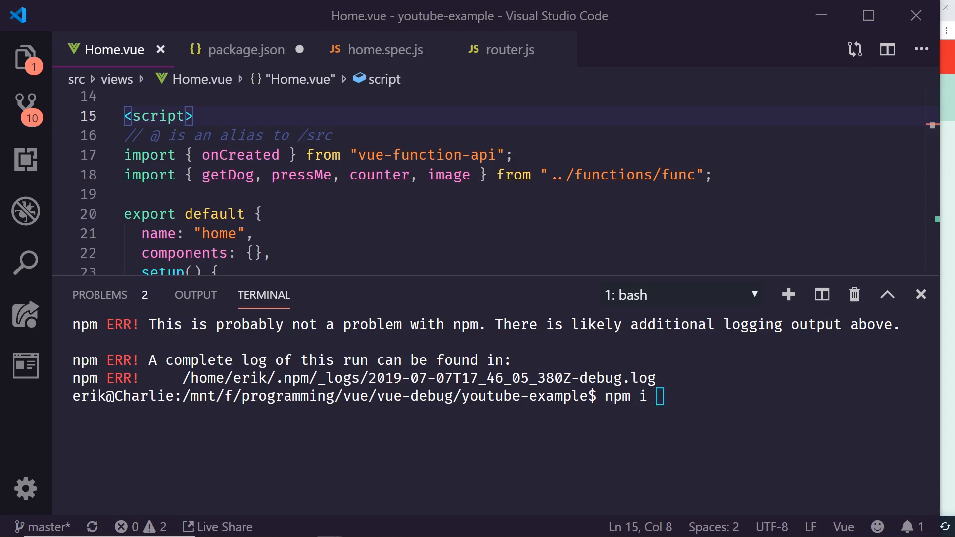
pyautogui.write('isomorphic-fetch')
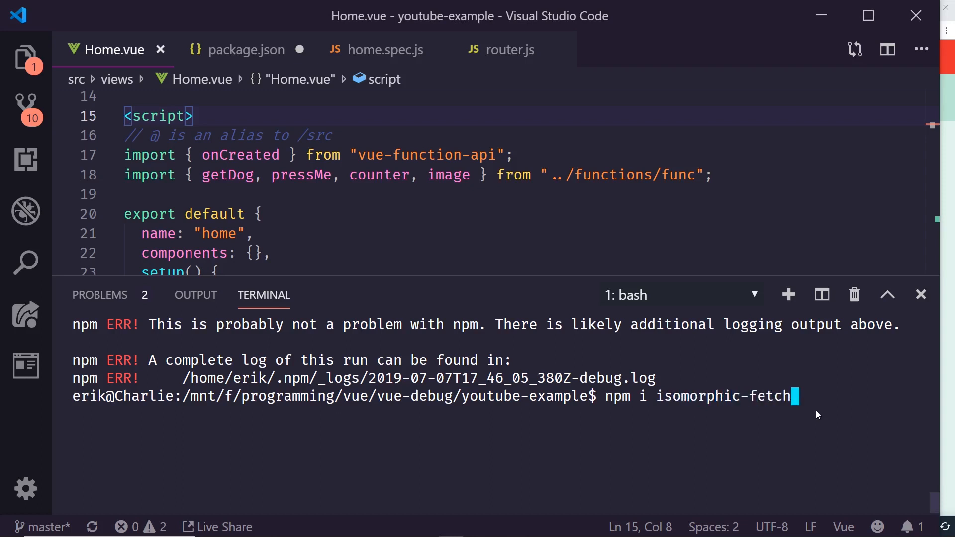
pyautogui.press('Return')
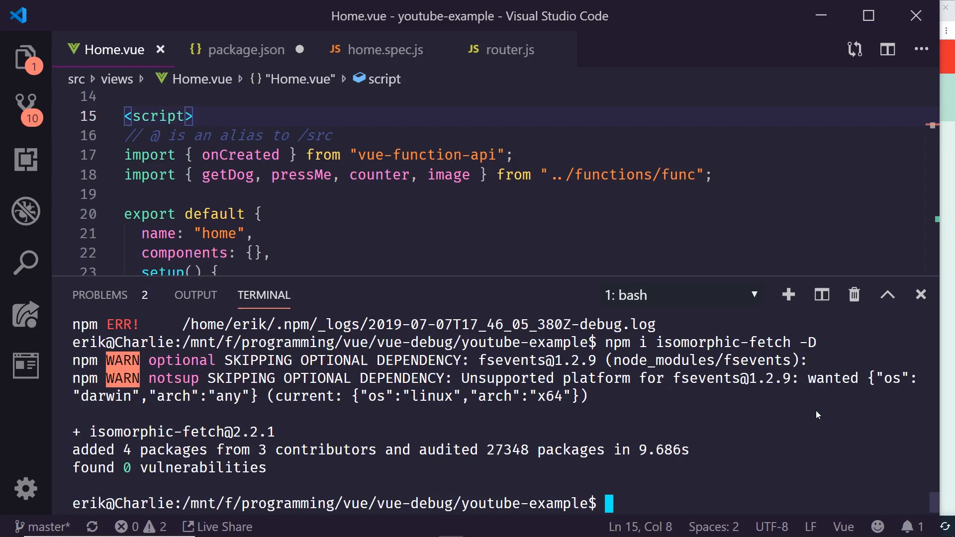
pyautogui.click(304, 194)
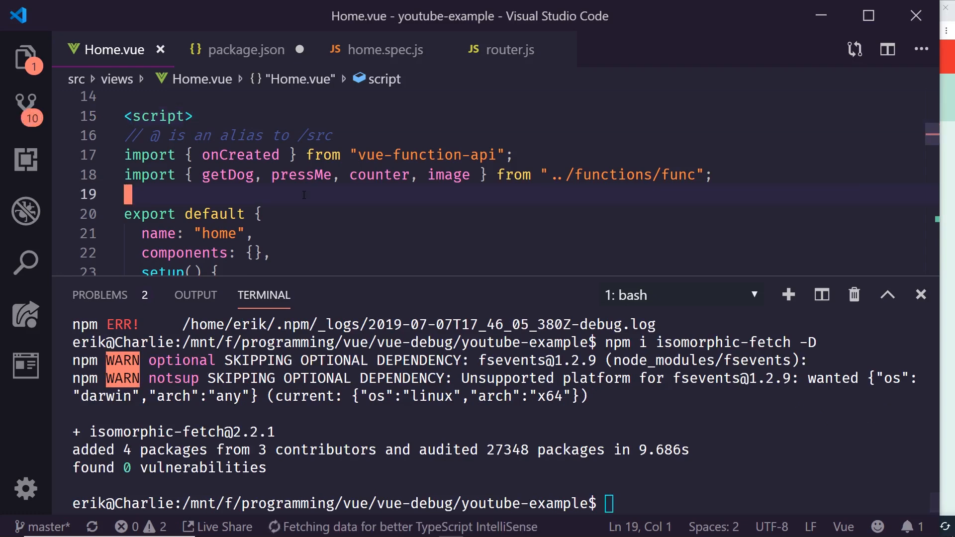
pyautogui.click(246, 50)
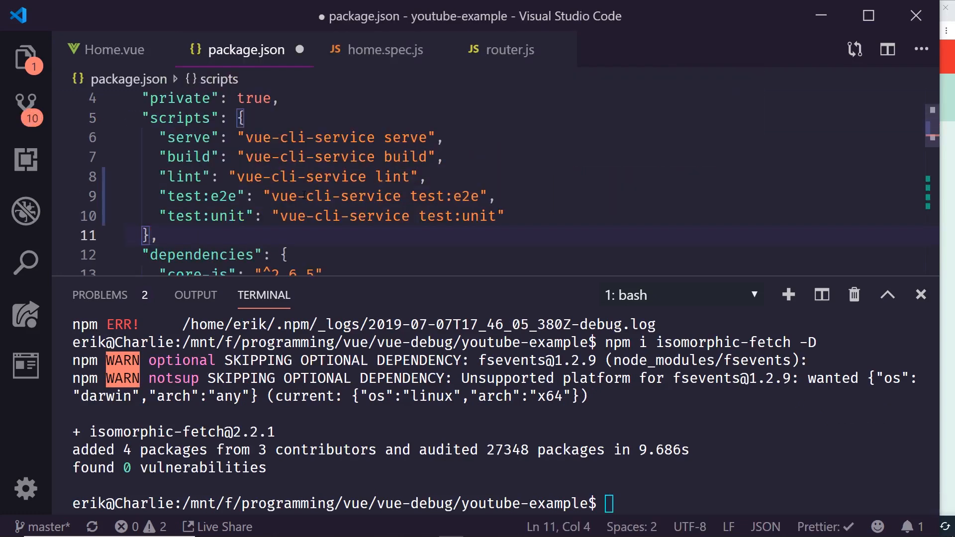
pyautogui.click(299, 50)
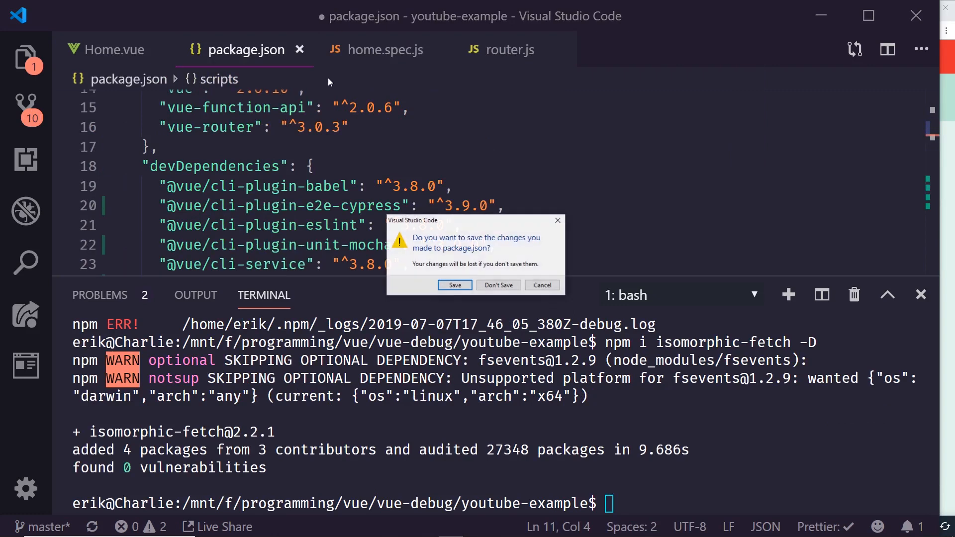
pyautogui.click(498, 286)
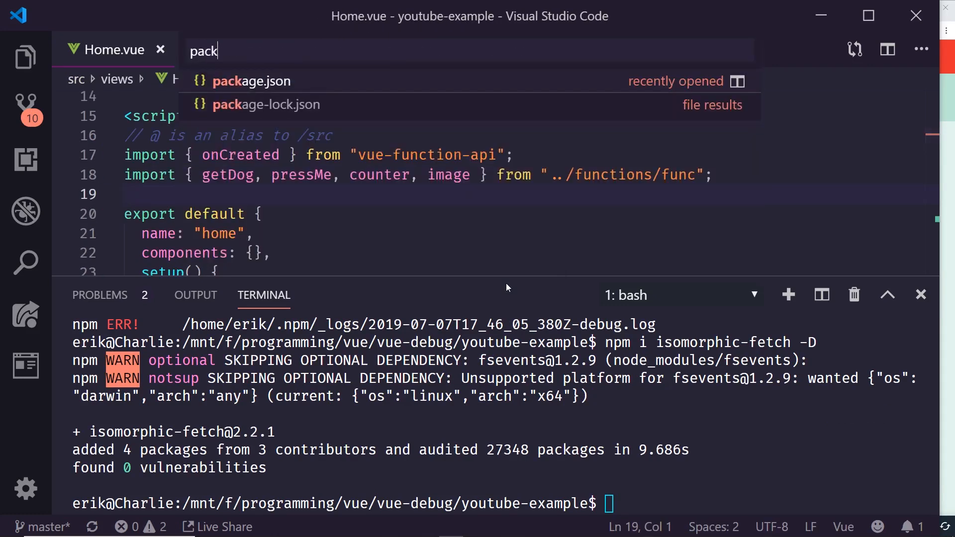
pyautogui.click(250, 81)
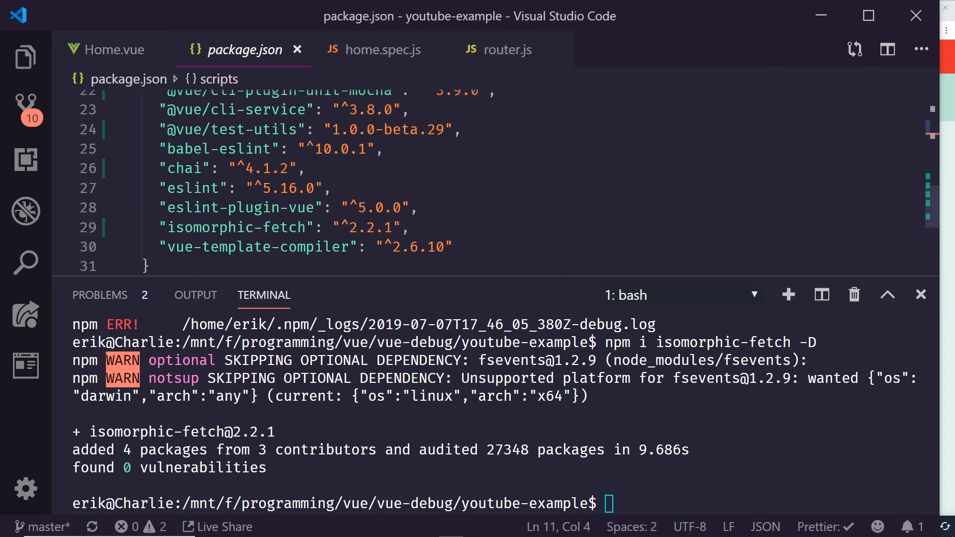
pyautogui.scroll(-3)
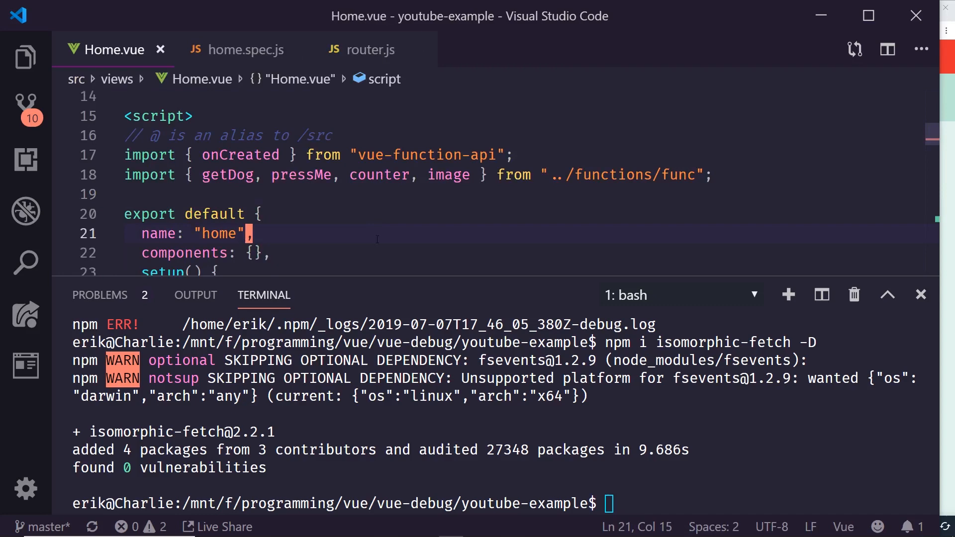
pyautogui.click(244, 50)
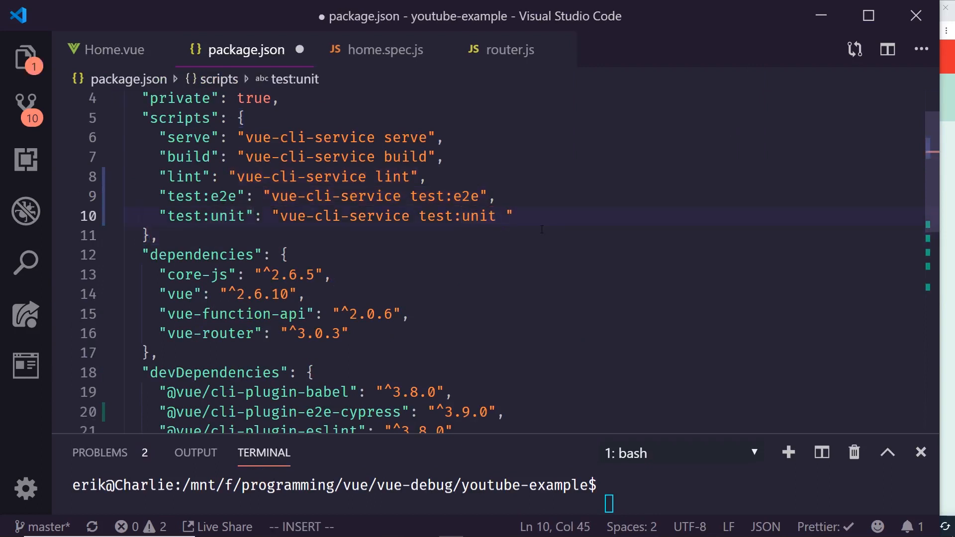
# - Append --require isomorphic-fetch to the test:unit script in package.json, fixing the typo
pyautogui.write('--requir')
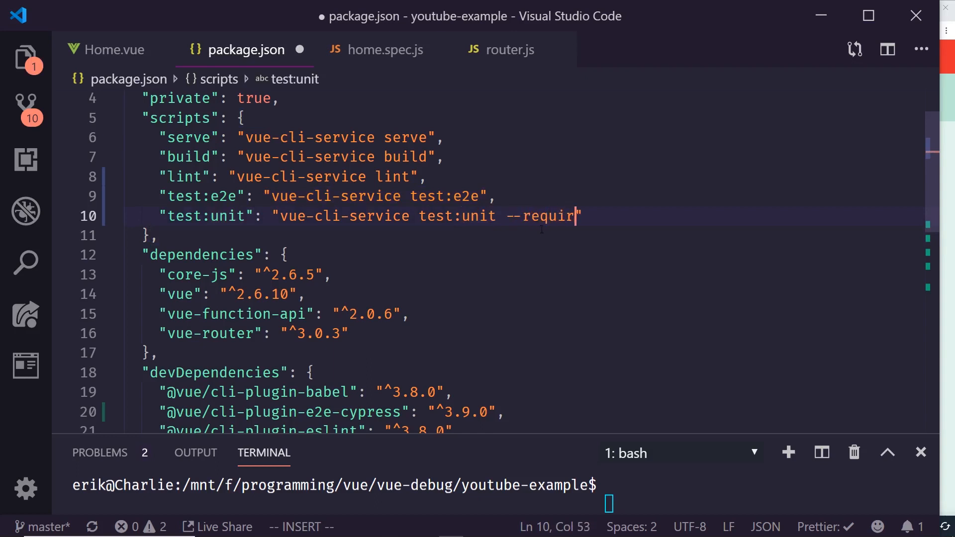
pyautogui.write('e isomoprh')
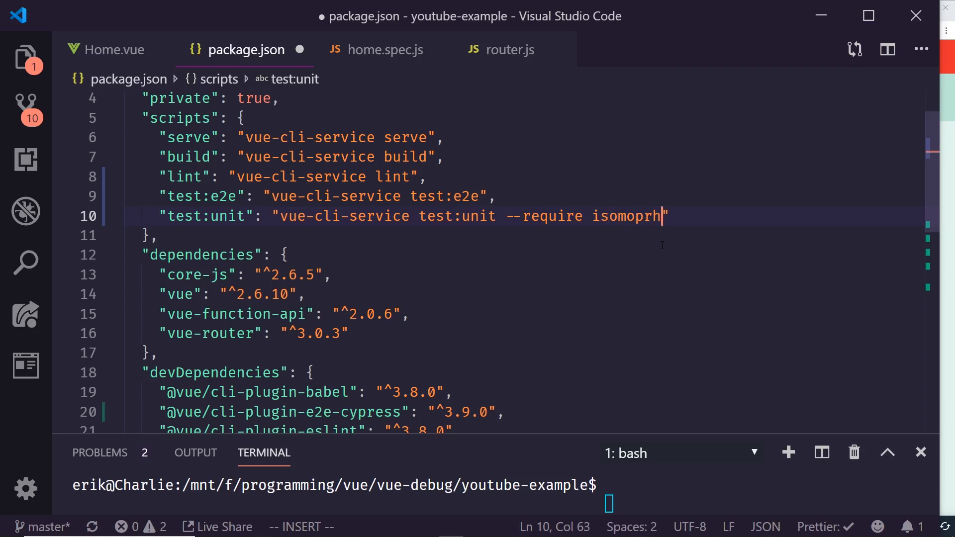
pyautogui.scroll(-3)
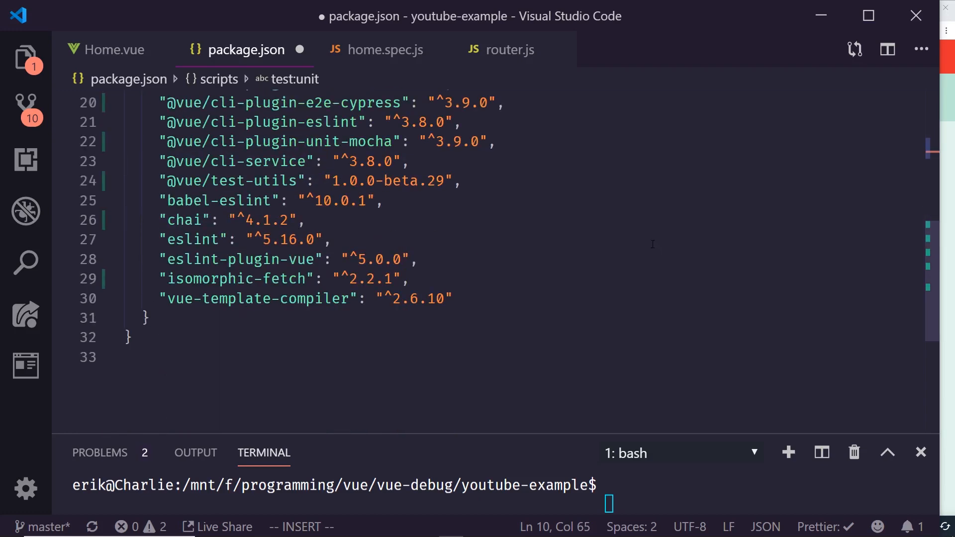
pyautogui.scroll(3)
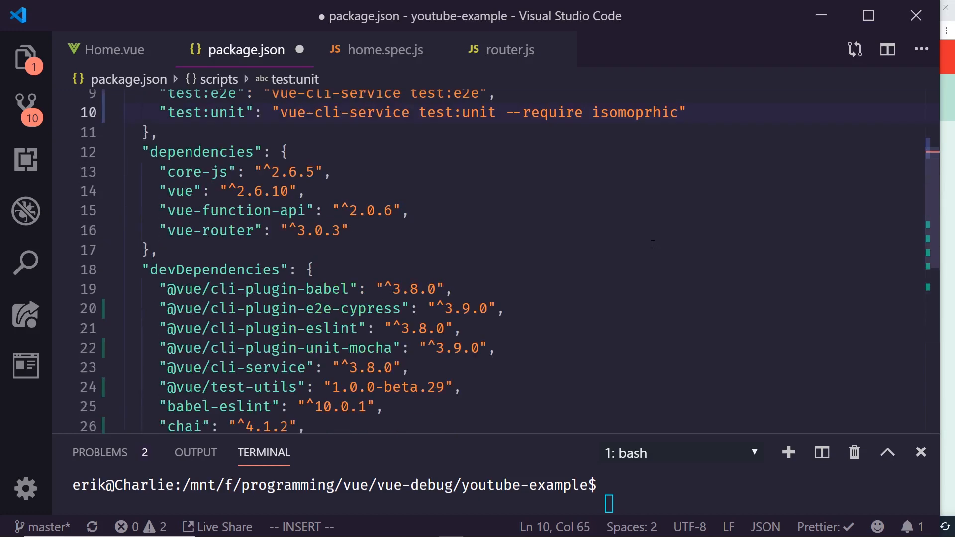
pyautogui.press('BackSpace')
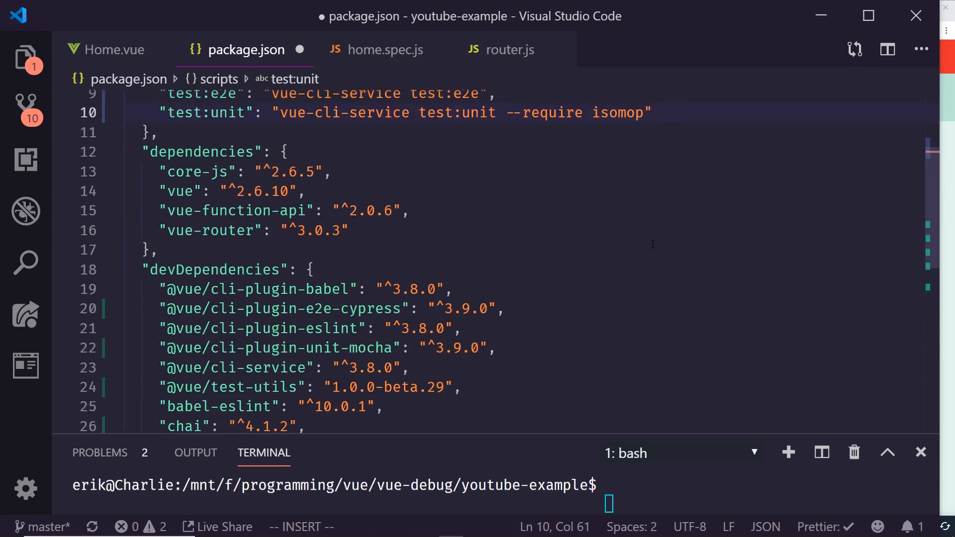
pyautogui.scroll(3)
pyautogui.write('rphic-f')
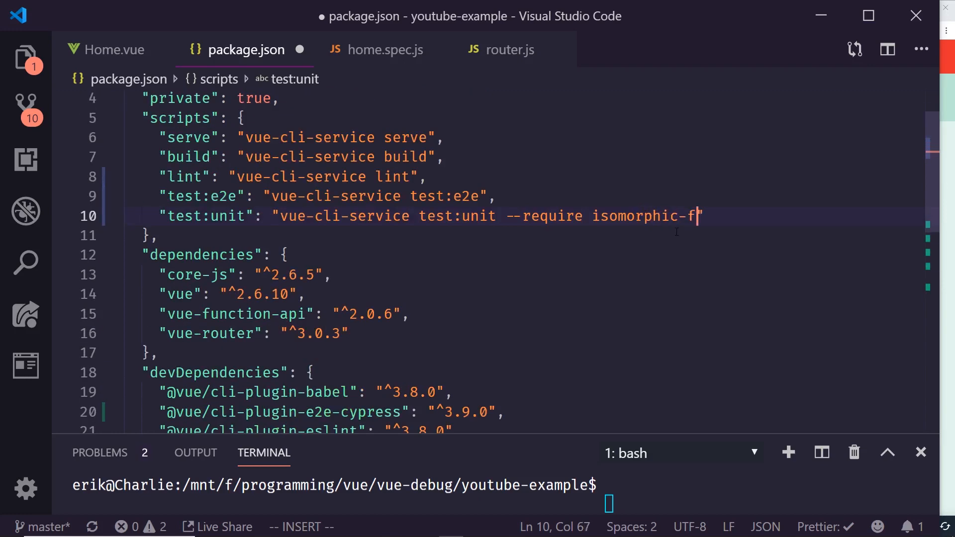
pyautogui.write('etch')
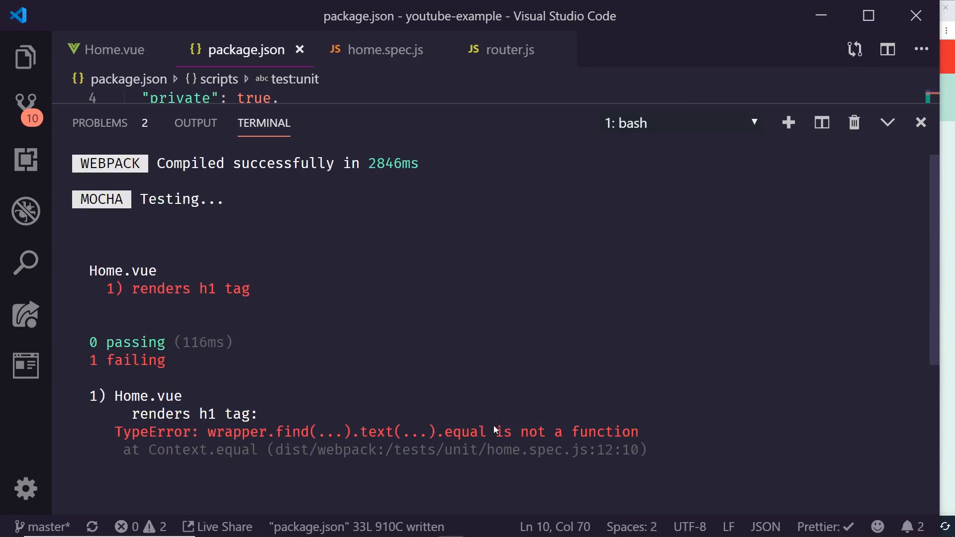
# - Review the Mocha TypeError '.equal is not a function' output and return to home.spec.js
pyautogui.scroll(-3)
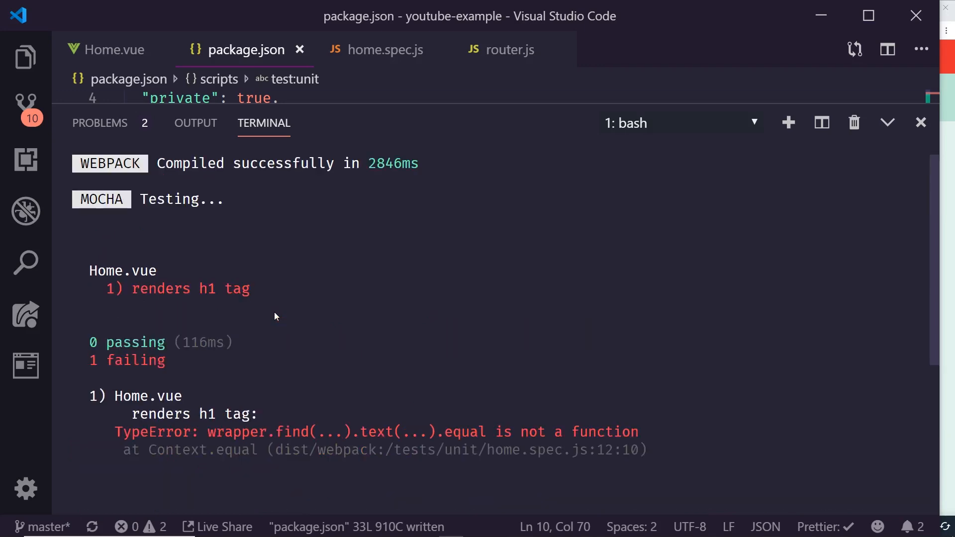
pyautogui.moveTo(389, 388)
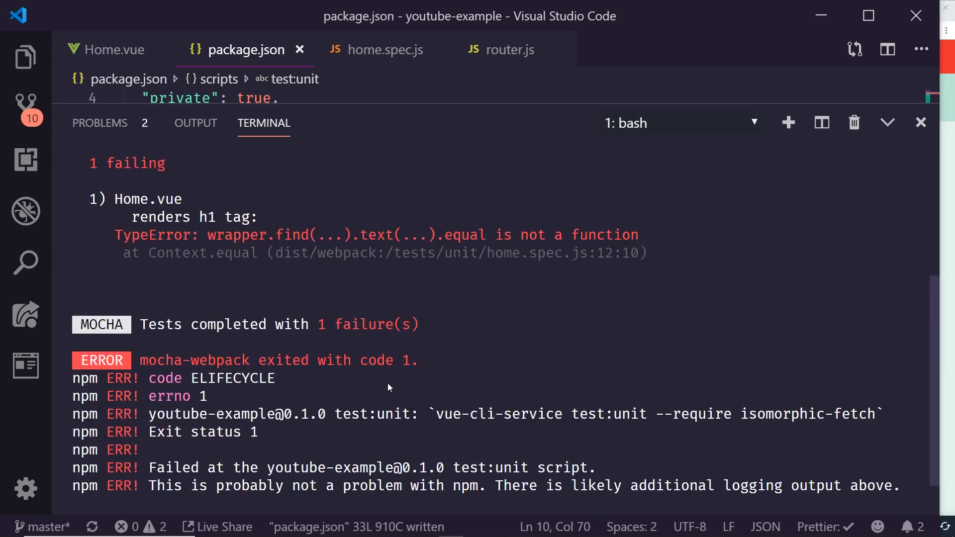
pyautogui.scroll(-3)
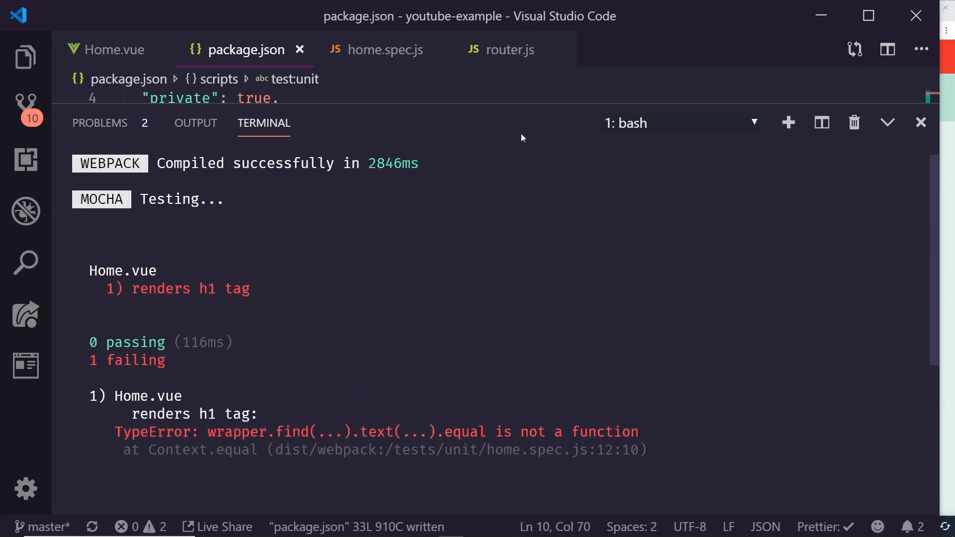
pyautogui.click(385, 50)
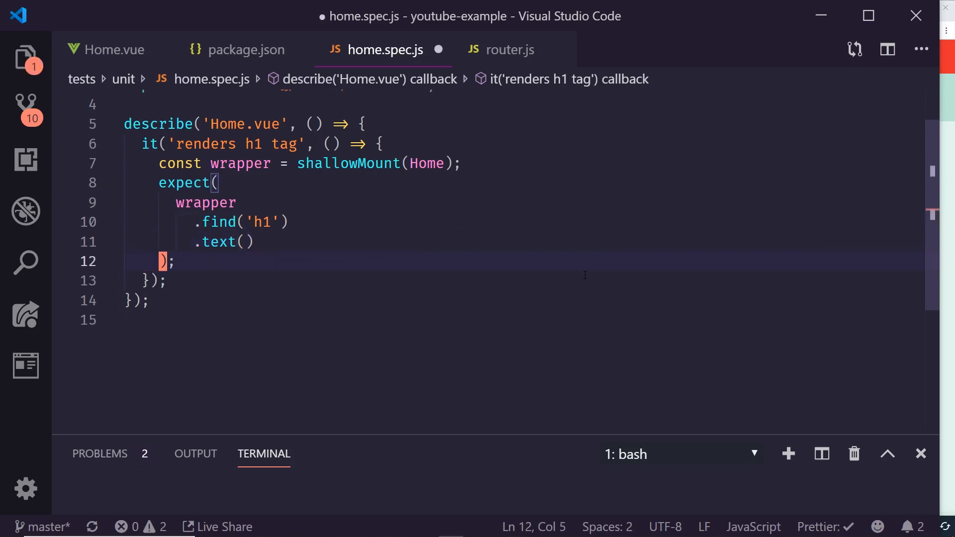
# - Chain .equal('Random Dog Images') onto the h1 expect call and save home.spec.js
pyautogui.write(".equal('Random Dog Images")
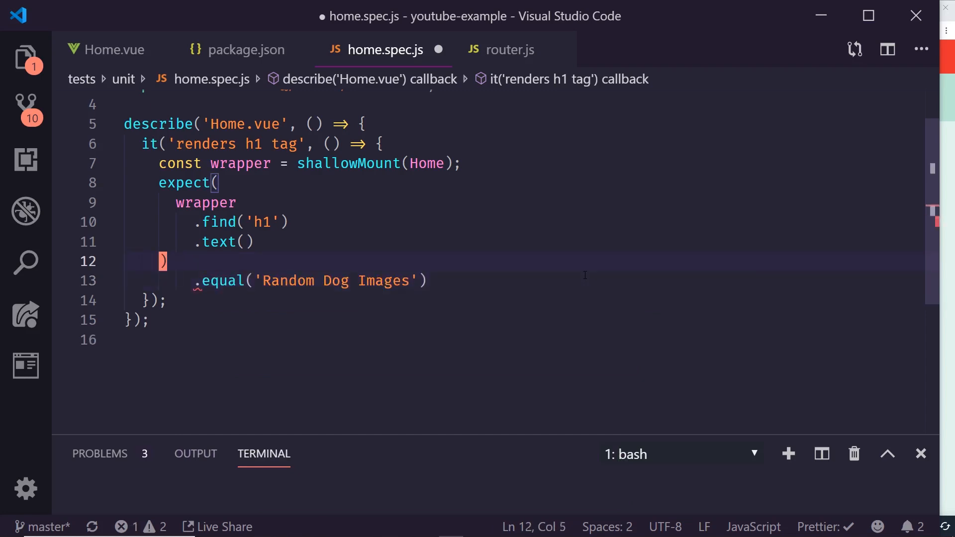
pyautogui.press('ctrl+s')
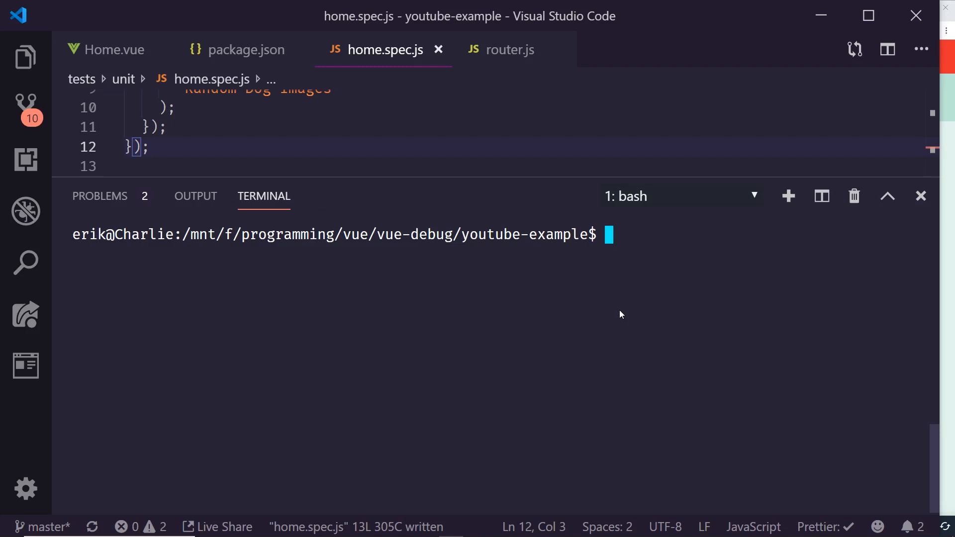
# - Run npm run test:unit so the 'renders h1 tag' test passes
pyautogui.write('npm run test:unit')
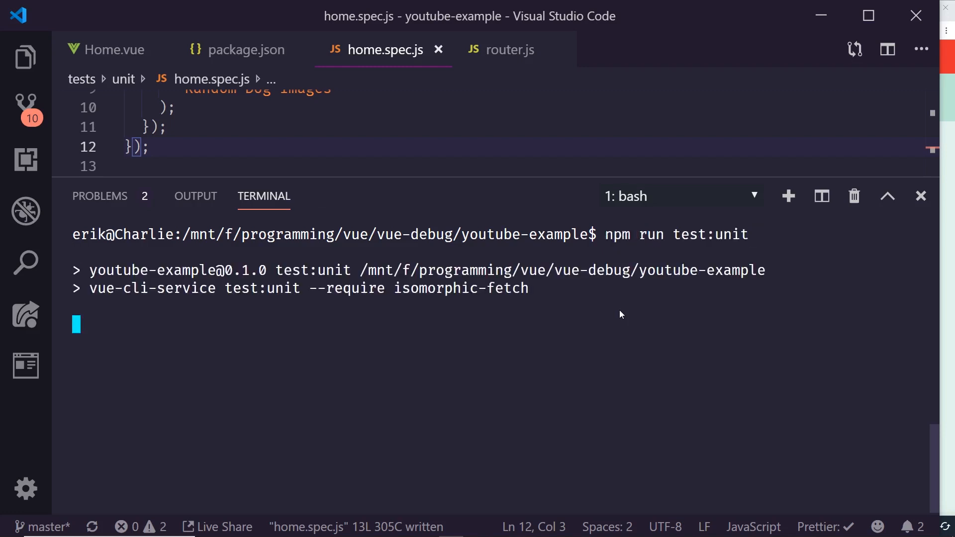
pyautogui.moveTo(584, 333)
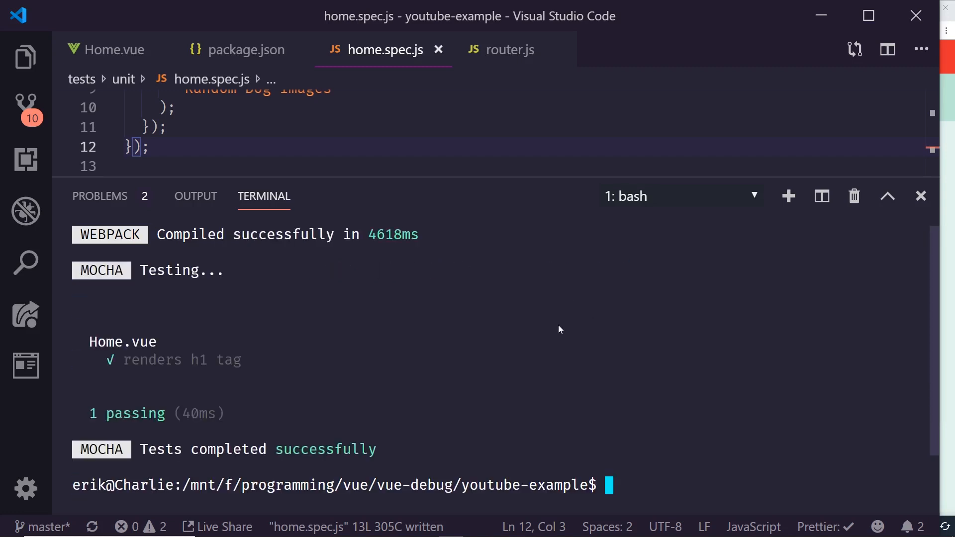
pyautogui.moveTo(504, 195)
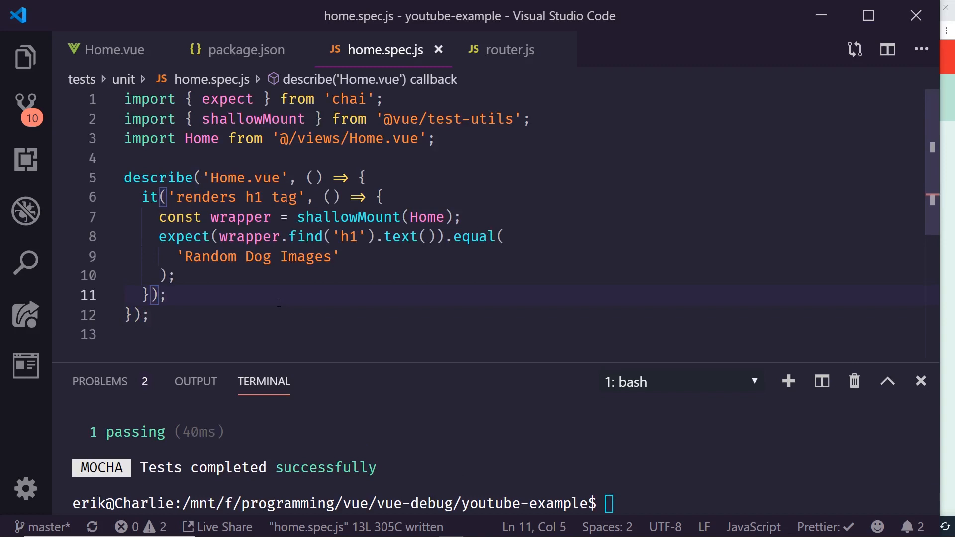
# - Write the it('button has correct text rendered') test for #myCounter reading 'Increment Dog Count'
pyautogui.write('it(')
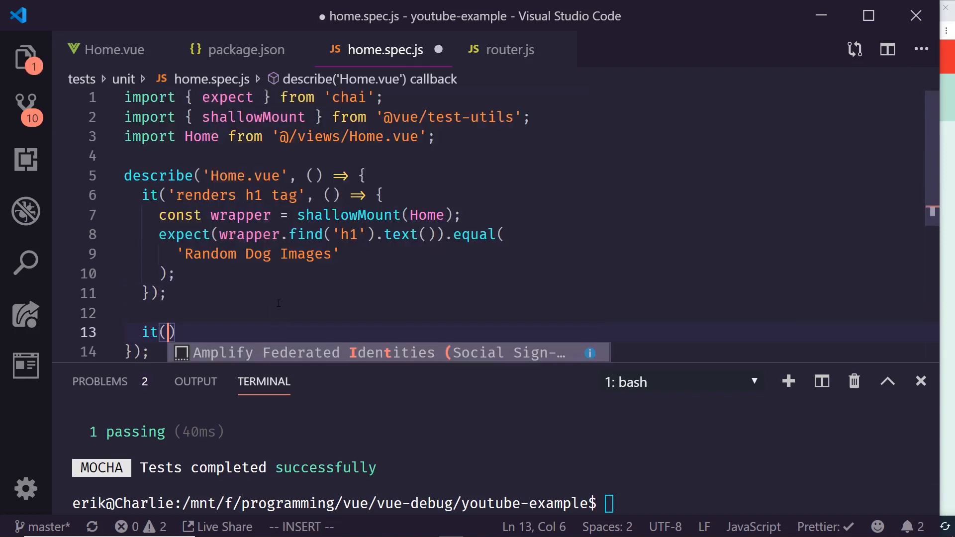
pyautogui.write("button '")
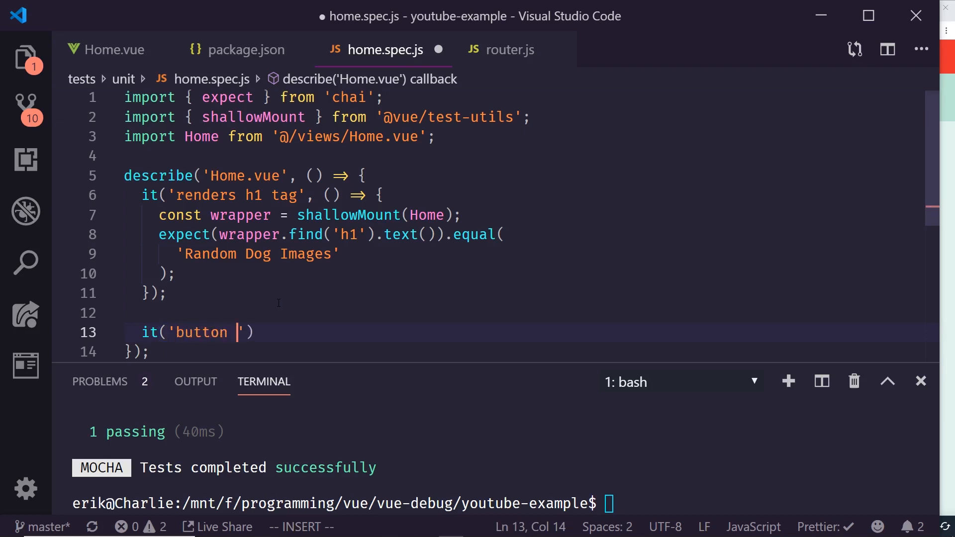
pyautogui.write('has correct te')
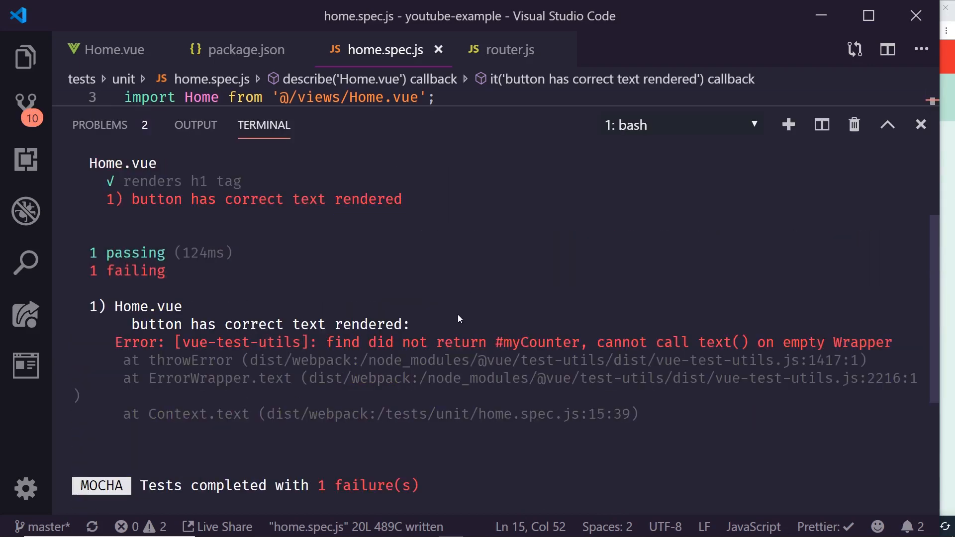
pyautogui.moveTo(470, 316)
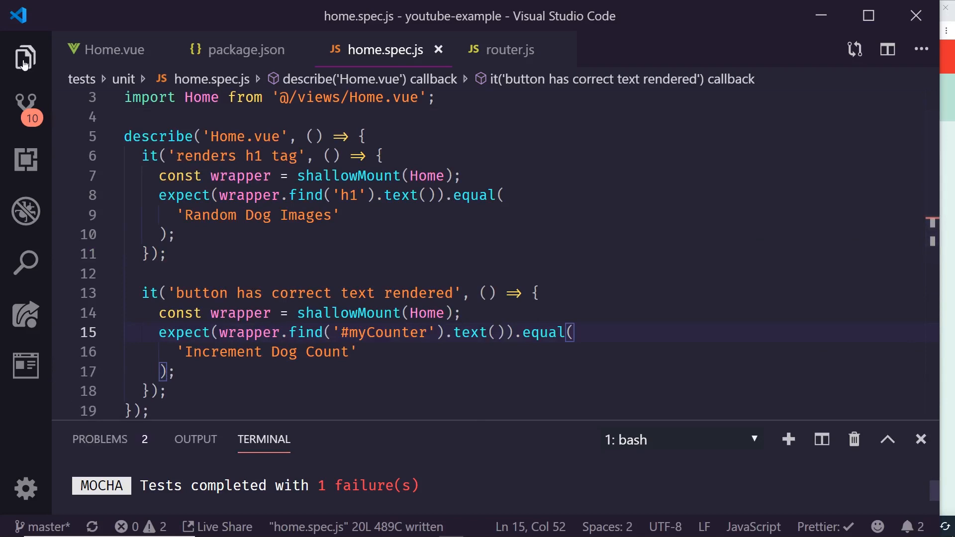
# - In Home.vue add id="myCounter" to the Increment Dog Count button and save
pyautogui.click(25, 58)
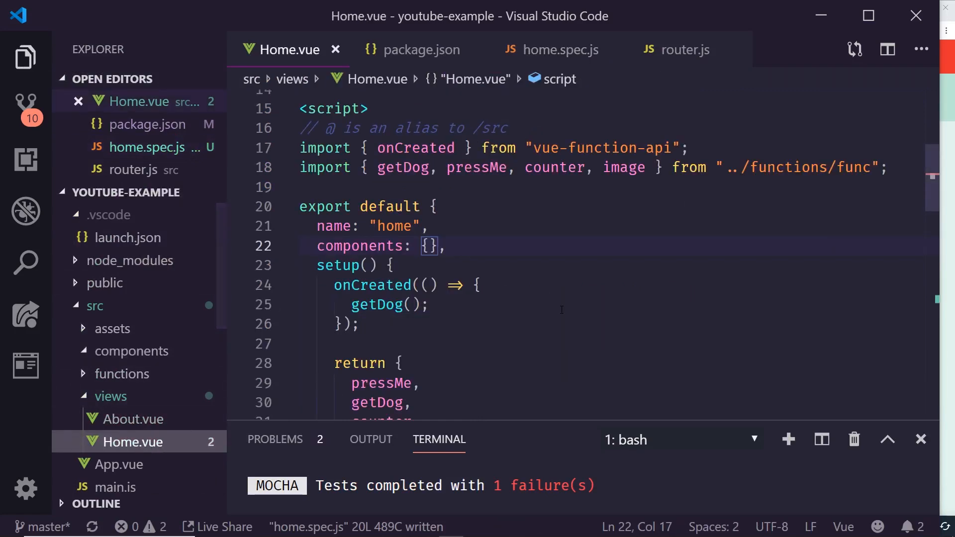
pyautogui.scroll(3)
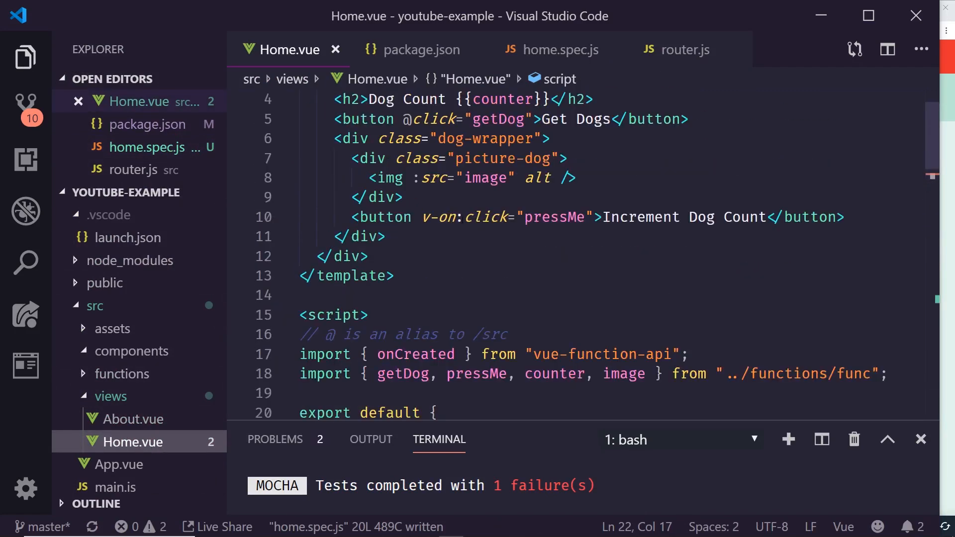
pyautogui.click(412, 217)
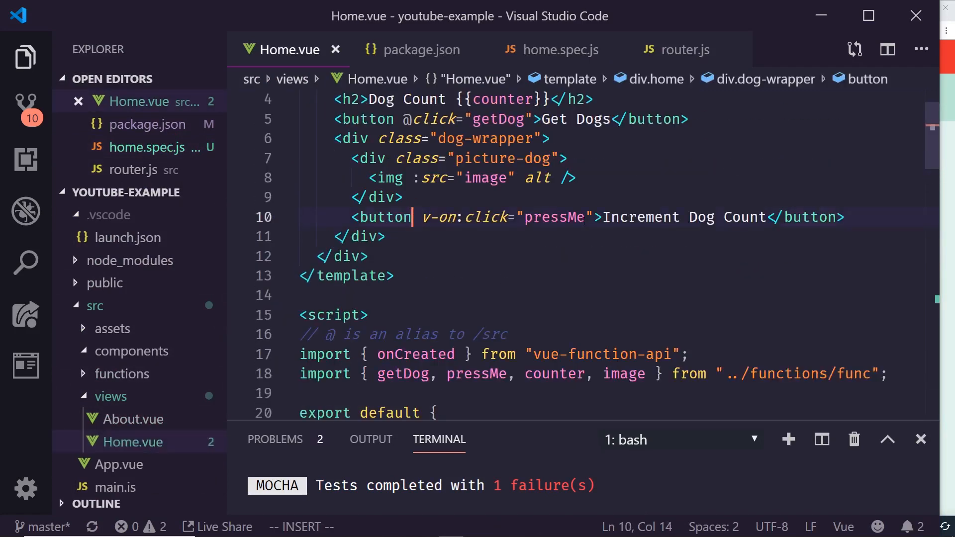
pyautogui.write('id="mycou')
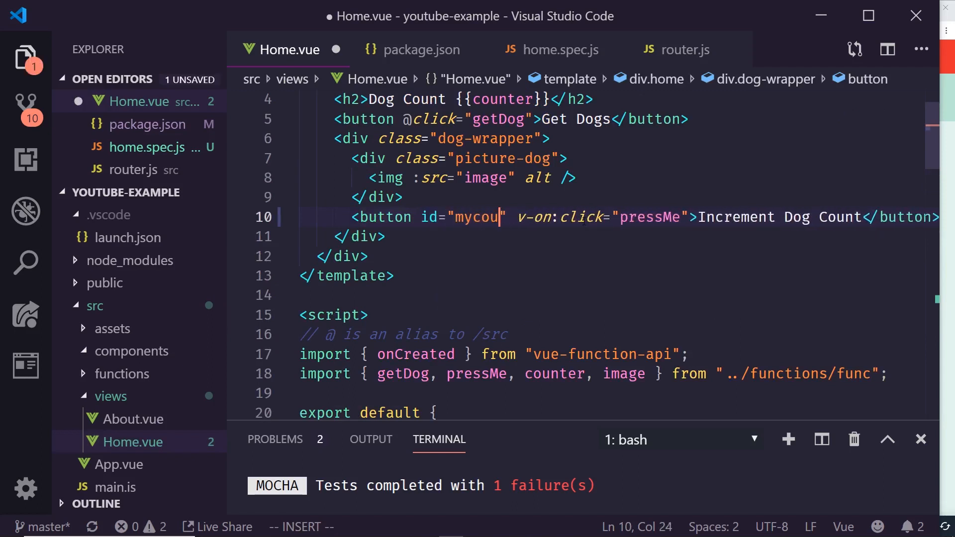
pyautogui.write('Counter')
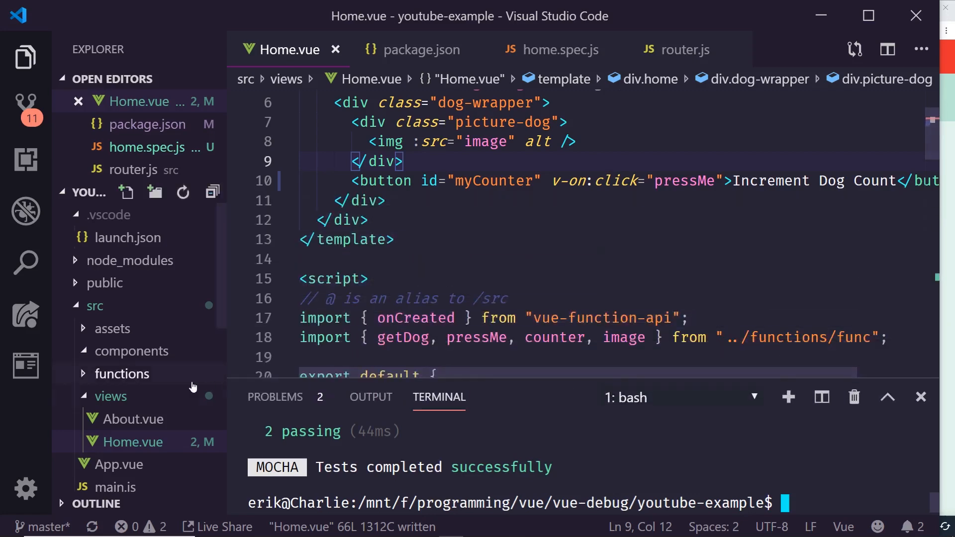
# - Review the h1 heading test in home.spec.js
pyautogui.scroll(-3)
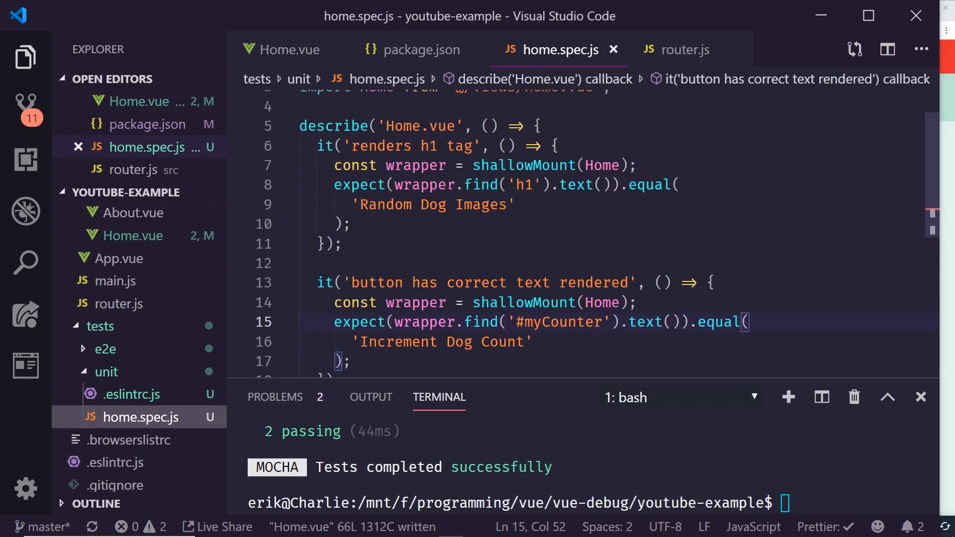
pyautogui.click(435, 185)
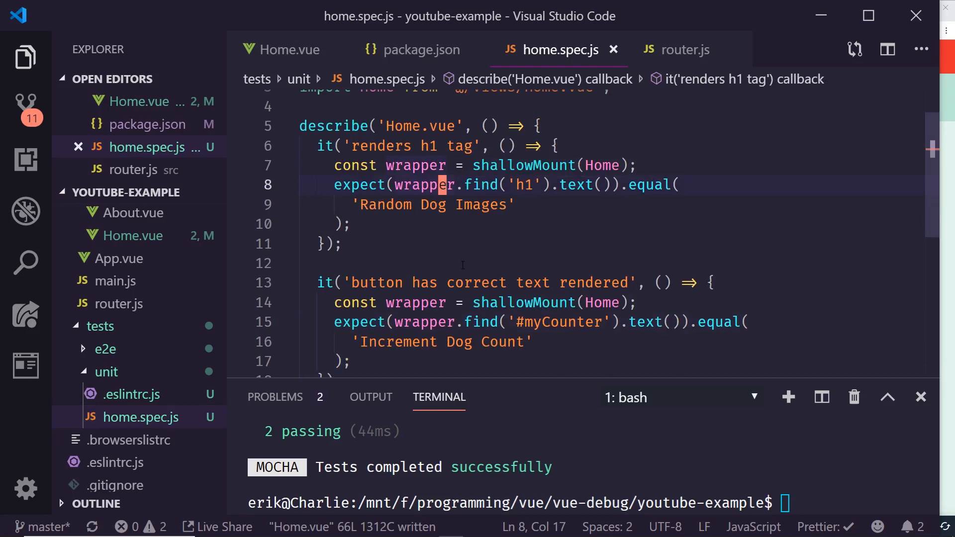
pyautogui.scroll(3)
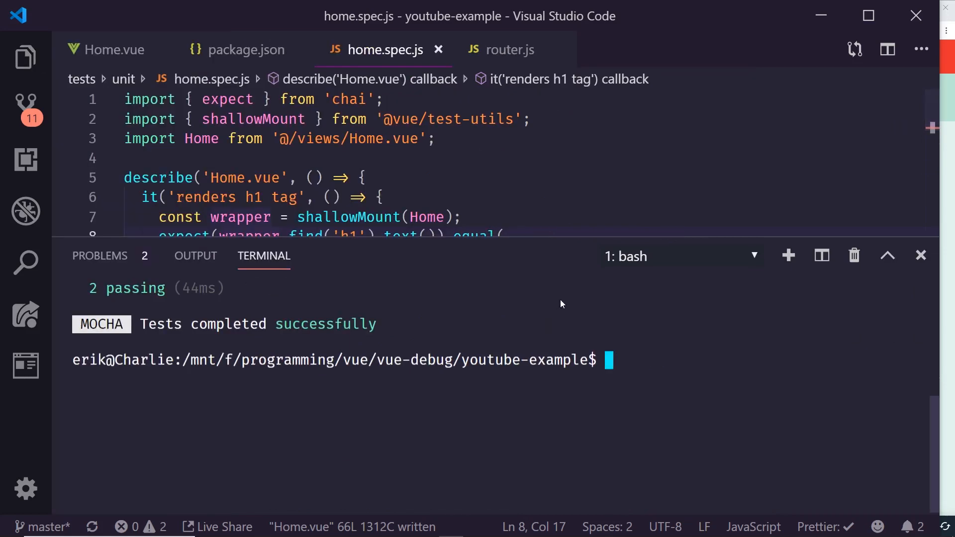
# - In the Explorer collapse tests/unit and expand tests/e2e/specs to reach test.js
pyautogui.click(26, 57)
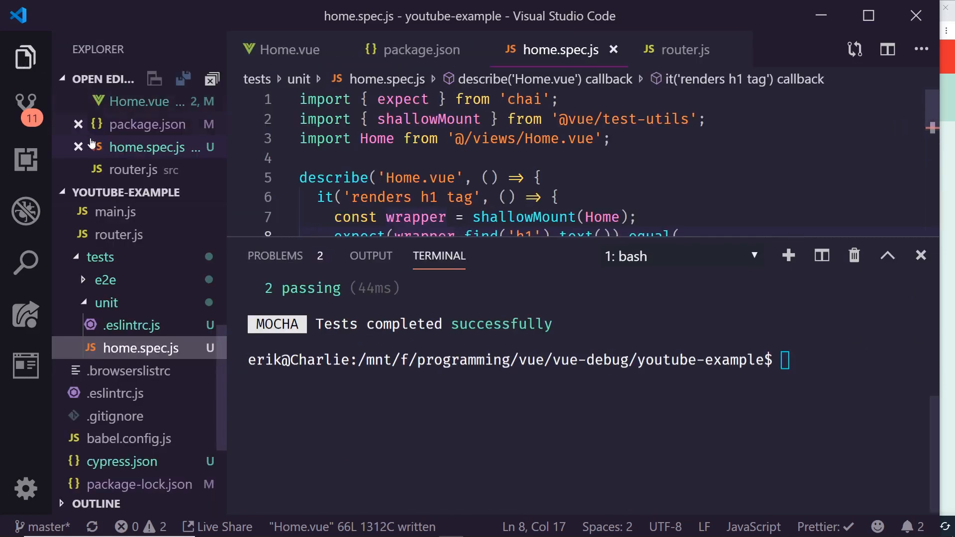
pyautogui.click(106, 303)
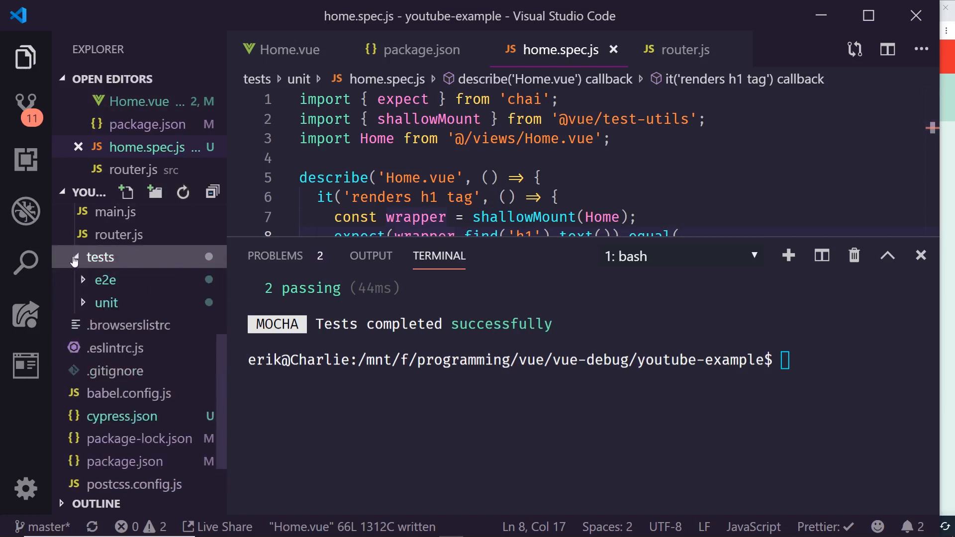
pyautogui.click(105, 279)
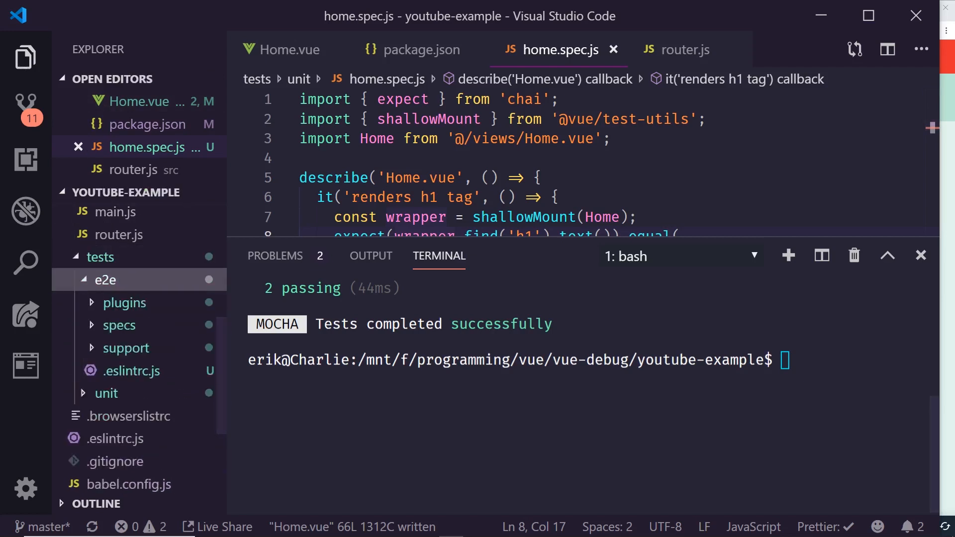
pyautogui.moveTo(605, 293)
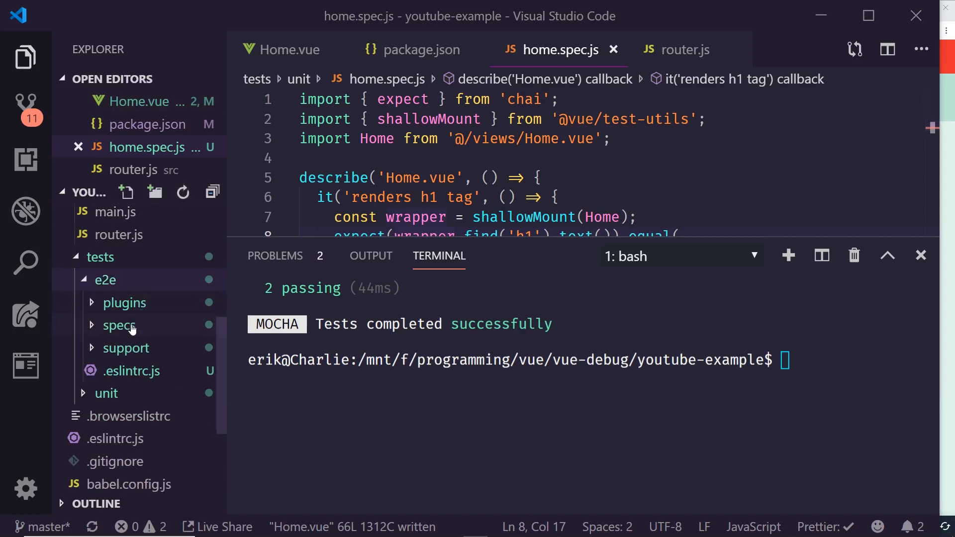
pyautogui.click(119, 325)
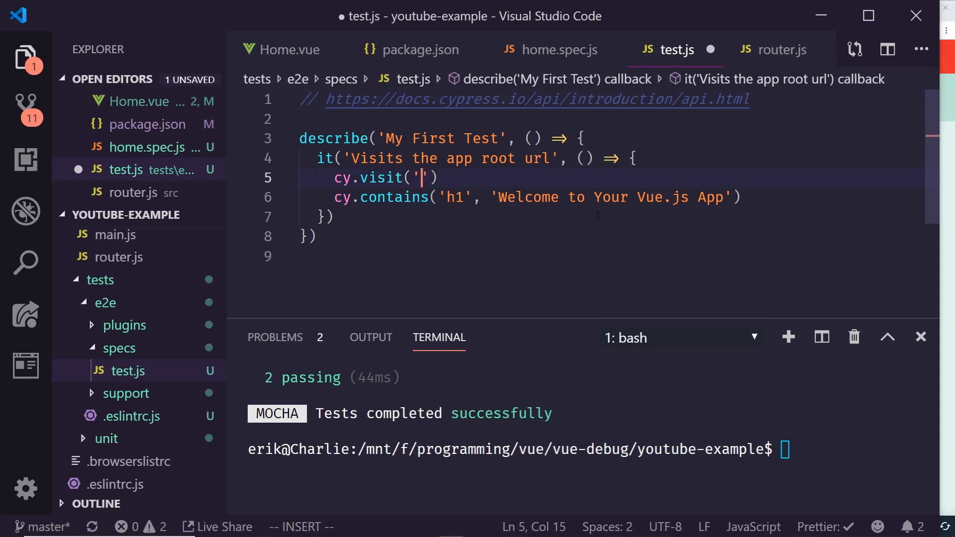
pyautogui.write('http://lo')
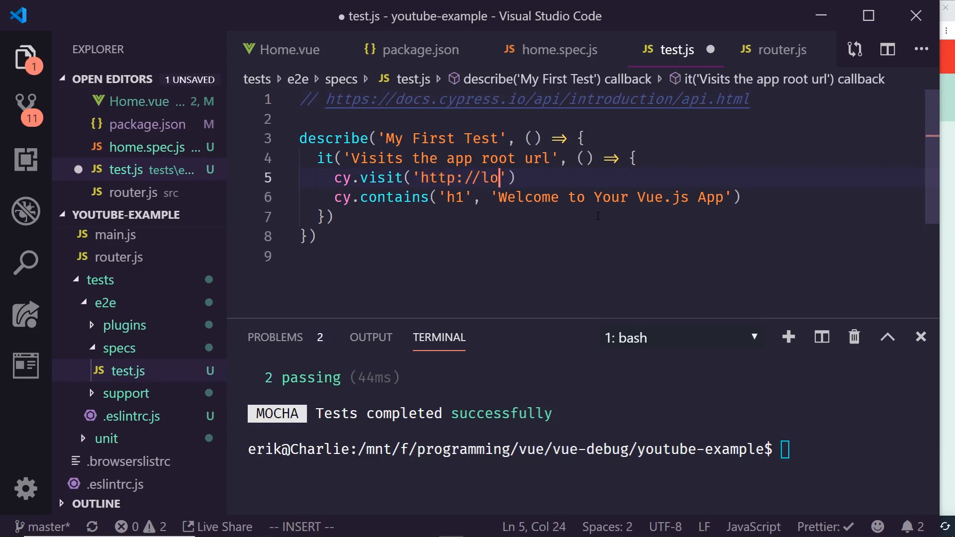
pyautogui.write('calhost:8080')
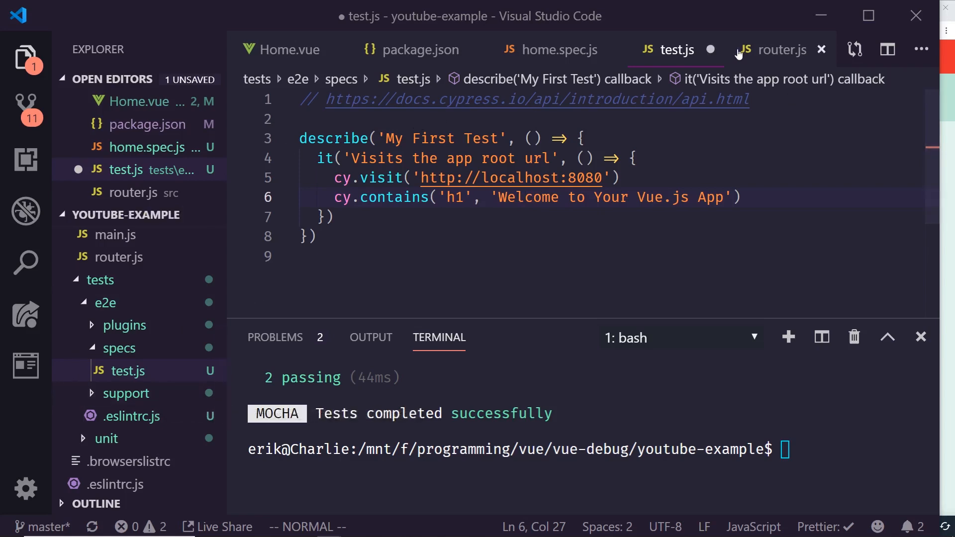
# - Check the expected heading in home.spec.js, then return to the e2e heading assertion
pyautogui.click(558, 50)
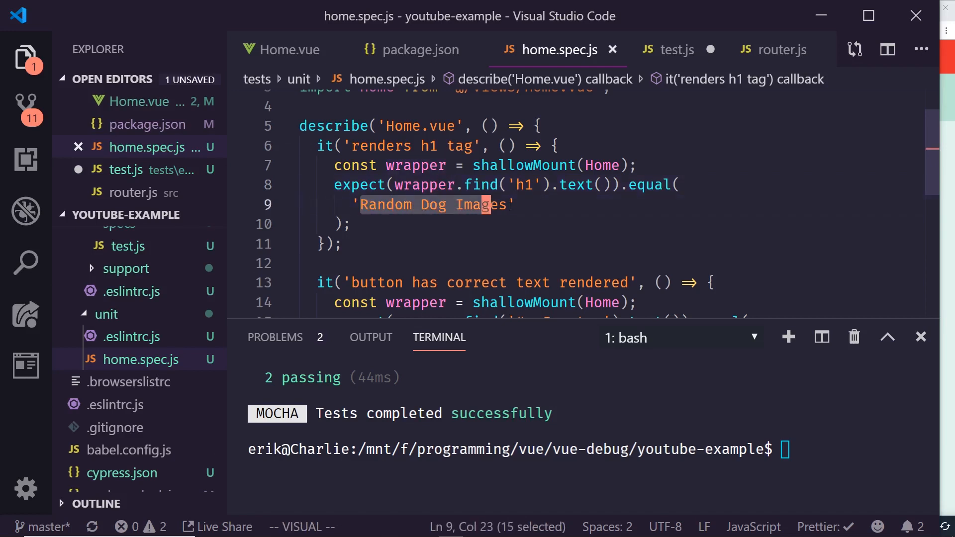
pyautogui.click(362, 205)
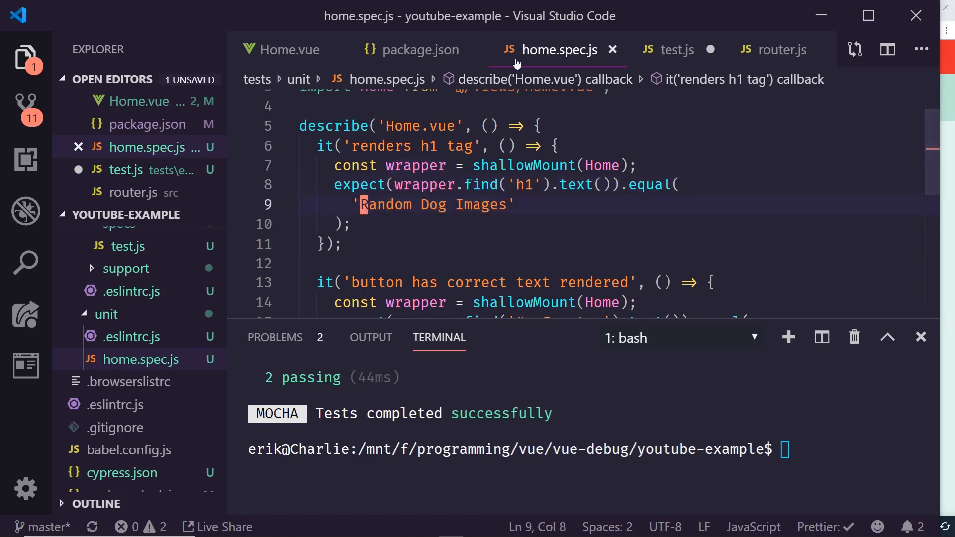
pyautogui.click(676, 50)
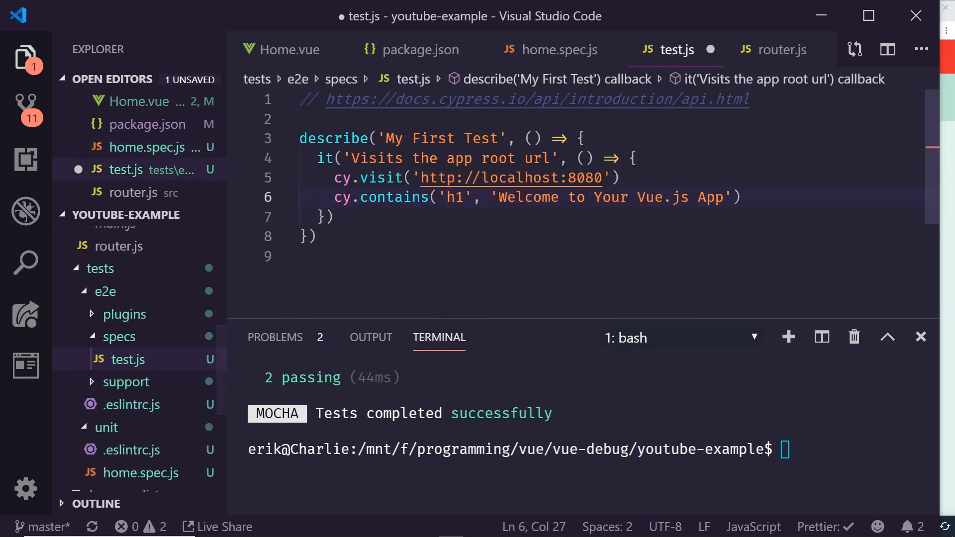
pyautogui.click(499, 197)
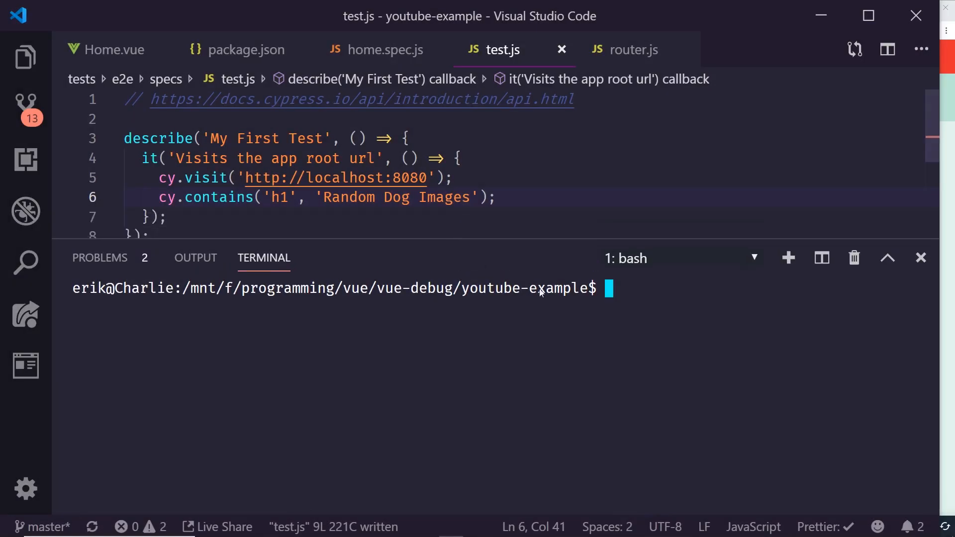
pyautogui.moveTo(693, 314)
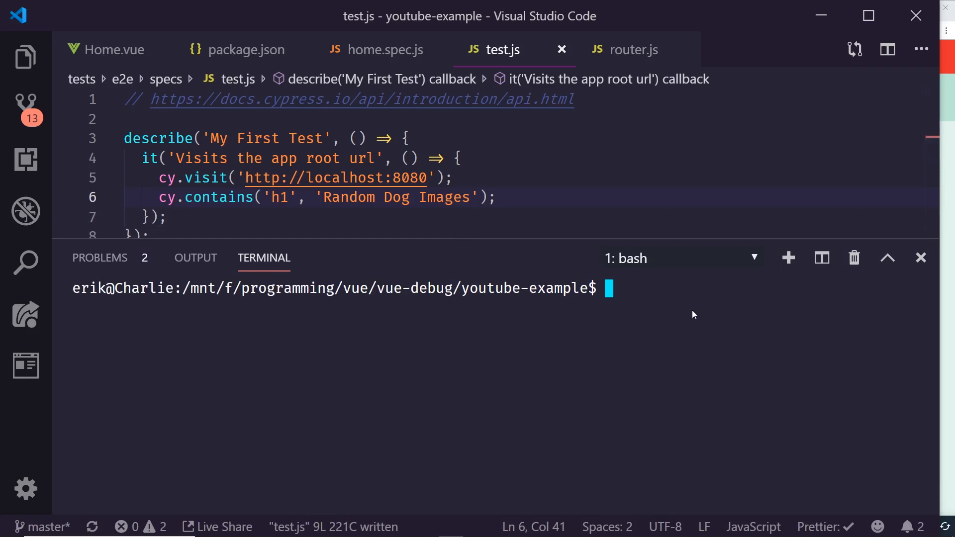
# - Save the test expecting h1 'Random Dog Images' and start the dev server with npm run
pyautogui.write('npm run')
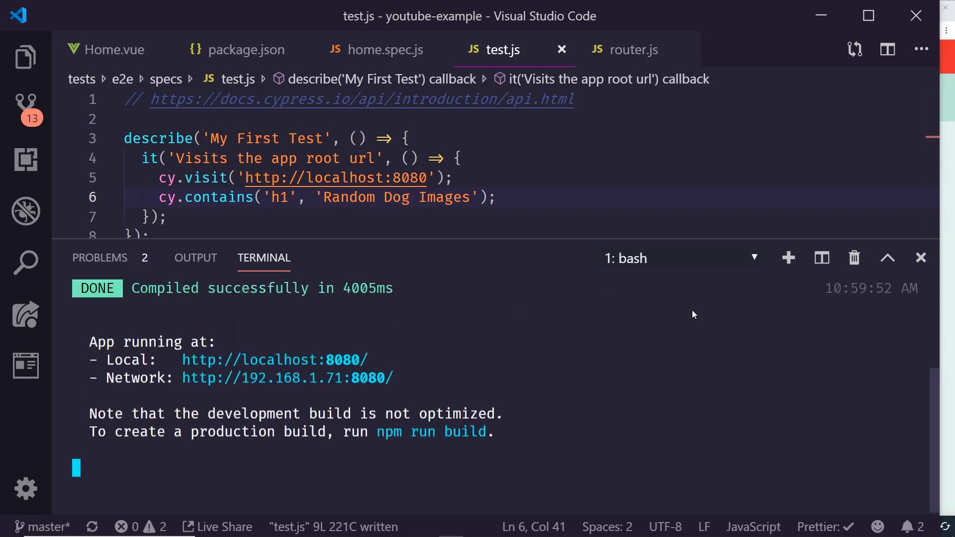
pyautogui.moveTo(788, 258)
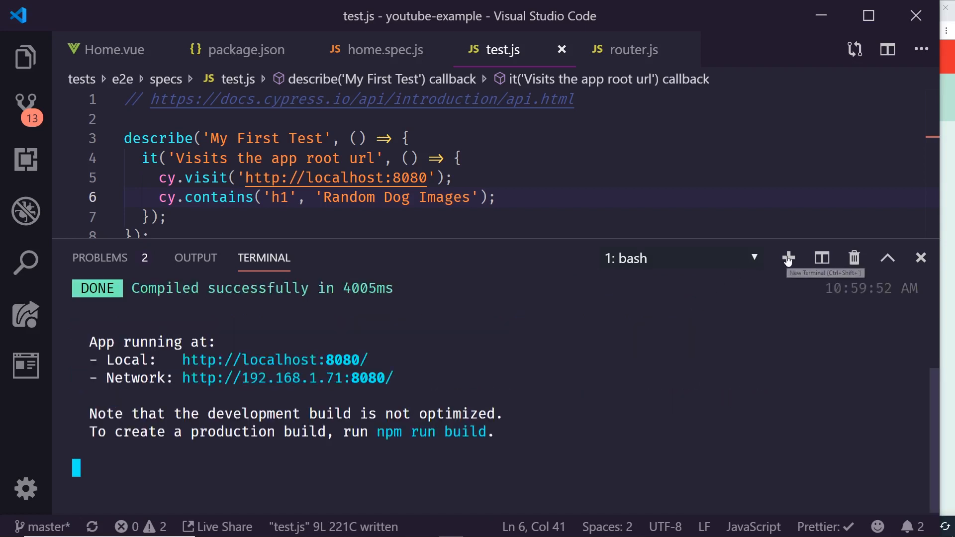
# - In a second terminal run npx cypress run and scroll through the all-passing results
pyautogui.click(788, 258)
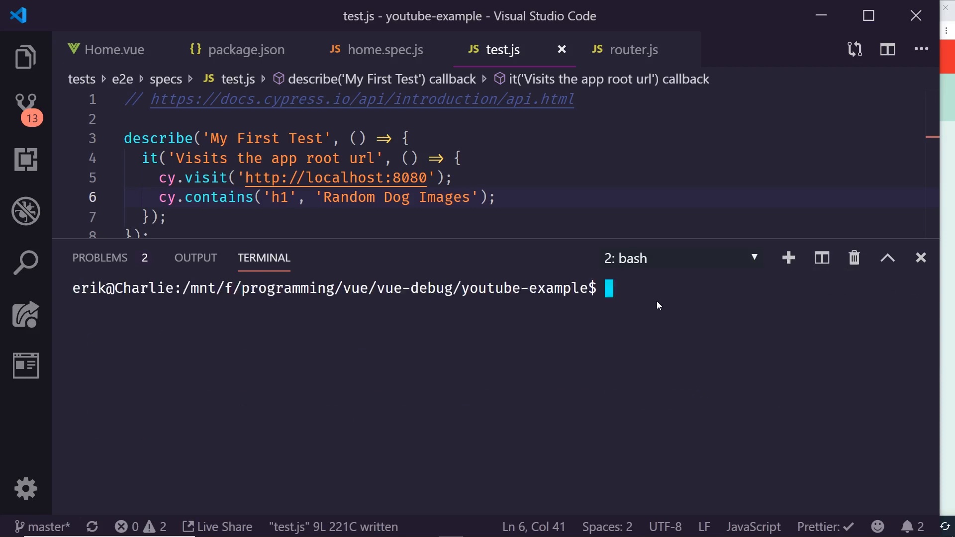
pyautogui.write('npx')
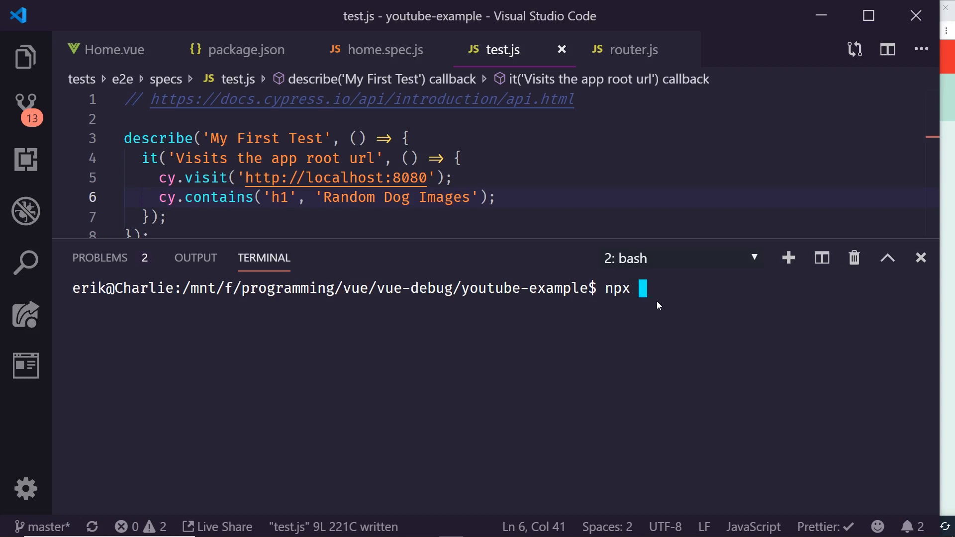
pyautogui.write('cypress')
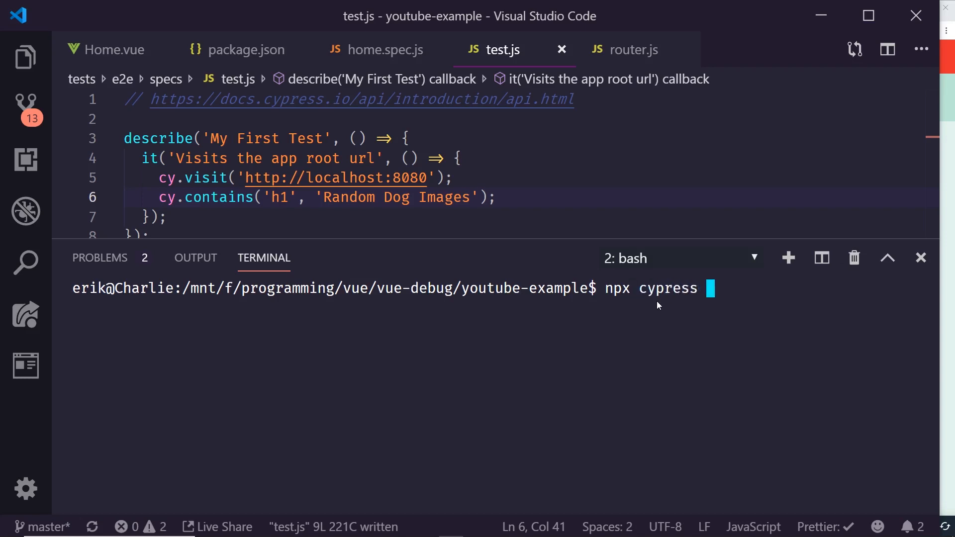
pyautogui.write('run')
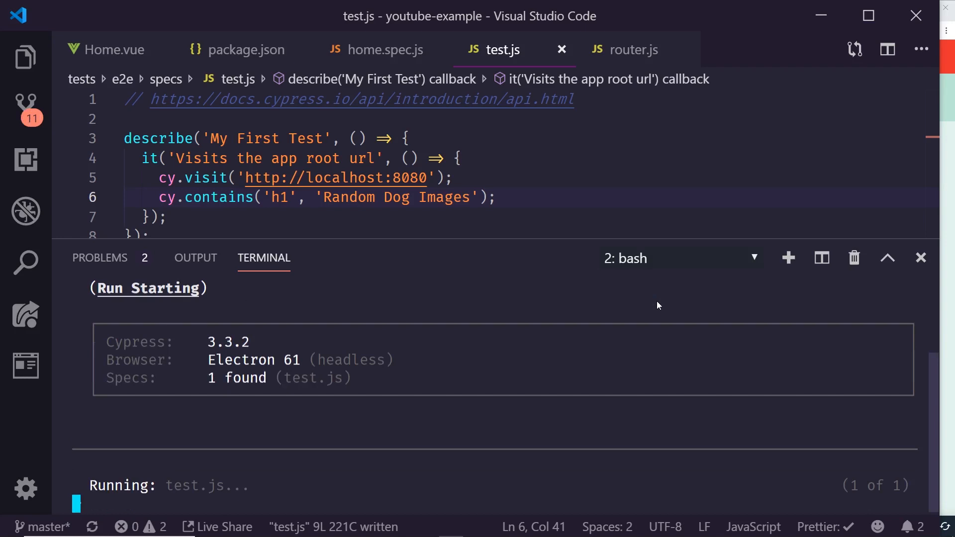
pyautogui.scroll(-3)
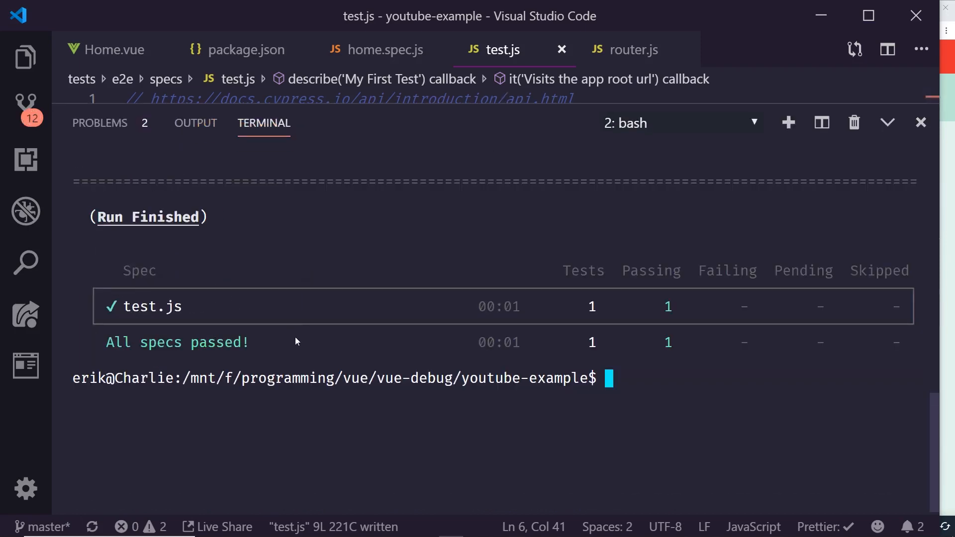
pyautogui.moveTo(308, 318)
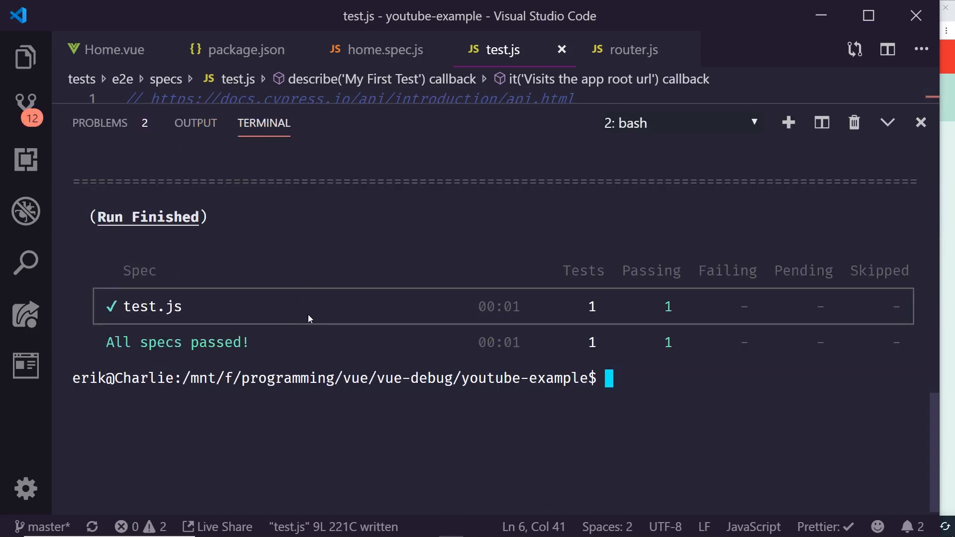
pyautogui.scroll(3)
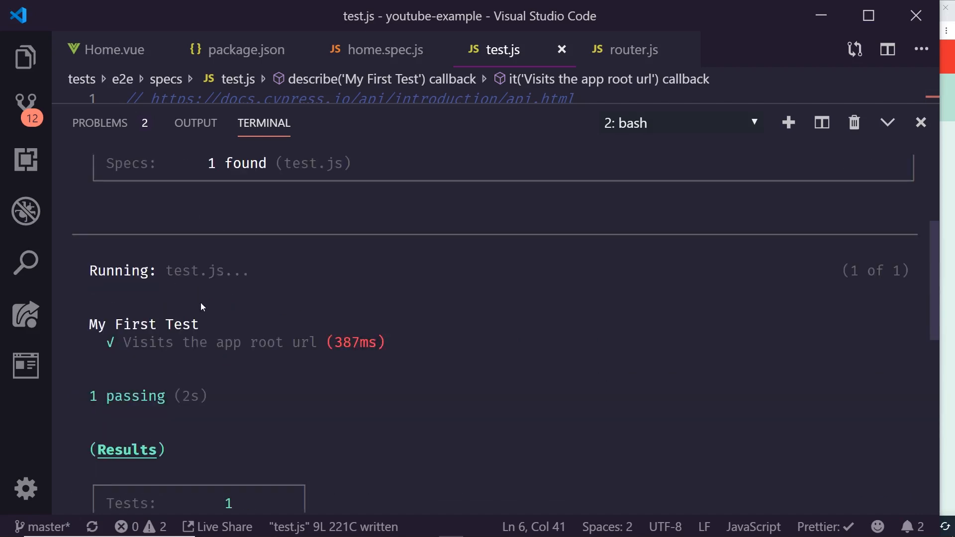
pyautogui.moveTo(188, 353)
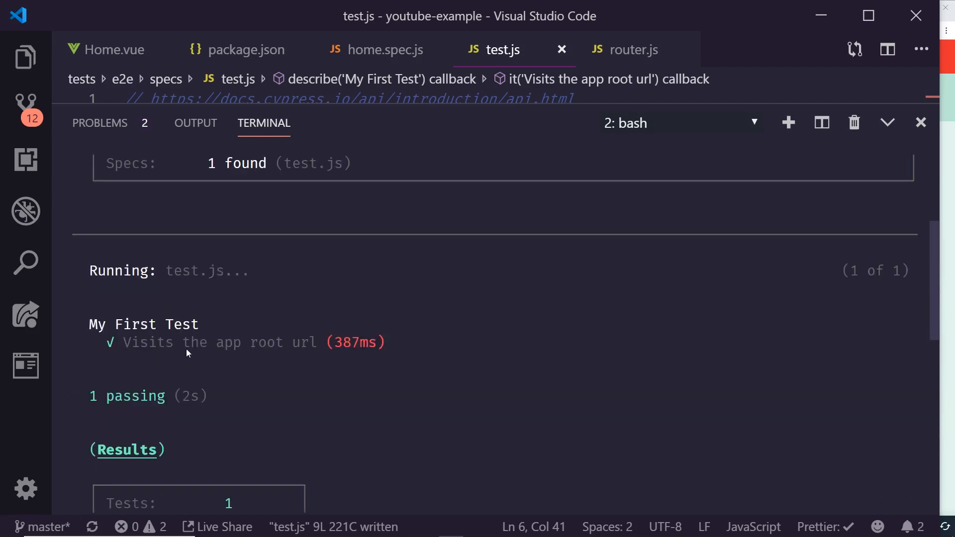
pyautogui.scroll(-3)
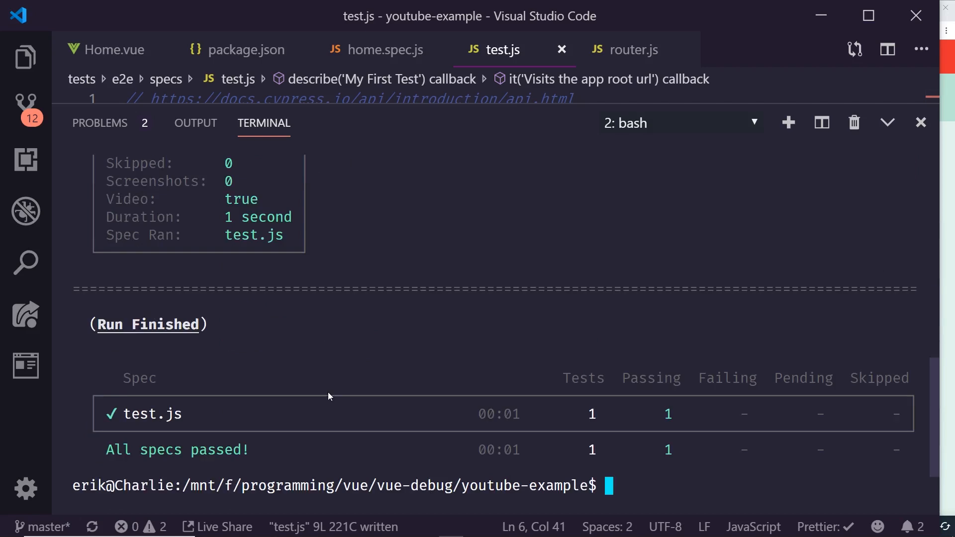
pyautogui.scroll(-3)
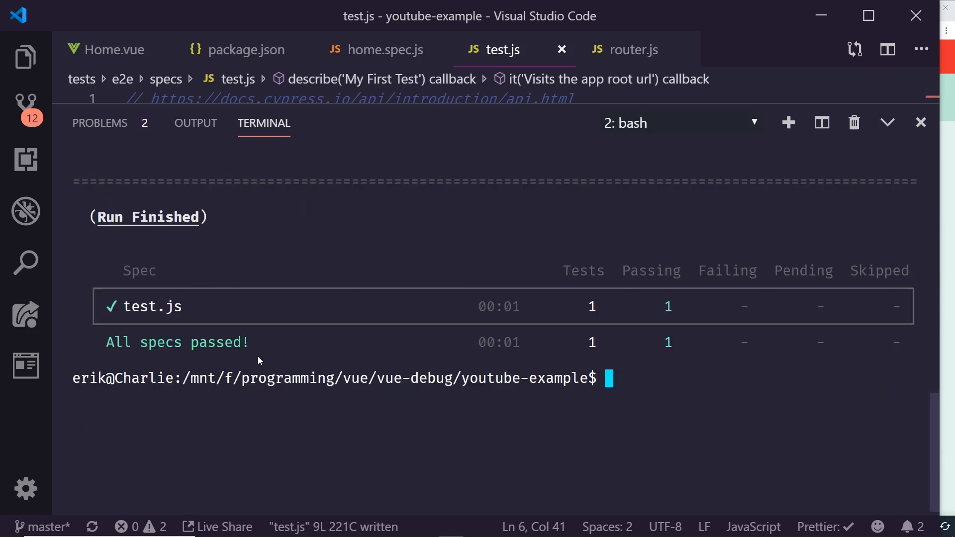
pyautogui.moveTo(676, 101)
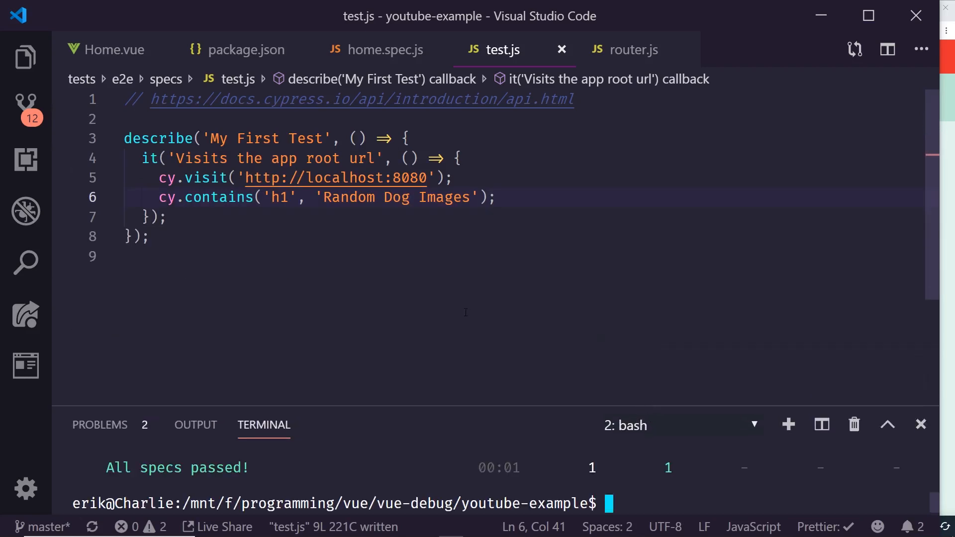
pyautogui.moveTo(390, 252)
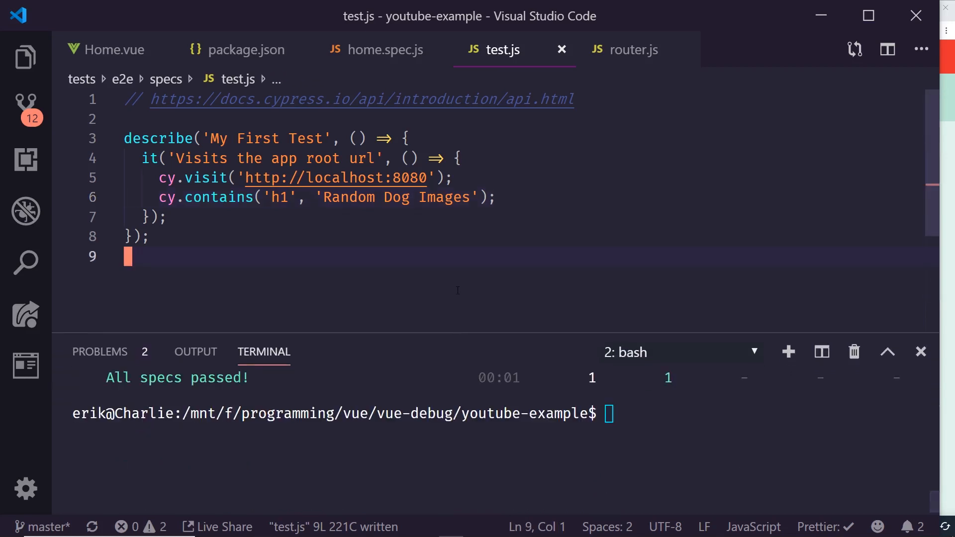
pyautogui.click(367, 178)
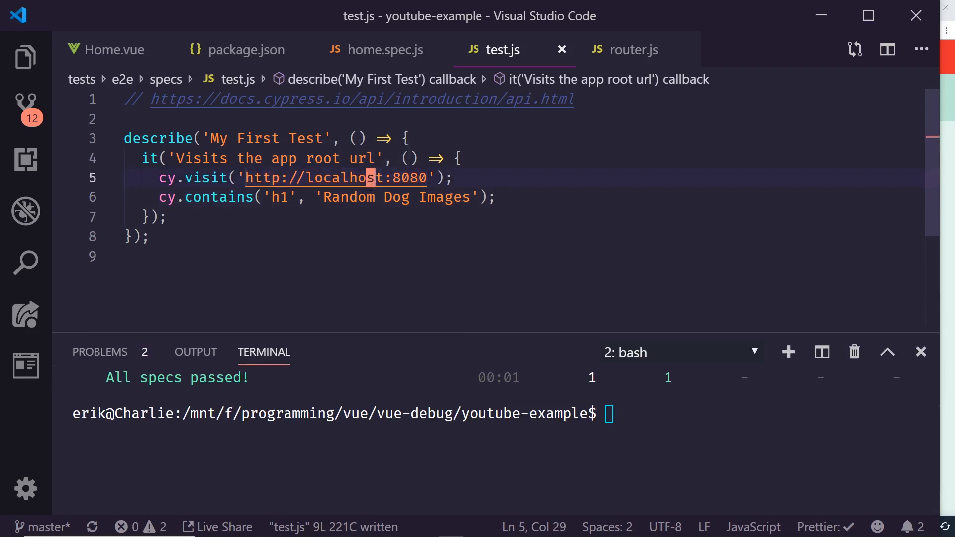
pyautogui.click(140, 236)
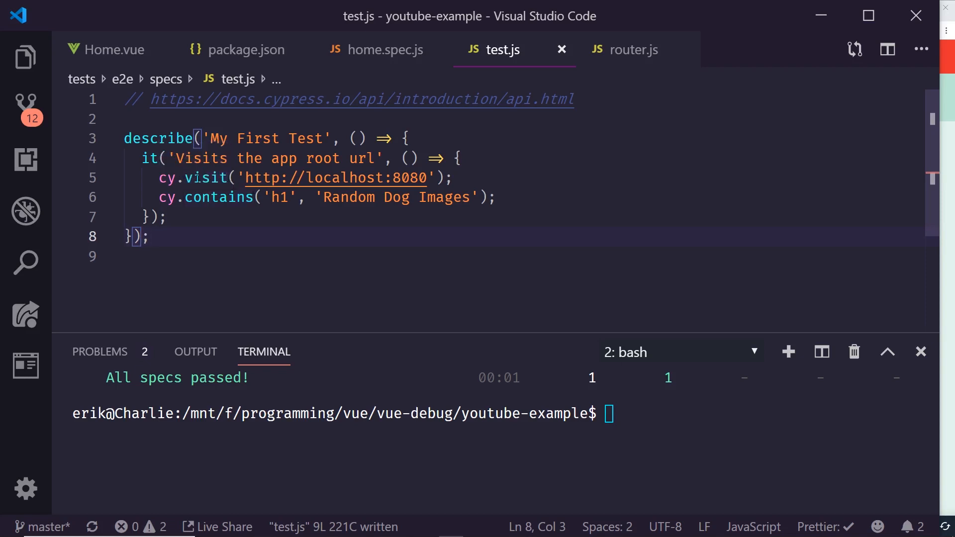
pyautogui.moveTo(213, 177)
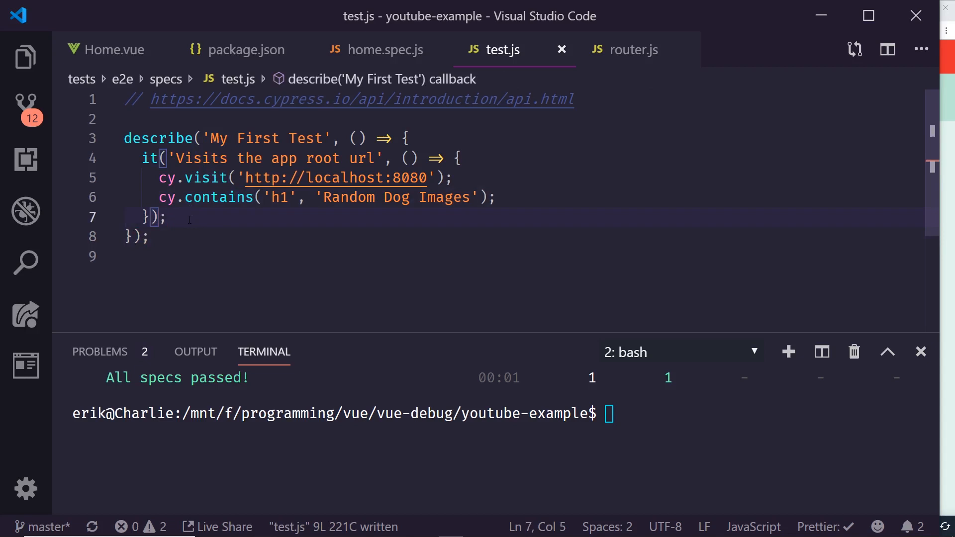
# - Start a second it('') block in test.js and try the Increment Dog Count button in Chrome
pyautogui.write('cy.')
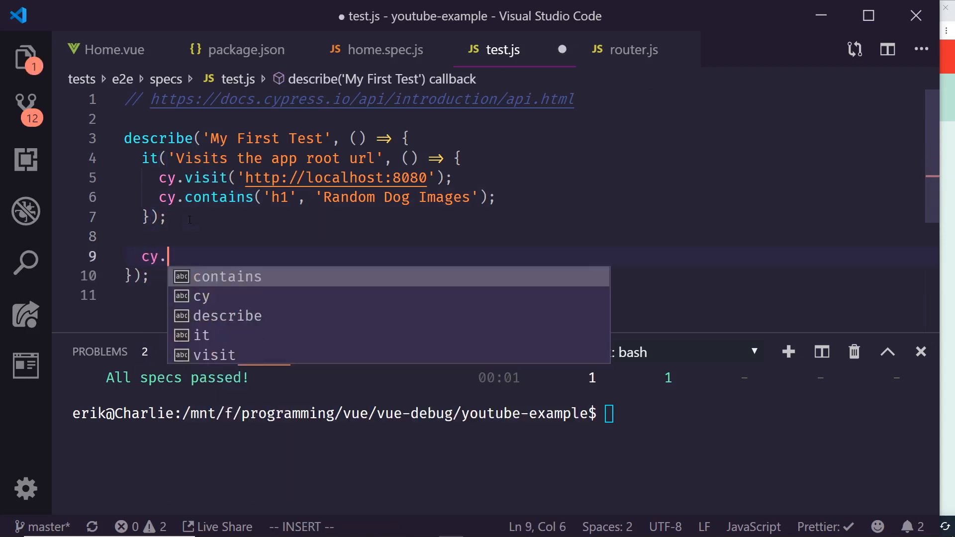
pyautogui.write('it')
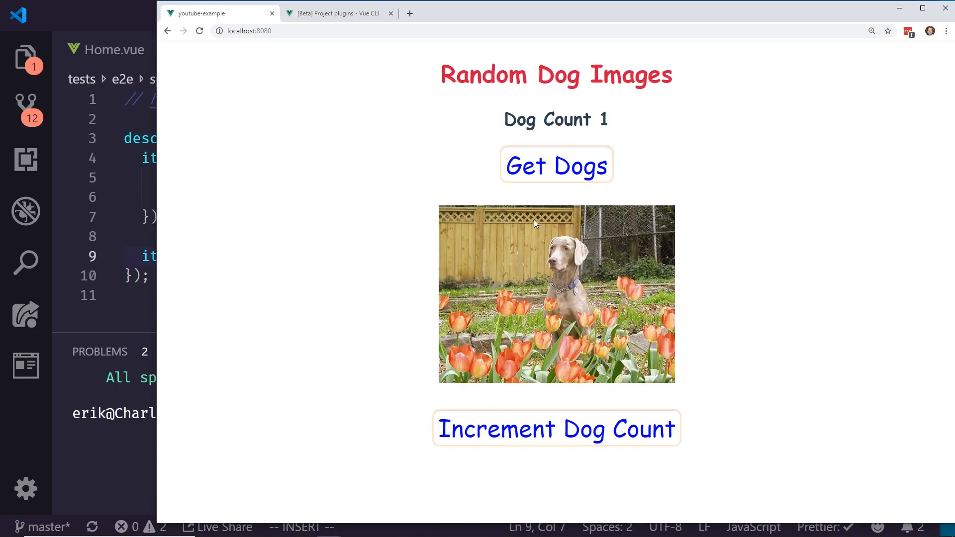
pyautogui.click(555, 429)
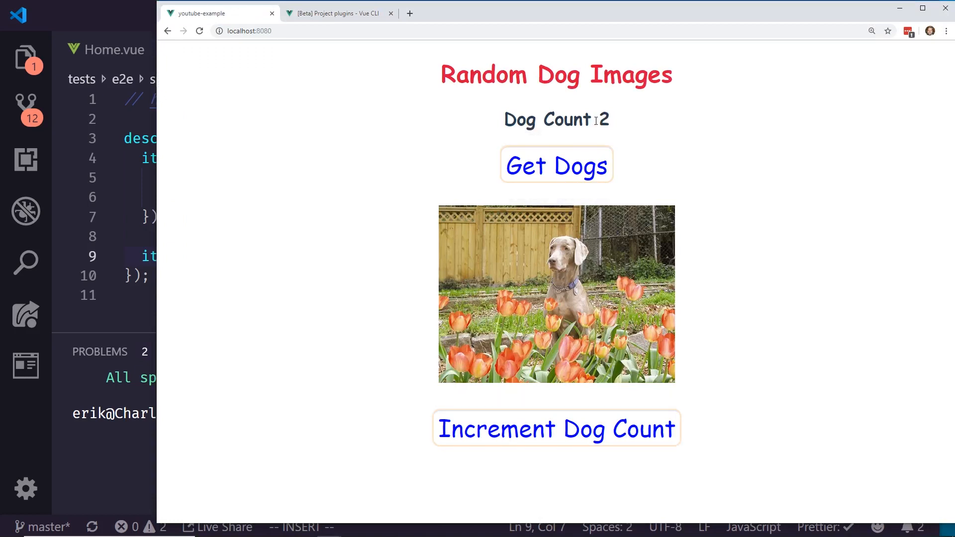
pyautogui.doubleClick(591, 119)
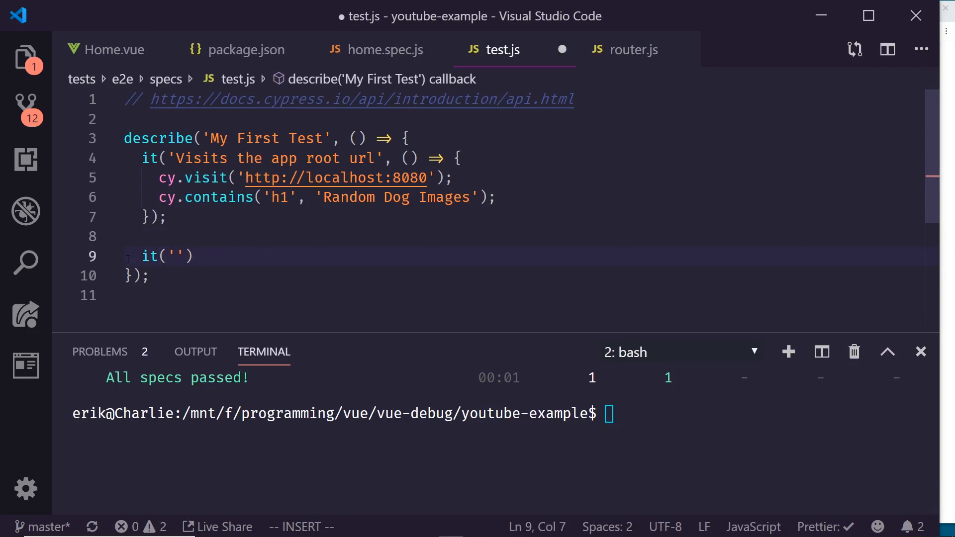
# - Write it('changes counter when button is pressed') clicking #myCounter and expecting h2 'Dog Count 2', then save
pyautogui.write('changes counter')
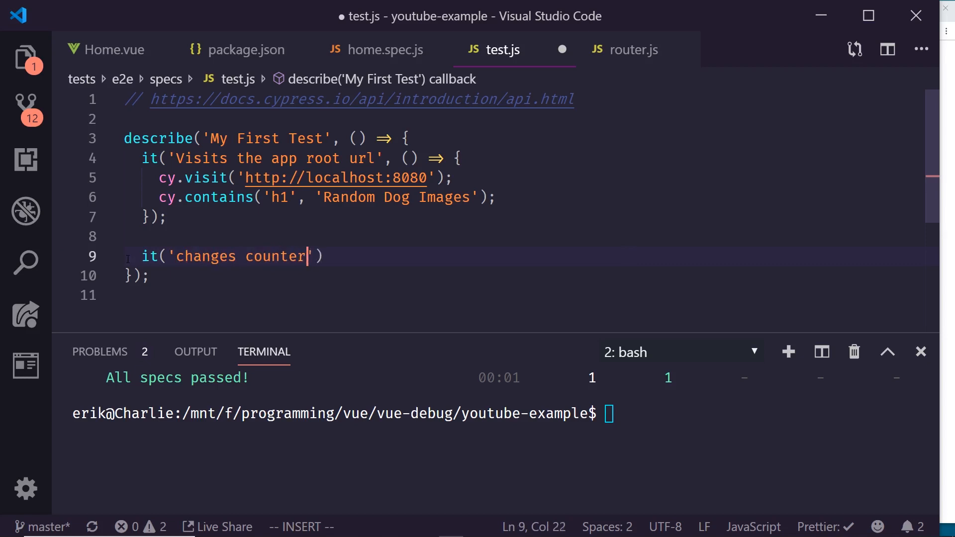
pyautogui.write('when button i')
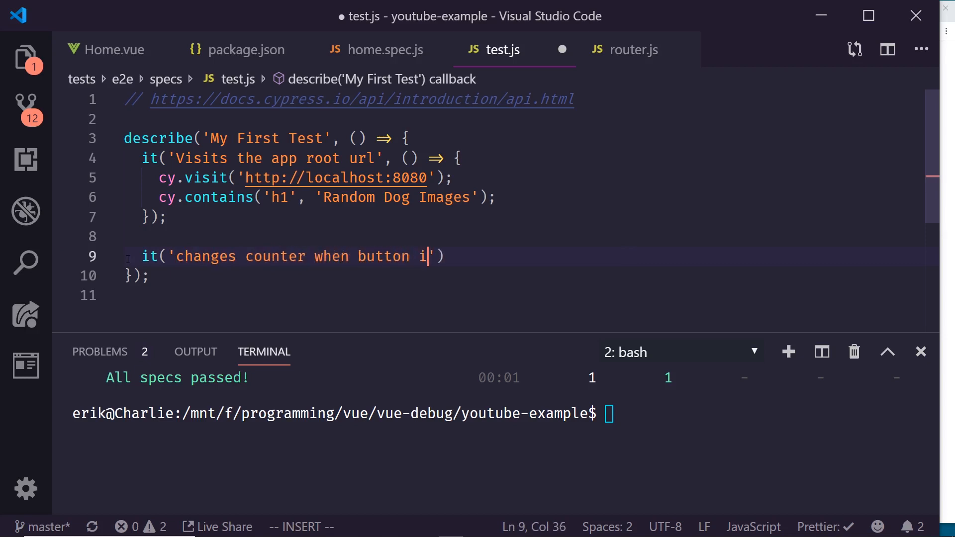
pyautogui.write('s pressed')
pyautogui.write("cy.contains('h2', 'Dog Count 2');")
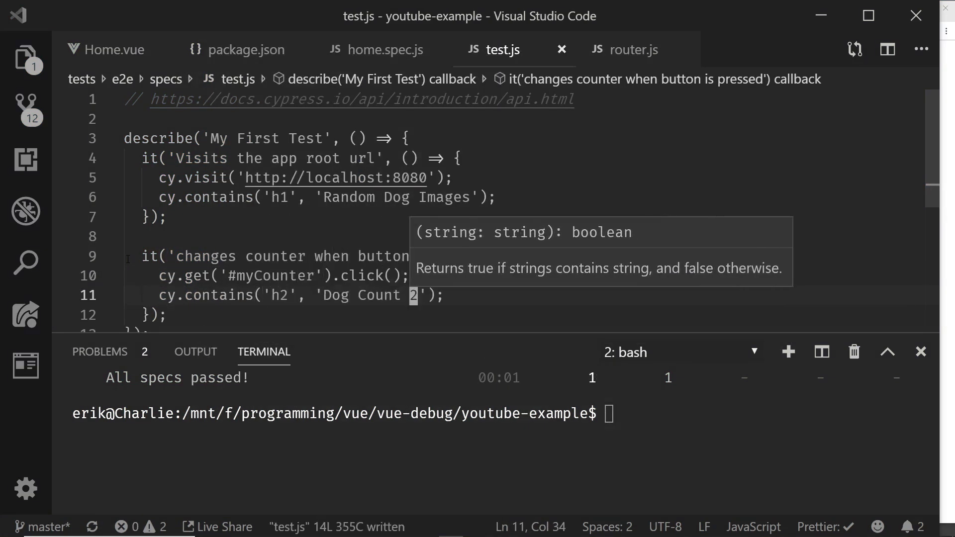
pyautogui.click(319, 244)
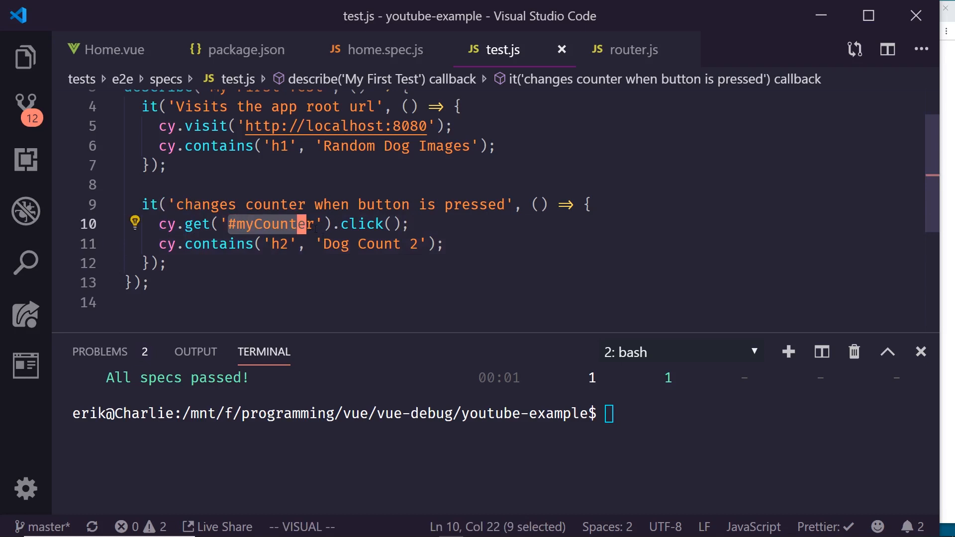
pyautogui.moveTo(390, 335)
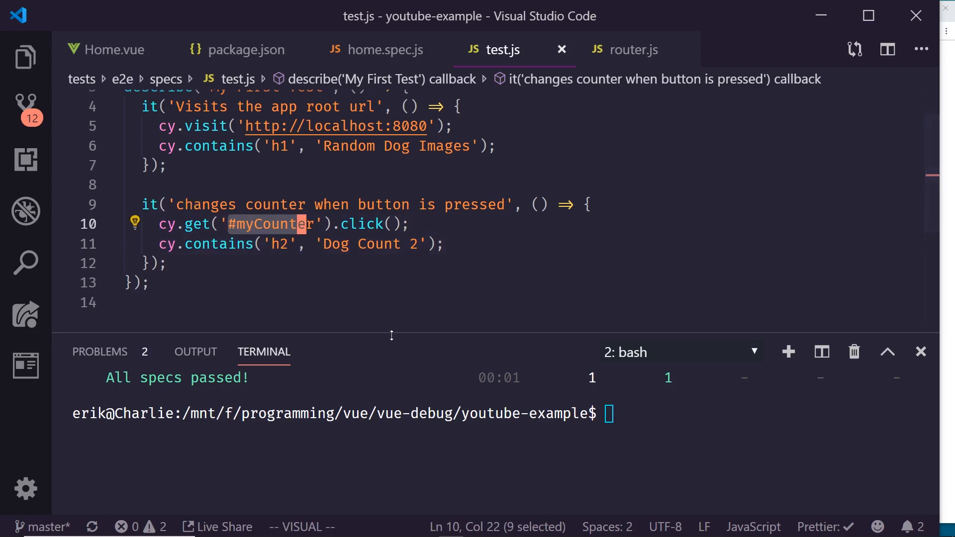
# - Run npx cypress run and scroll the results showing 2 of 2 tests passing
pyautogui.write('npx cypress run')
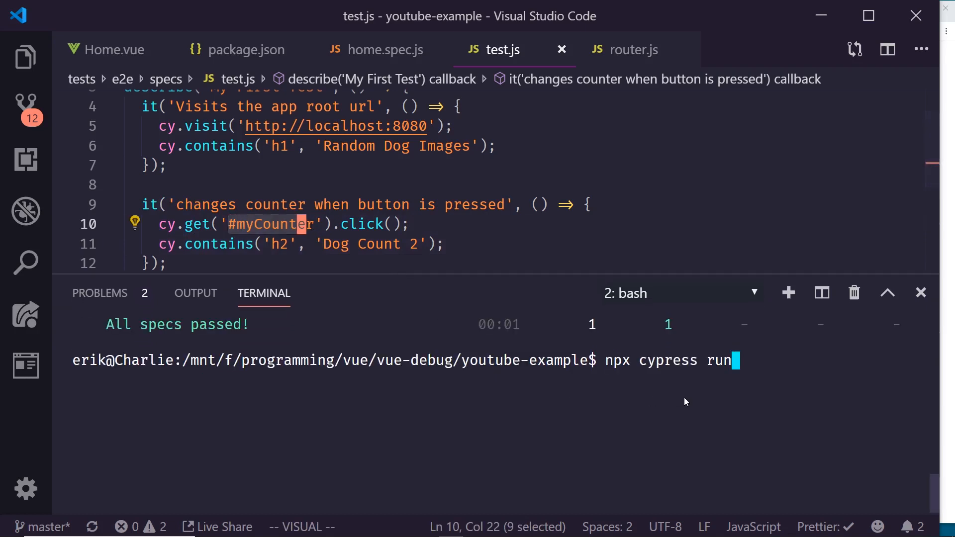
pyautogui.press('Return')
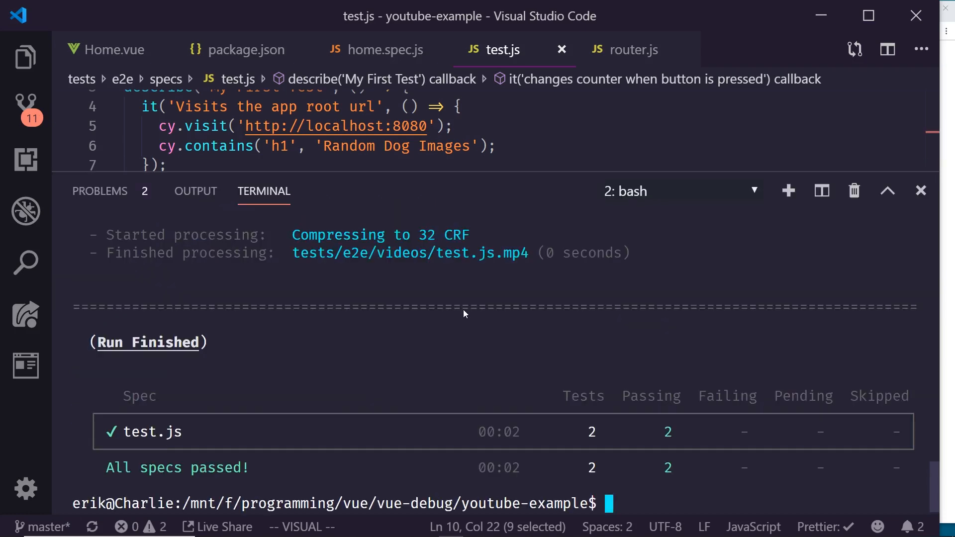
pyautogui.scroll(3)
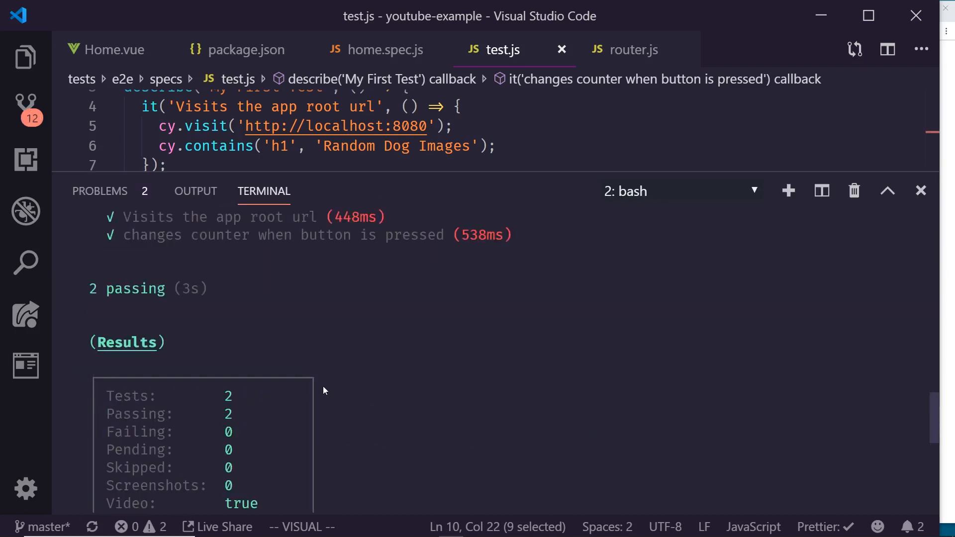
pyautogui.scroll(-3)
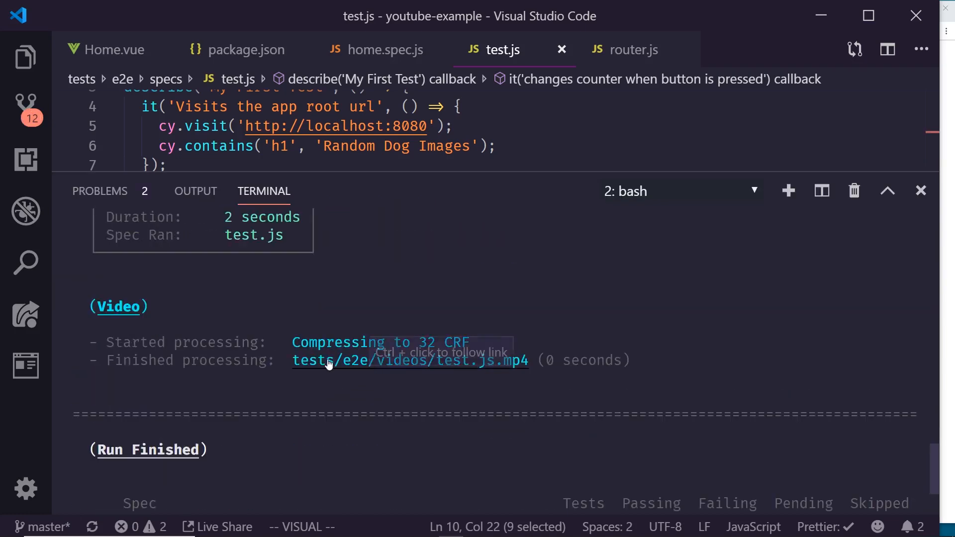
pyautogui.moveTo(416, 416)
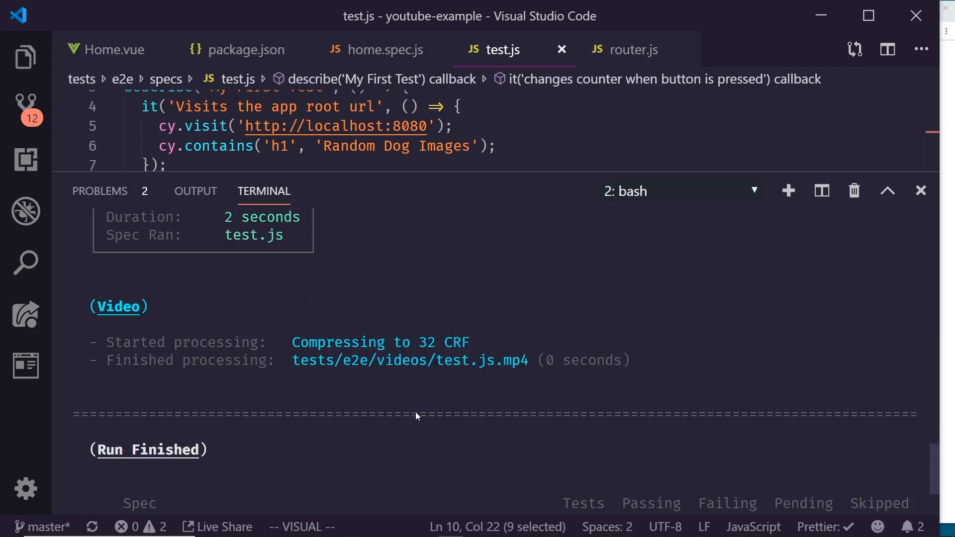
pyautogui.scroll(3)
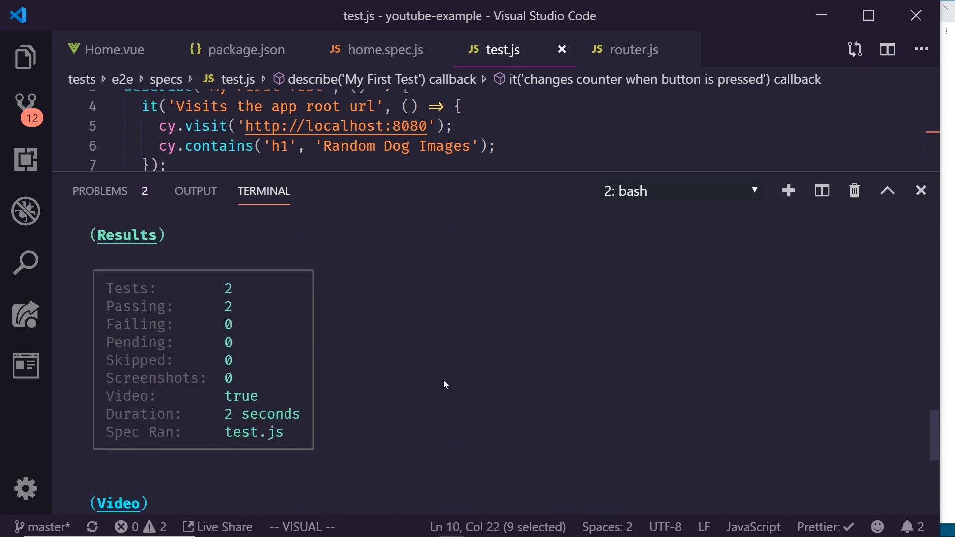
# - Watch the recorded test.js.mp4 run video, close it, and return to test.js
pyautogui.click(119, 503)
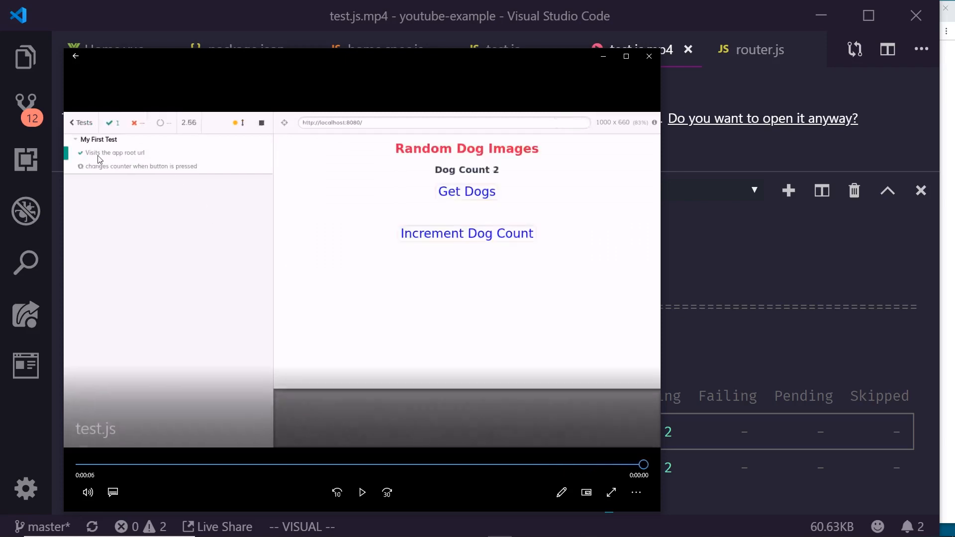
pyautogui.moveTo(150, 185)
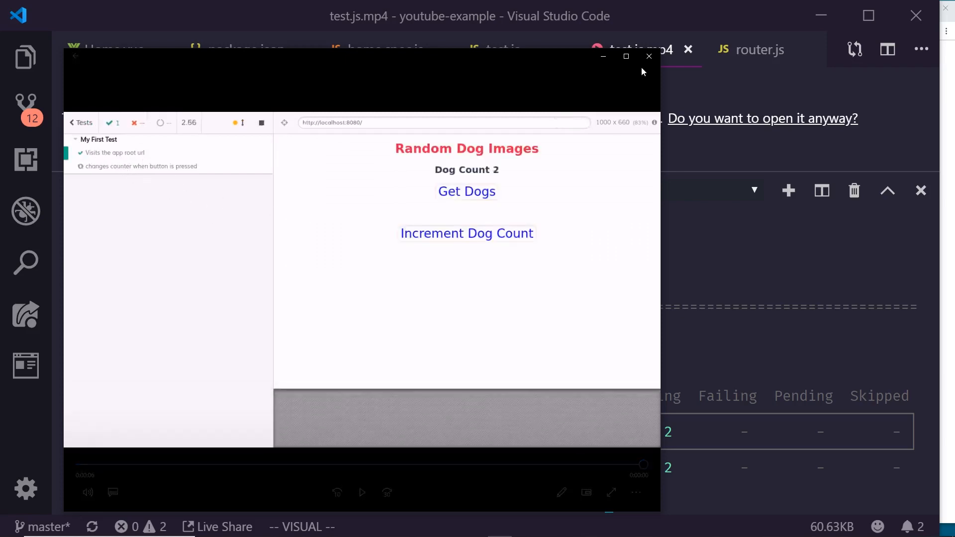
pyautogui.click(649, 56)
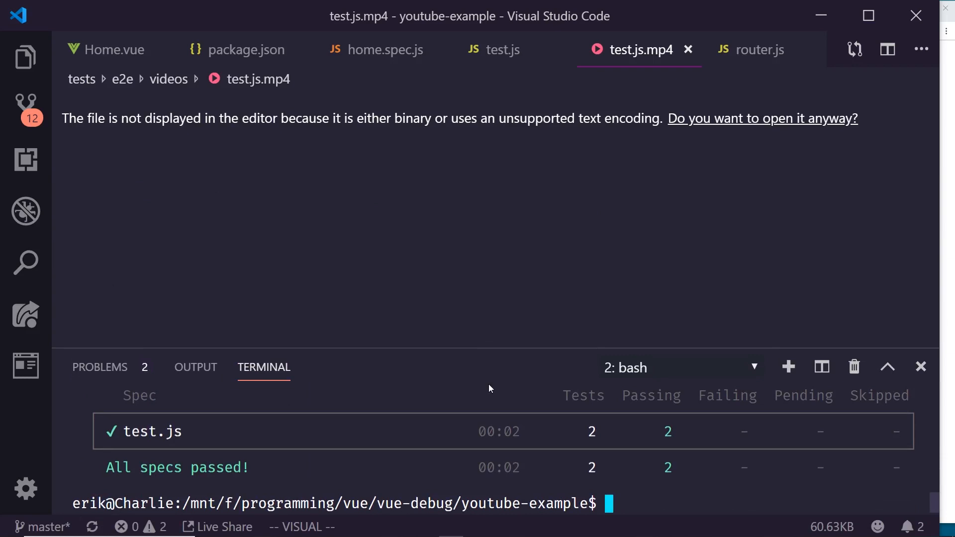
pyautogui.moveTo(591, 16)
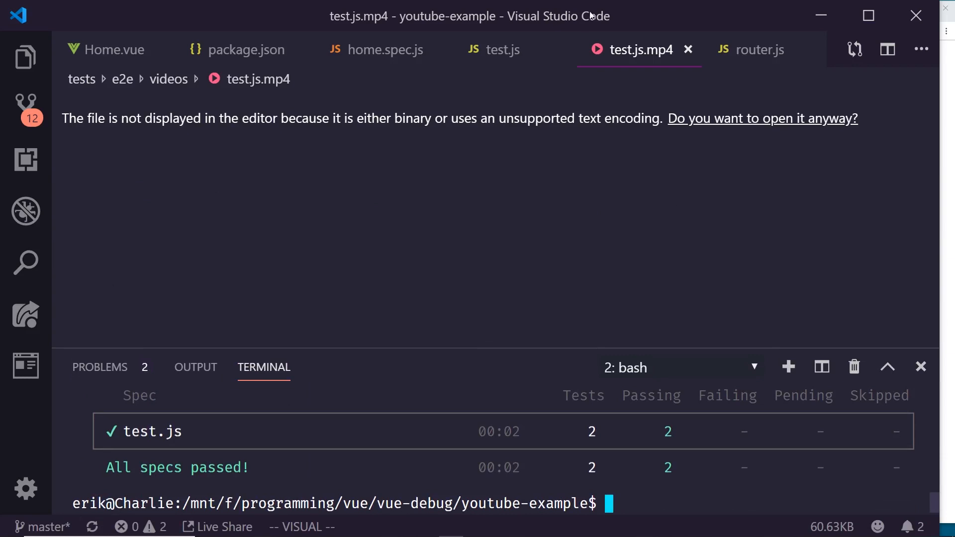
pyautogui.click(502, 49)
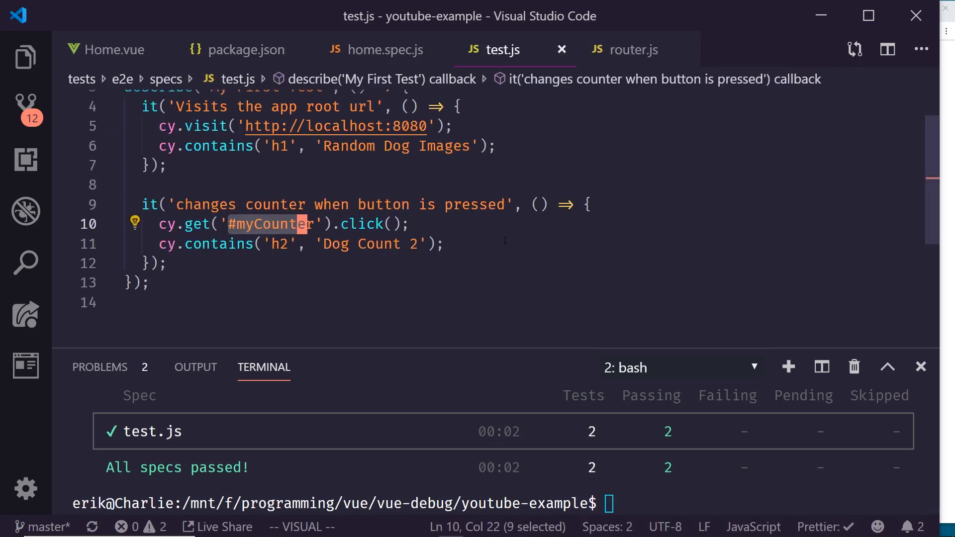
pyautogui.press('Escape')
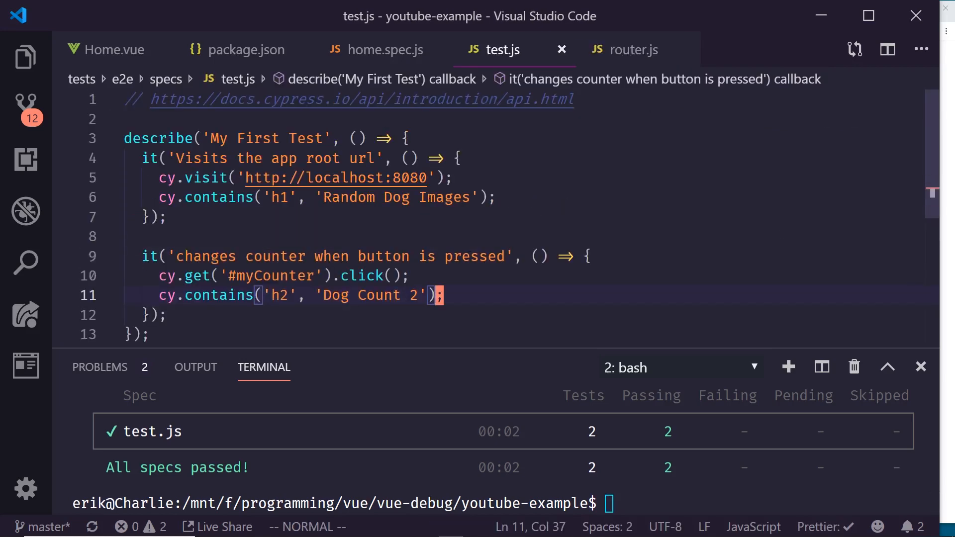